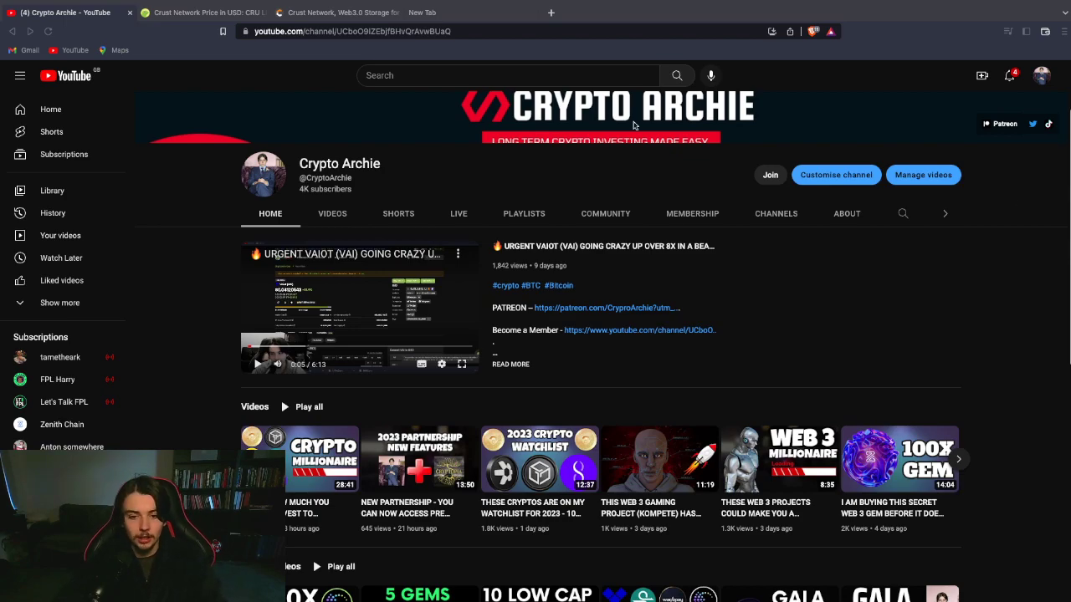
Open the channel's Patreon page in a new tab and switch to Crust Network's CoinGecko page.
{"action": "left_click", "coordinate": [422, 12]}
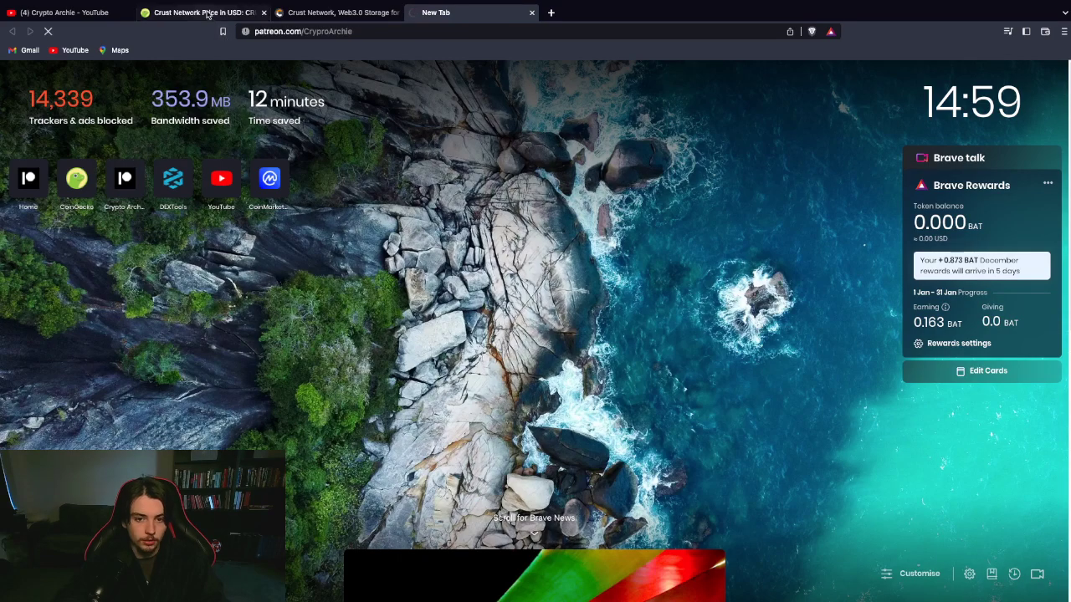
{"action": "left_click", "coordinate": [201, 14]}
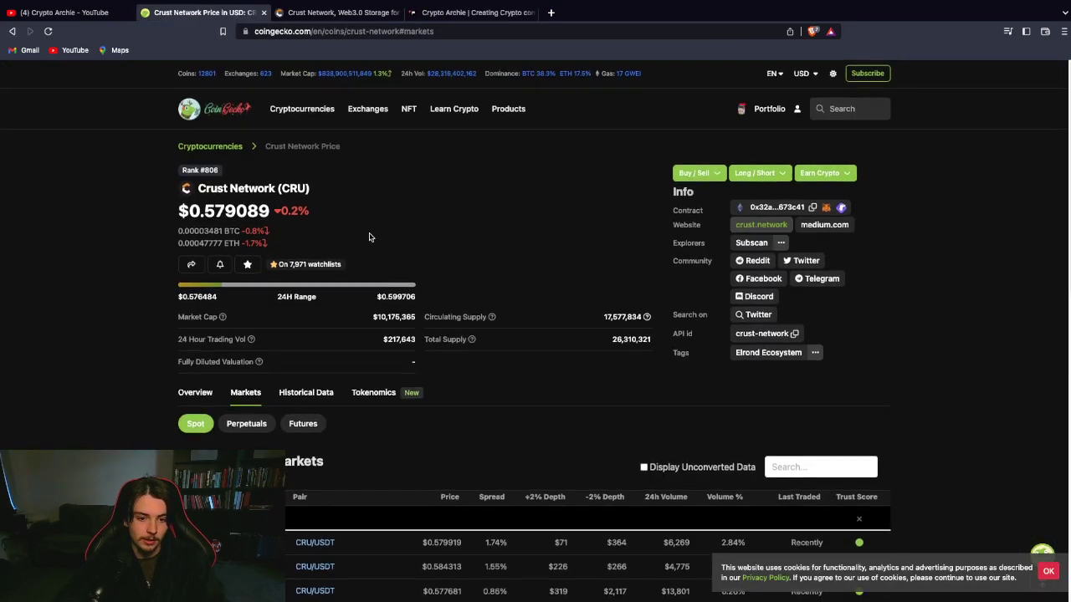
View Crust Network's 1-year and all-time price history, then chart its market cap.
{"action": "scroll", "scroll_direction": "down", "scroll_amount": 3}
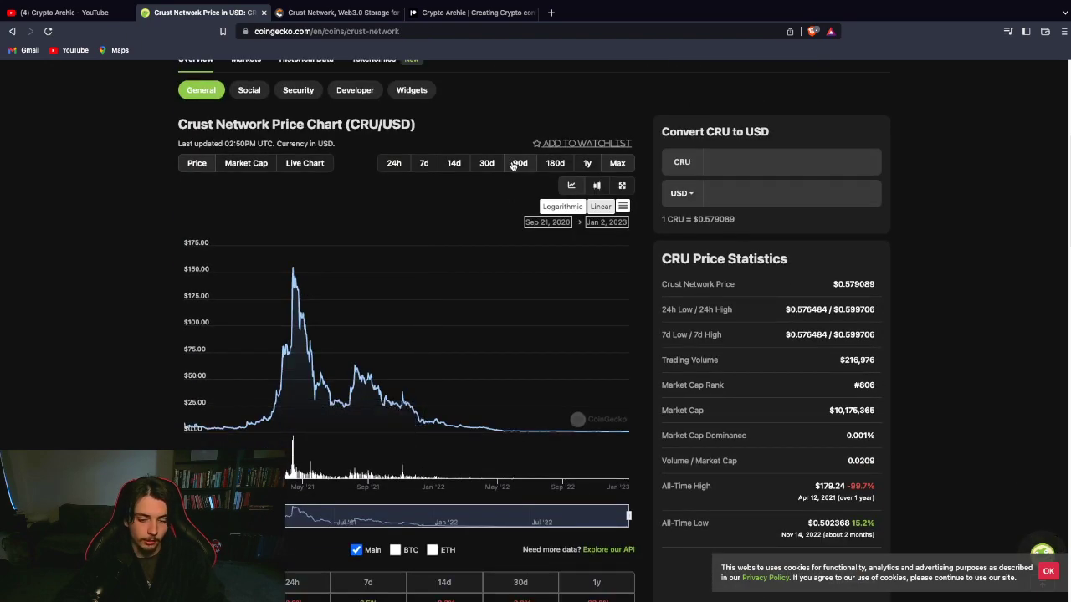
{"action": "mouse_move", "coordinate": [518, 168]}
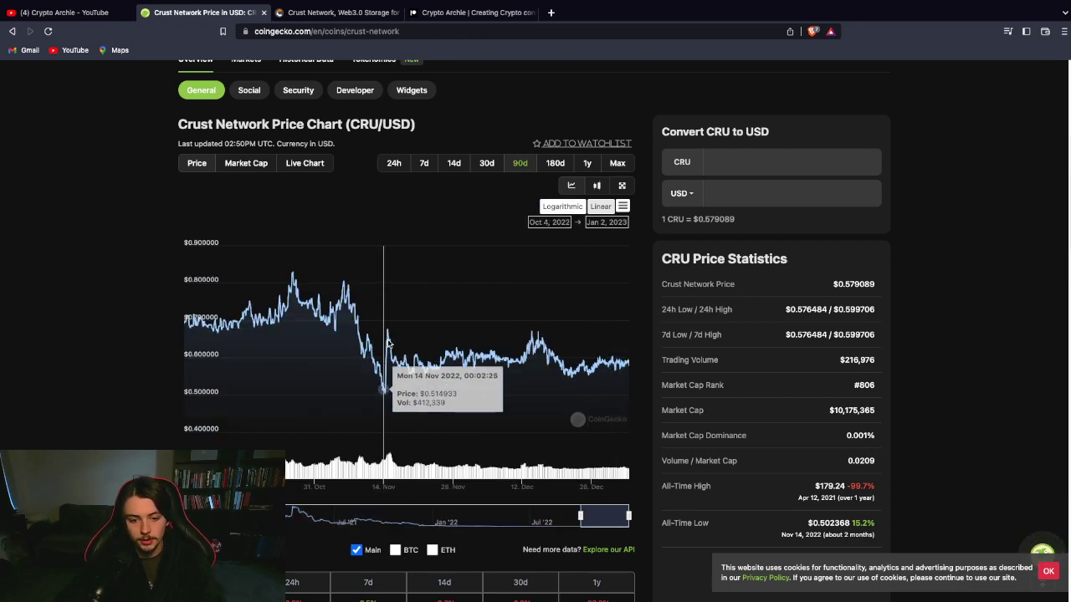
{"action": "mouse_move", "coordinate": [385, 365]}
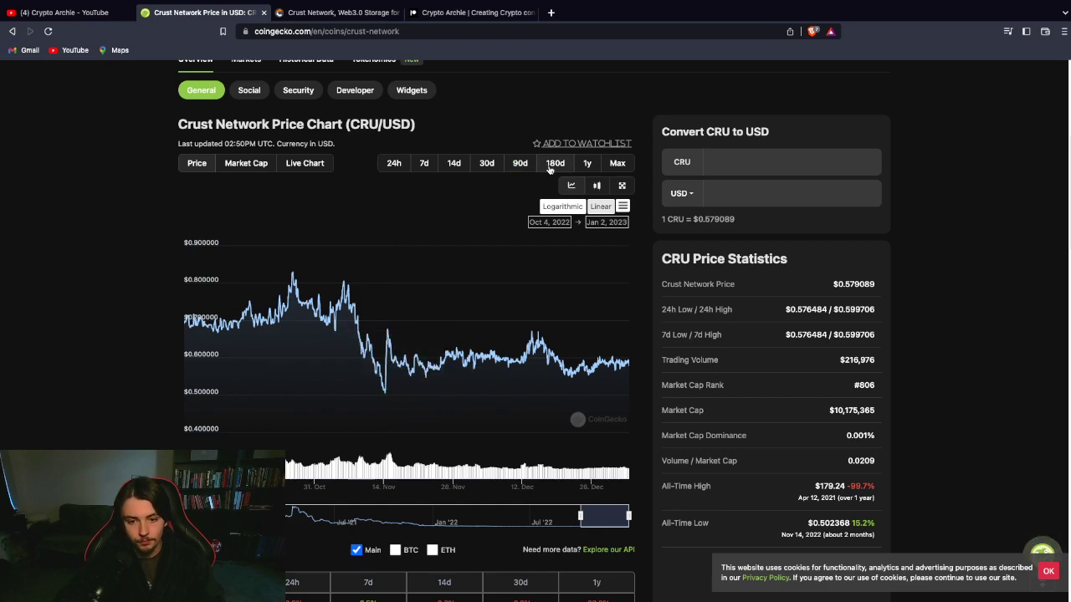
{"action": "left_click", "coordinate": [586, 162]}
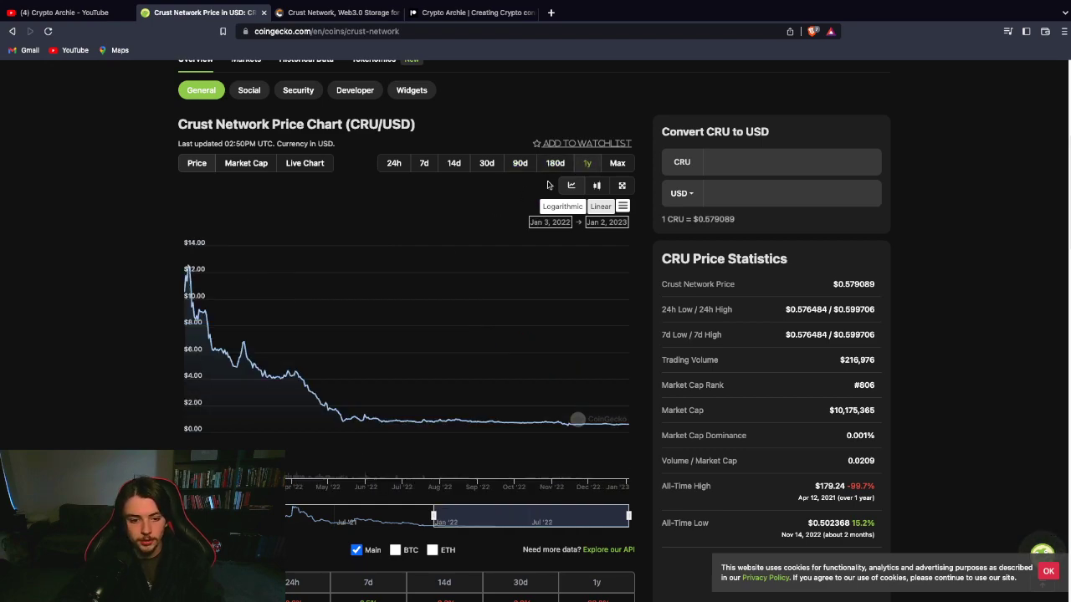
{"action": "left_click", "coordinate": [616, 162]}
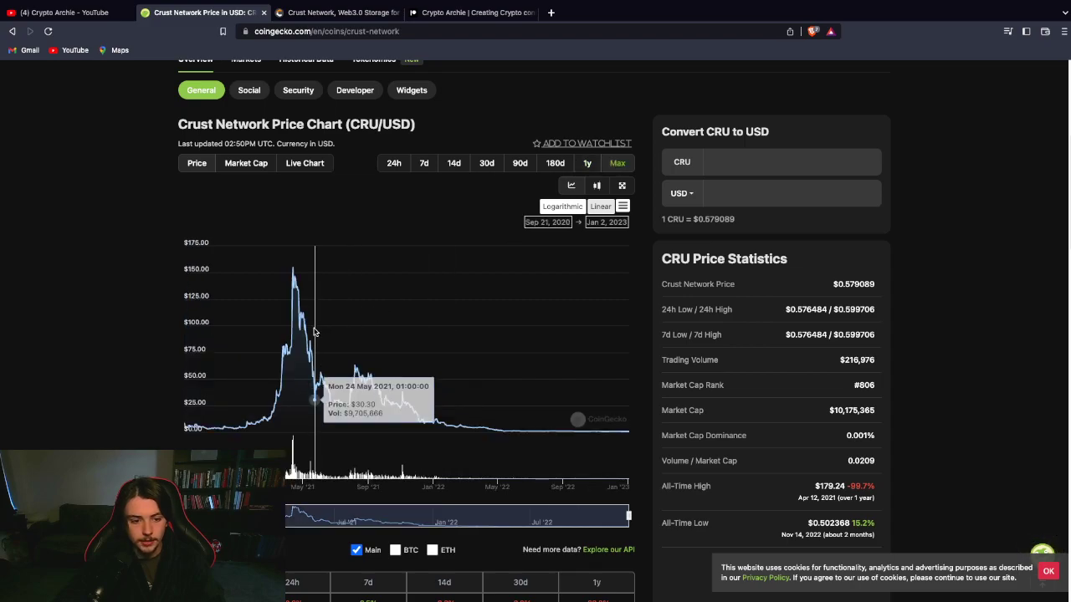
{"action": "left_click", "coordinate": [244, 163]}
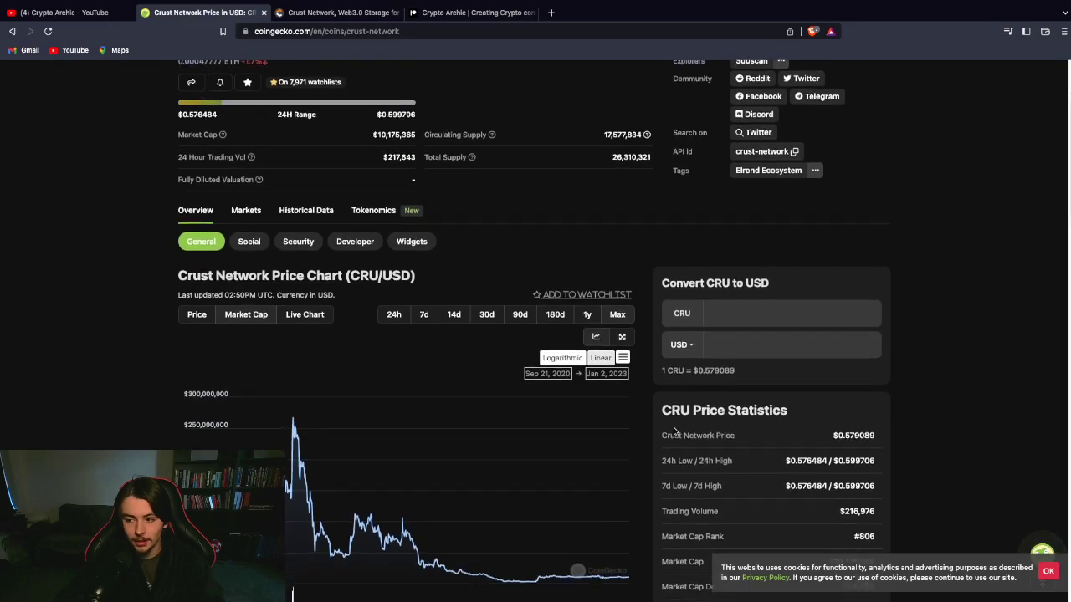
Scroll through the market cap chart, switch back to price, and return to the top.
{"action": "scroll", "scroll_direction": "down", "scroll_amount": 3}
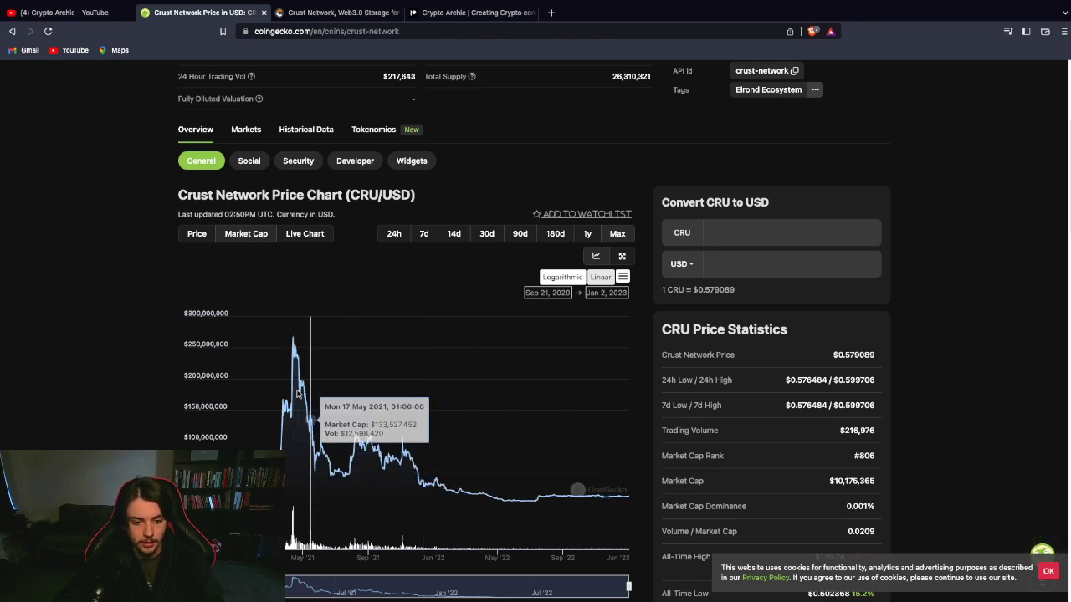
{"action": "mouse_move", "coordinate": [288, 394]}
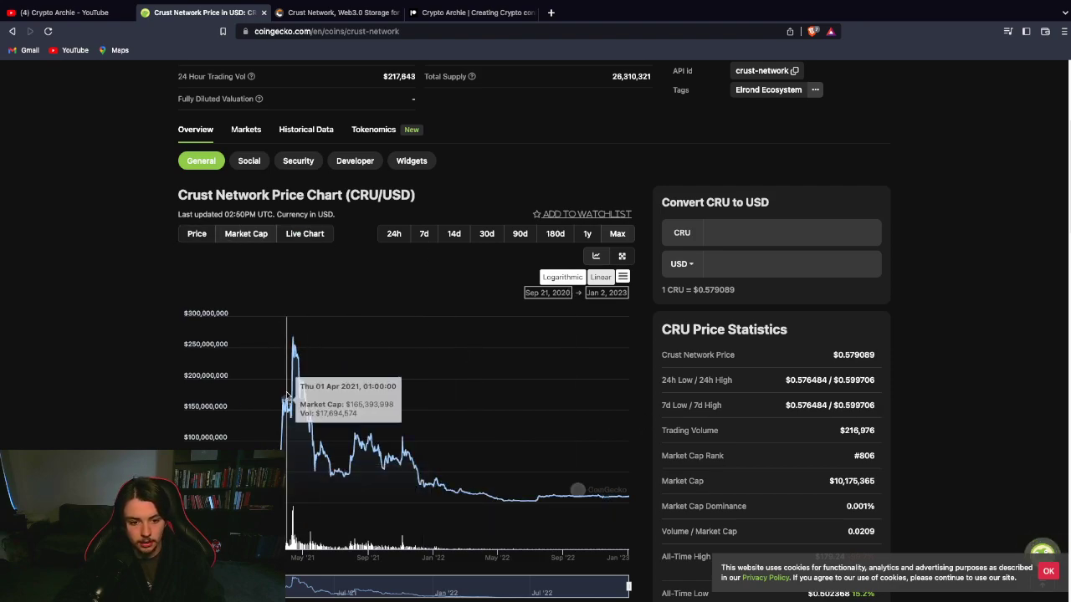
{"action": "mouse_move", "coordinate": [238, 402]}
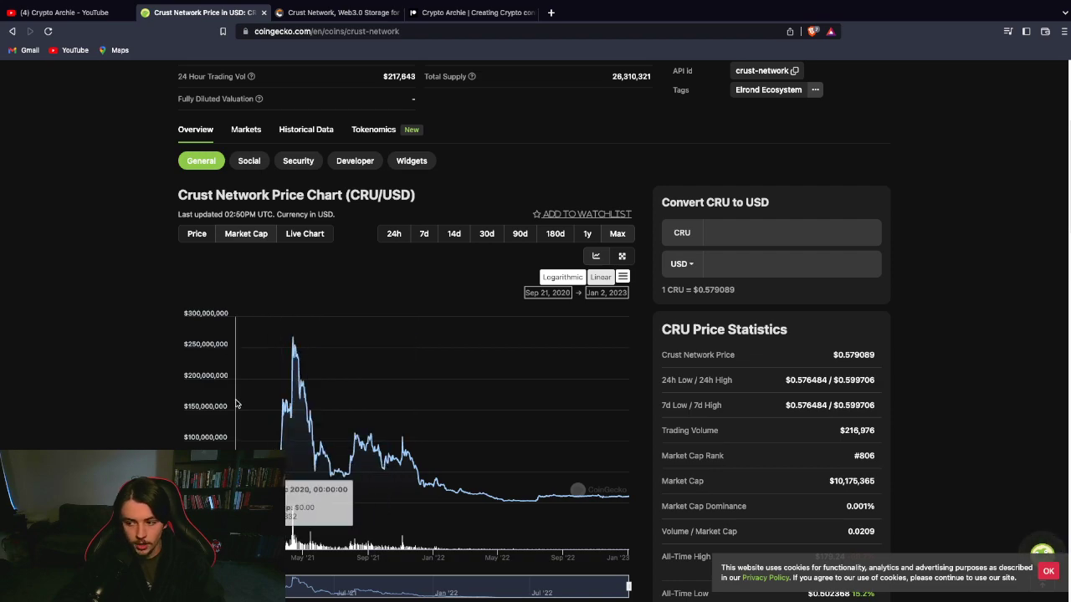
{"action": "scroll", "scroll_direction": "down", "scroll_amount": 3}
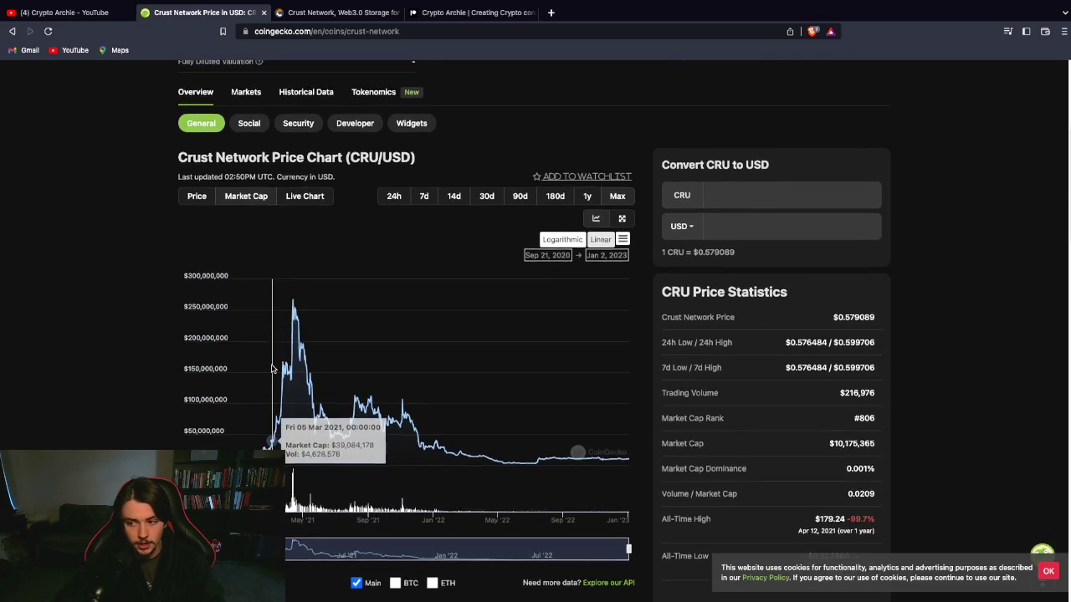
{"action": "scroll", "scroll_direction": "down", "scroll_amount": 3}
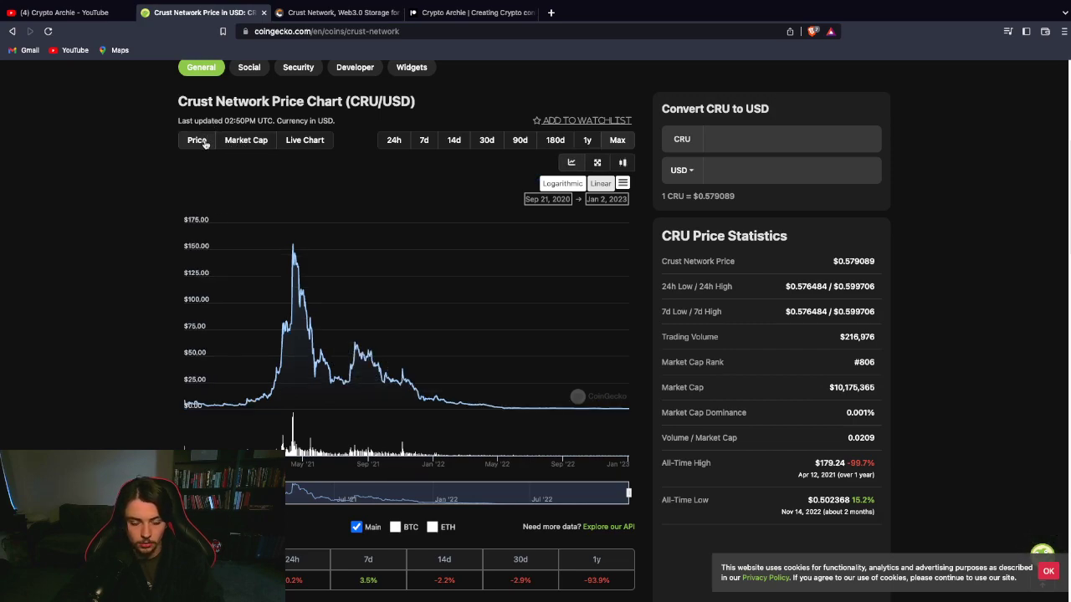
{"action": "mouse_move", "coordinate": [295, 254]}
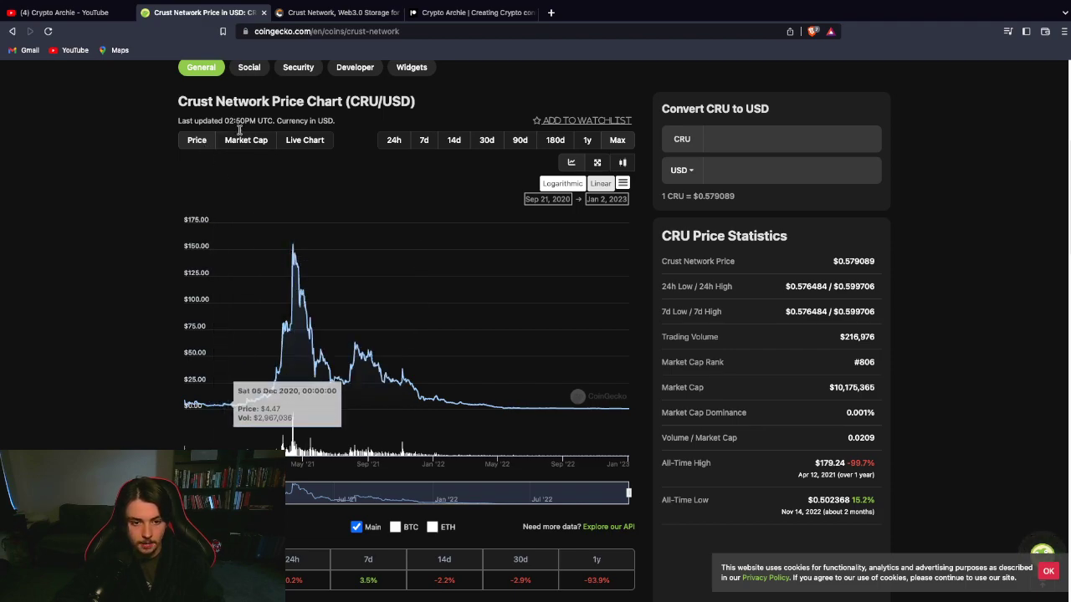
{"action": "left_click", "coordinate": [244, 140]}
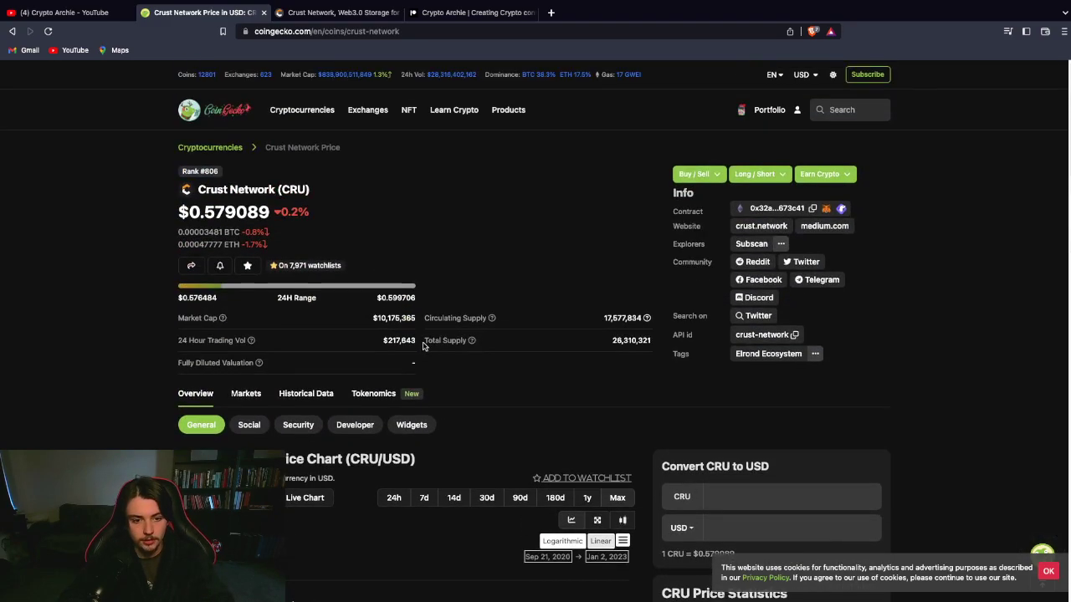
Duplicate the Crust Network price tab via the tab's context menu.
{"action": "scroll", "scroll_direction": "down", "scroll_amount": 3}
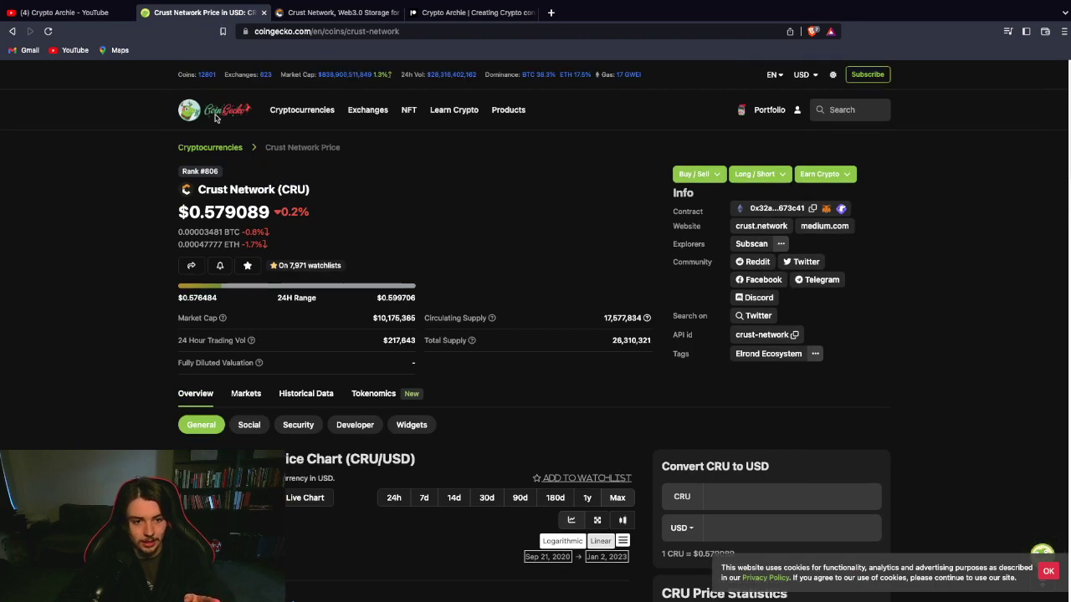
{"action": "right_click", "coordinate": [204, 40]}
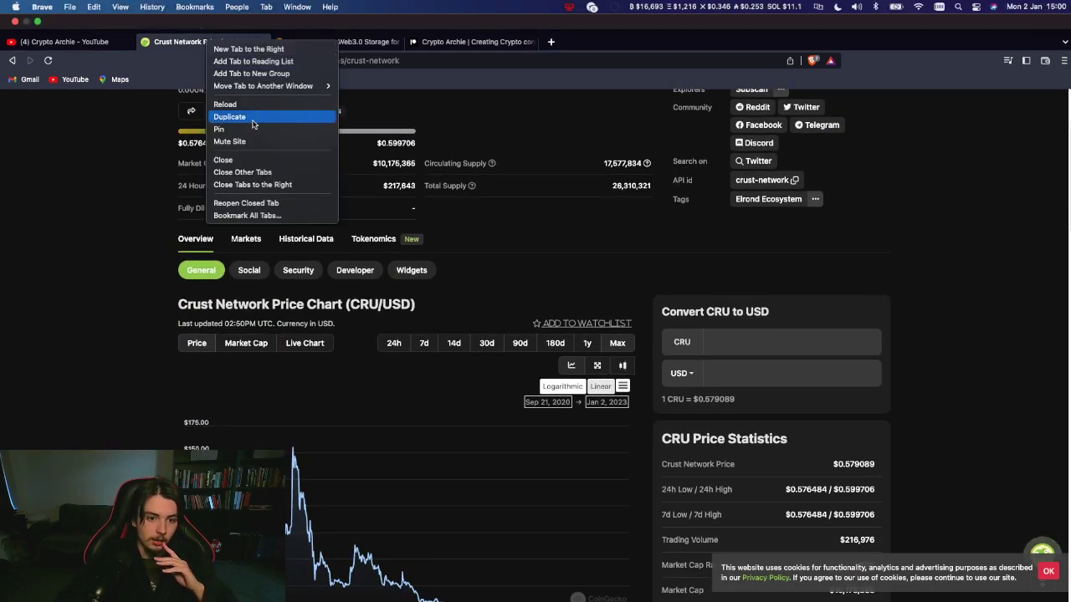
{"action": "left_click", "coordinate": [231, 117]}
{"action": "type", "text": "c"}
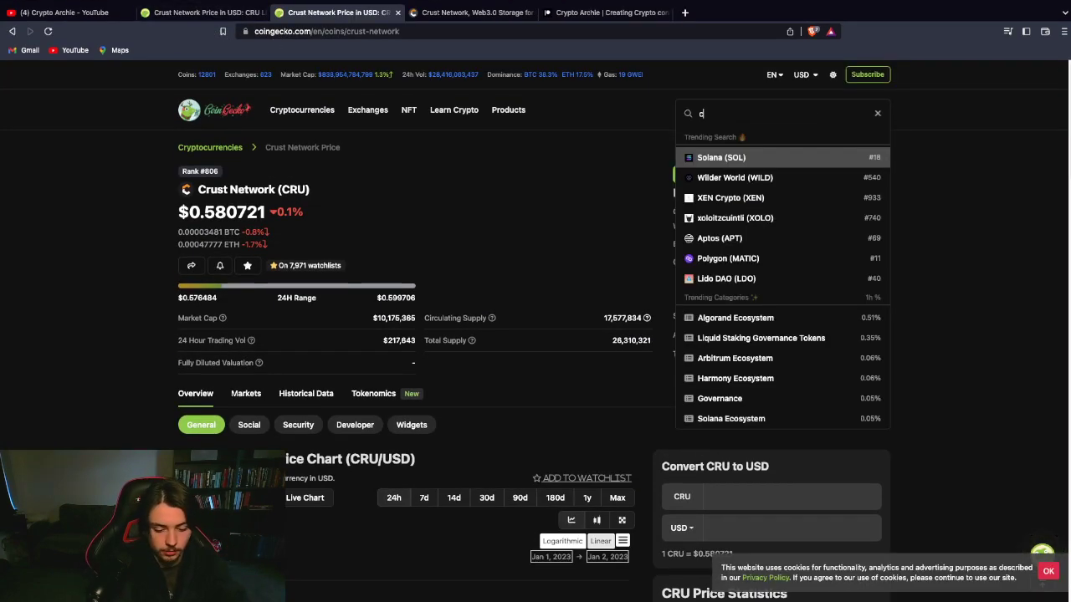
Search CoinGecko for 'storx' and open the StorX (SRX) coin page.
{"action": "type", "text": "oinx"}
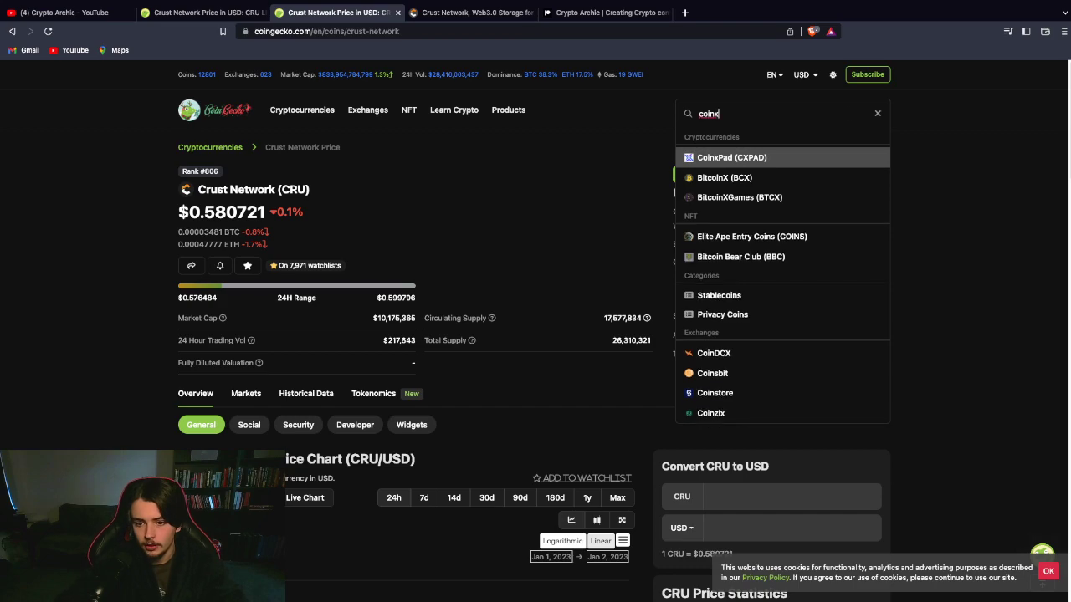
{"action": "type", "text": "storx"}
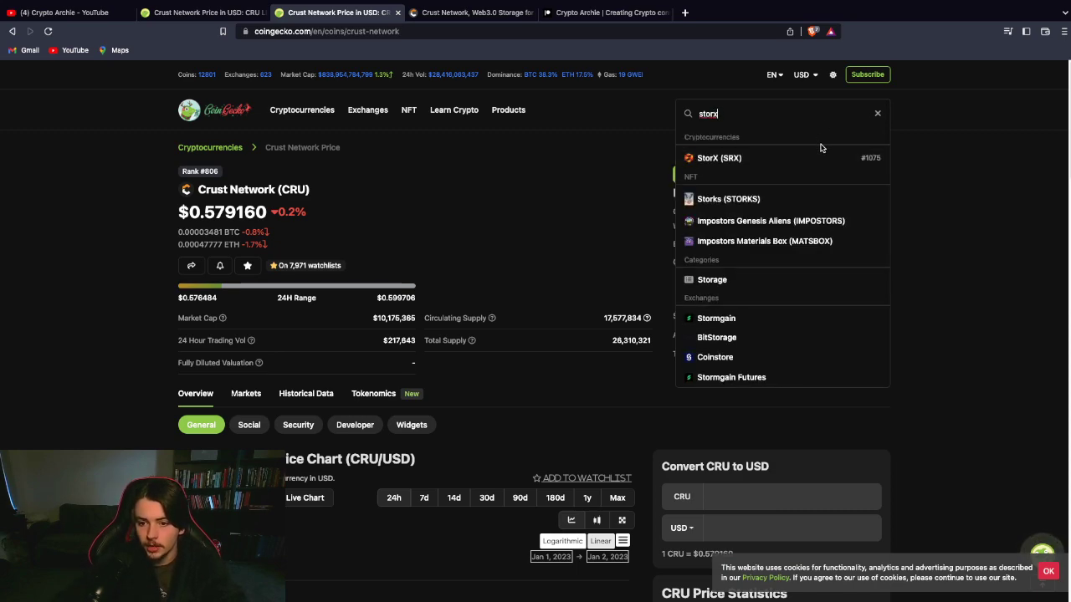
{"action": "left_click", "coordinate": [719, 157]}
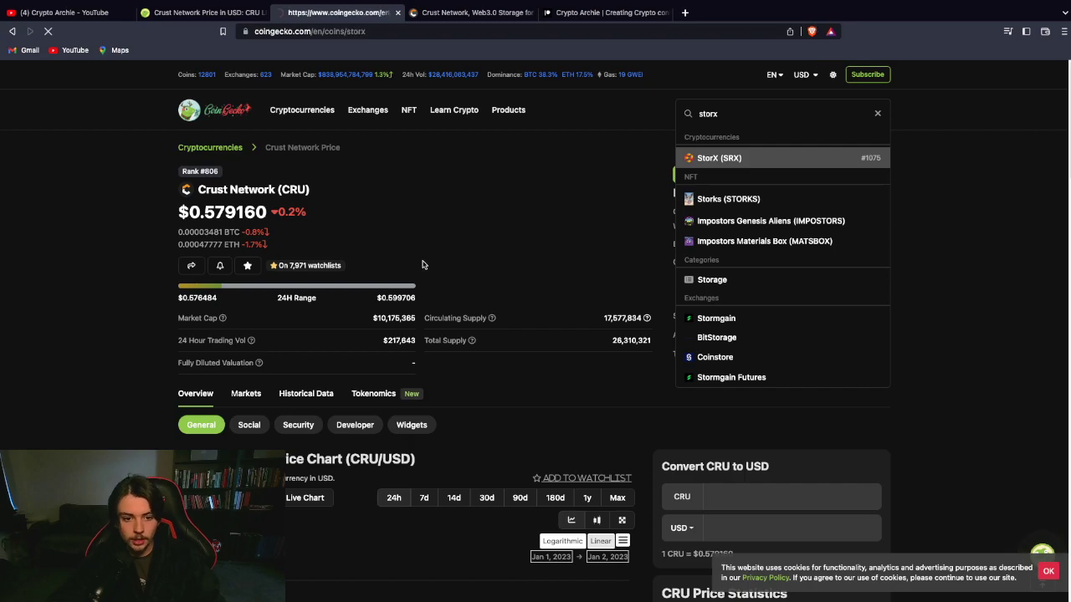
Chart StorX's market capitalisation and scroll through it.
{"action": "left_click", "coordinate": [720, 157]}
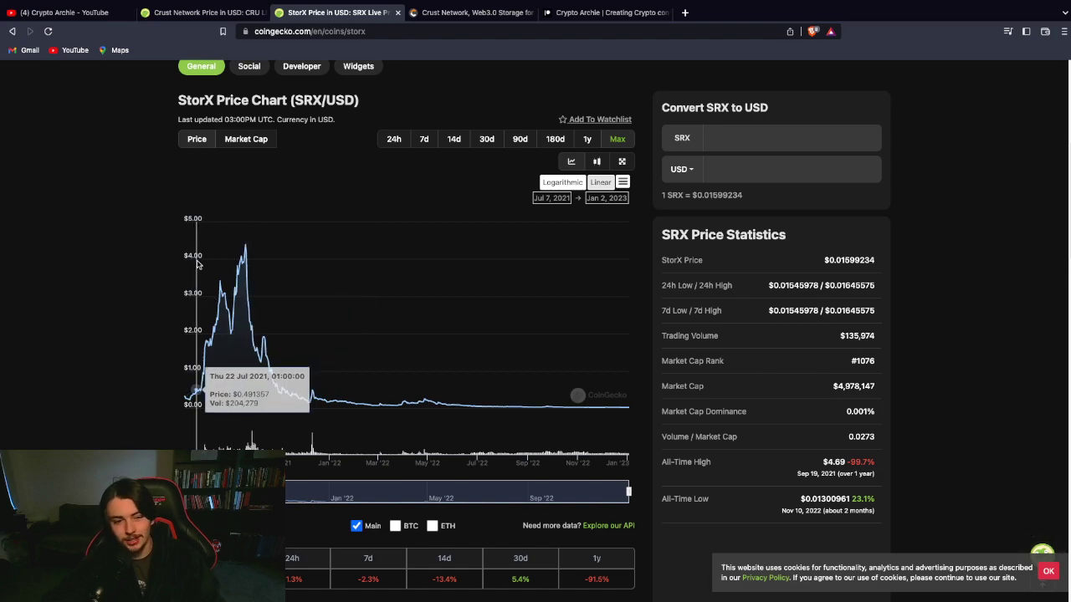
{"action": "mouse_move", "coordinate": [197, 278]}
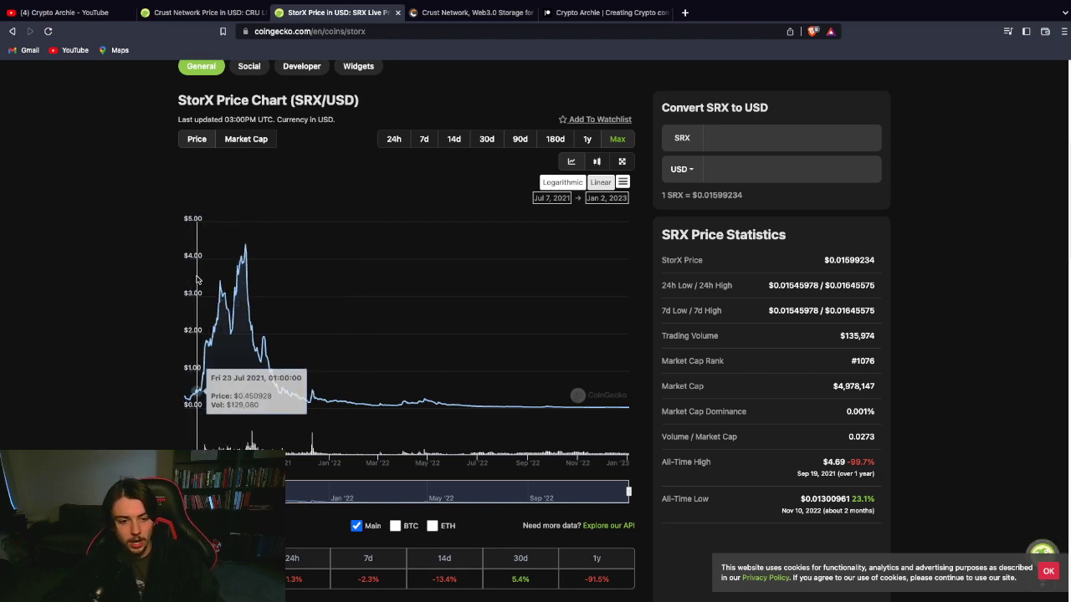
{"action": "mouse_move", "coordinate": [245, 248]}
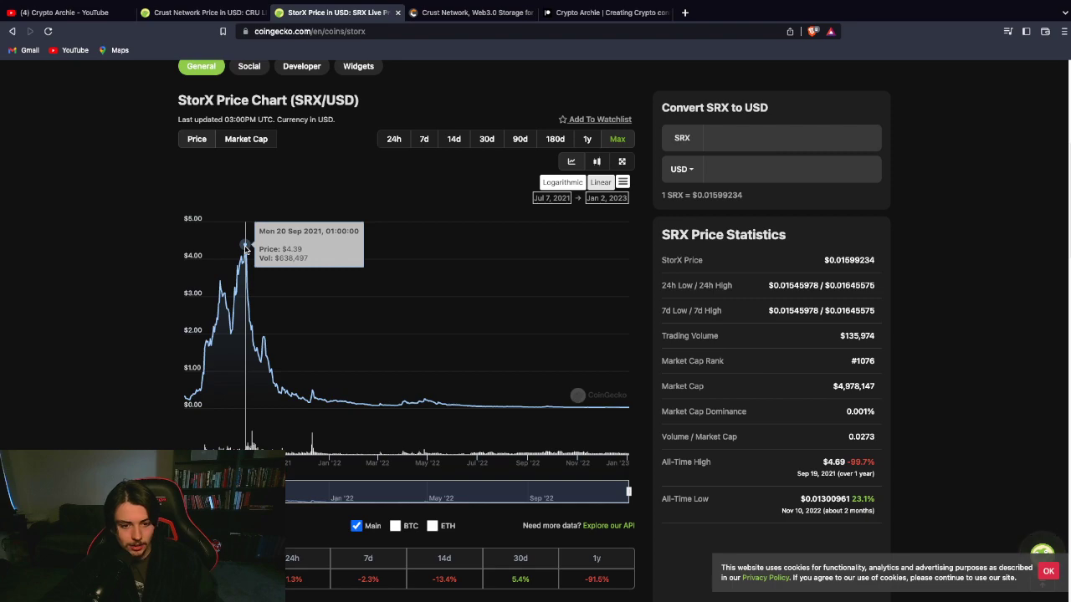
{"action": "mouse_move", "coordinate": [244, 248]}
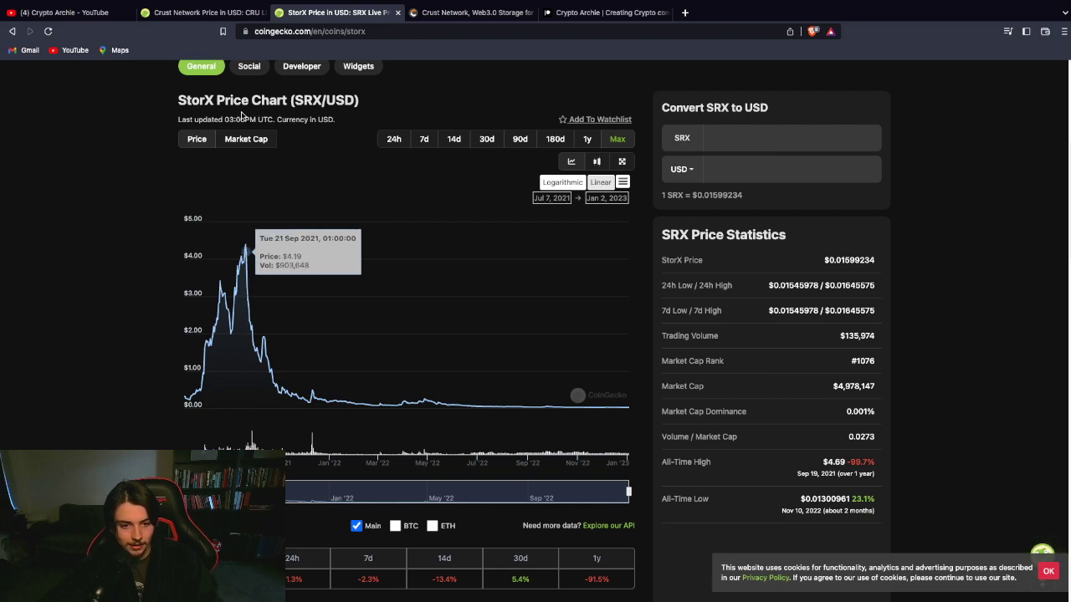
{"action": "left_click", "coordinate": [246, 139]}
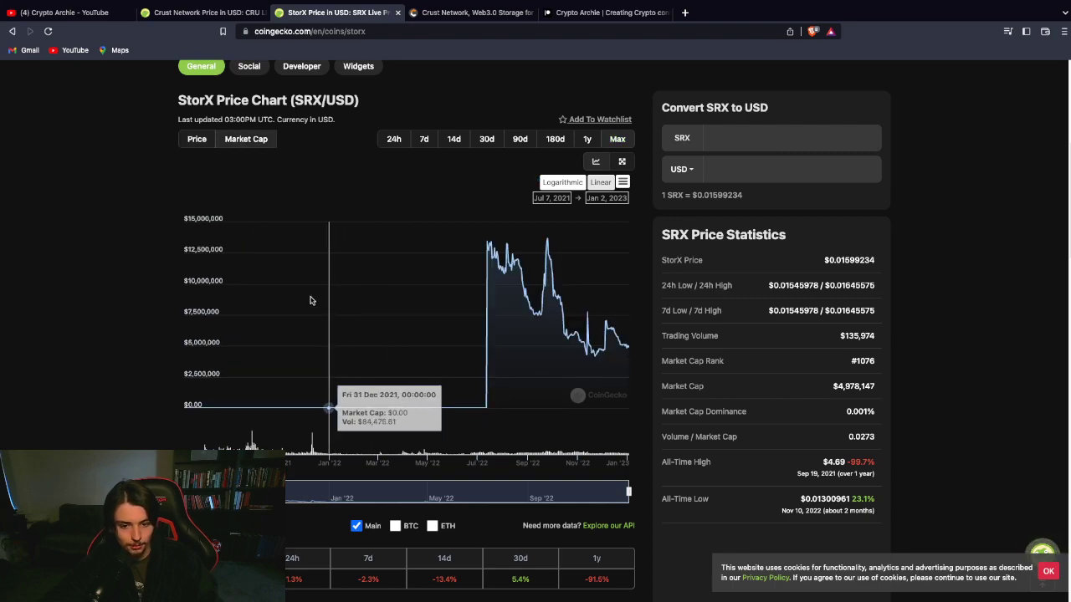
{"action": "mouse_move", "coordinate": [532, 261]}
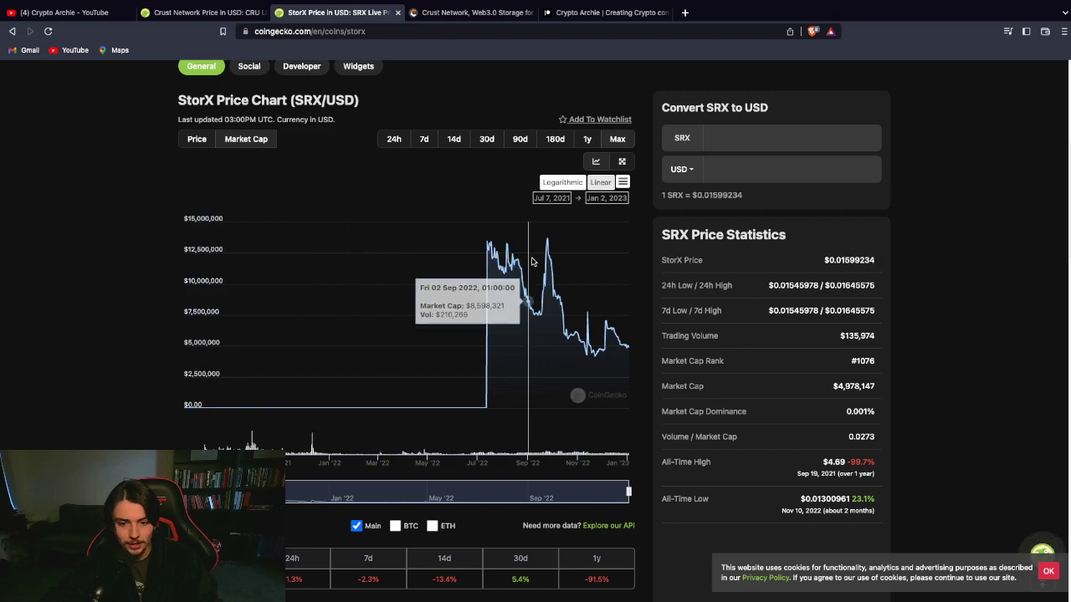
{"action": "scroll", "scroll_direction": "down", "scroll_amount": 3}
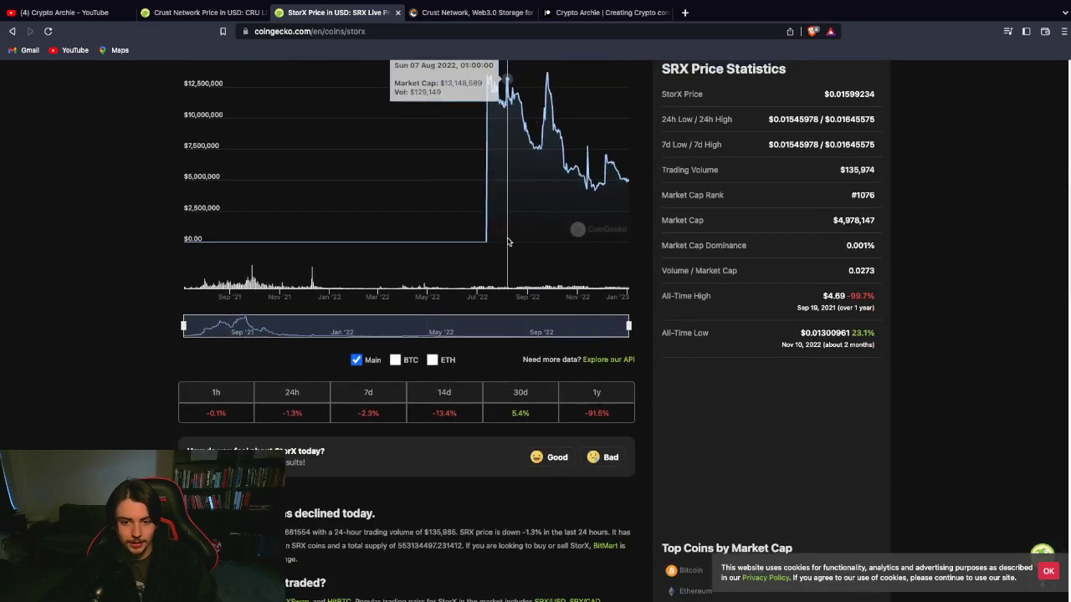
{"action": "scroll", "scroll_direction": "up", "scroll_amount": 3}
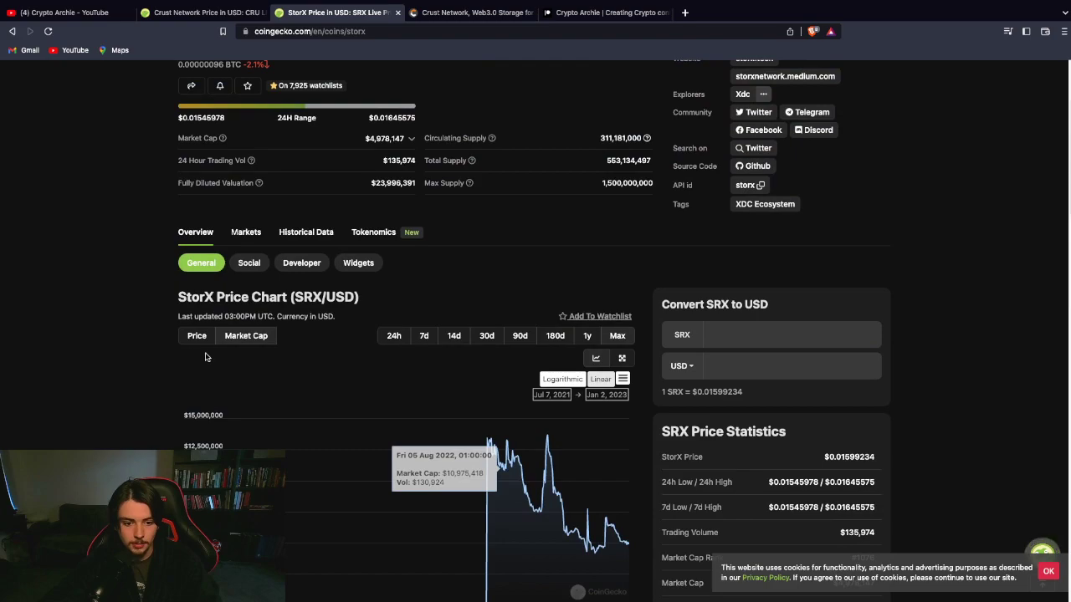
Switch the StorX chart back to price, then return to the Crust Network price tab.
{"action": "left_click", "coordinate": [623, 358]}
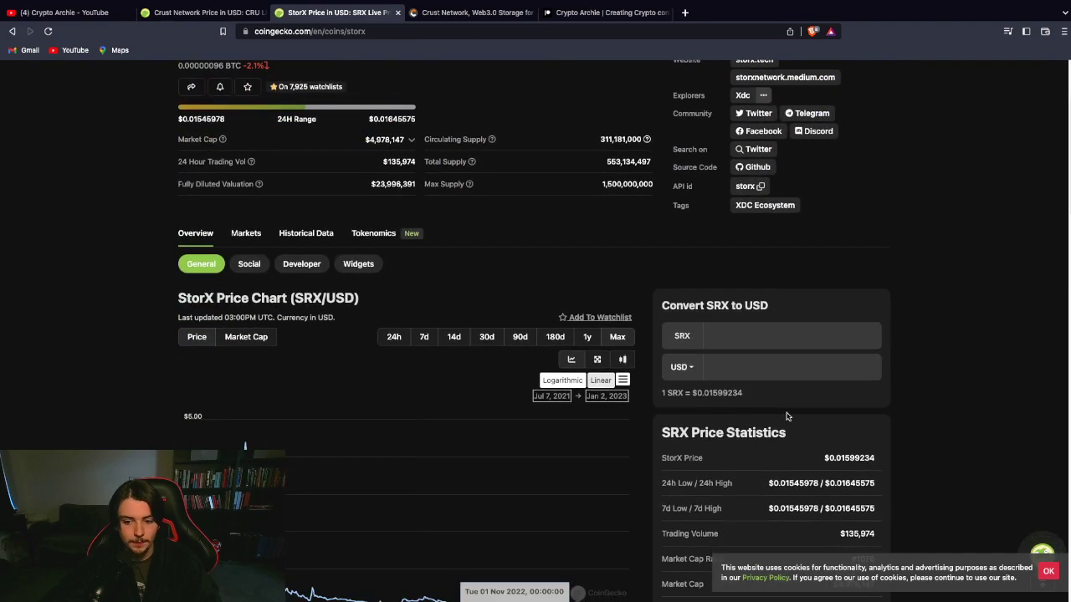
{"action": "scroll", "scroll_direction": "down", "scroll_amount": 3}
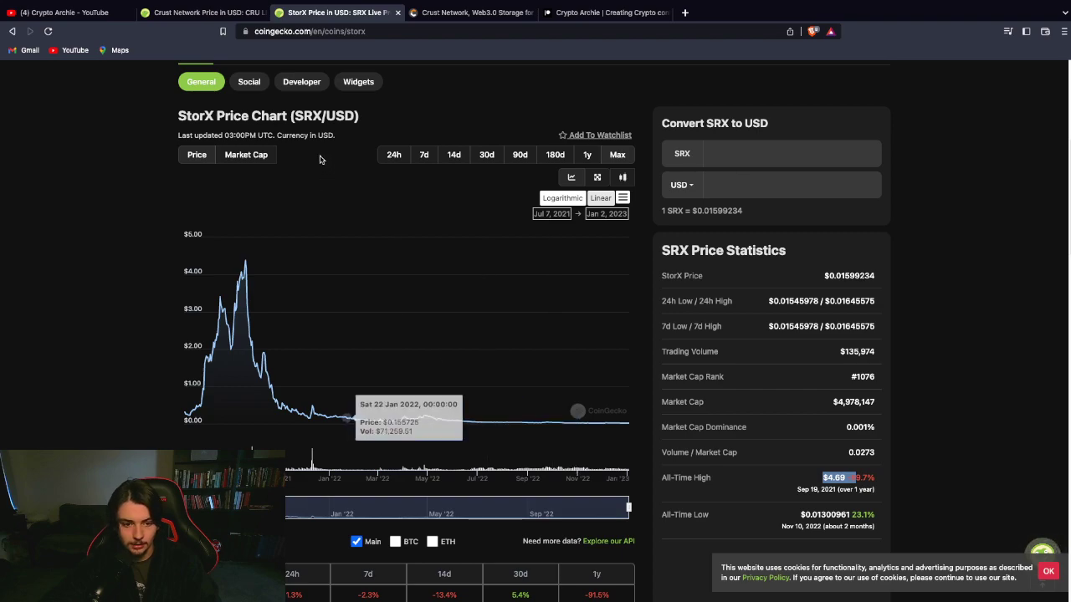
{"action": "mouse_move", "coordinate": [246, 266]}
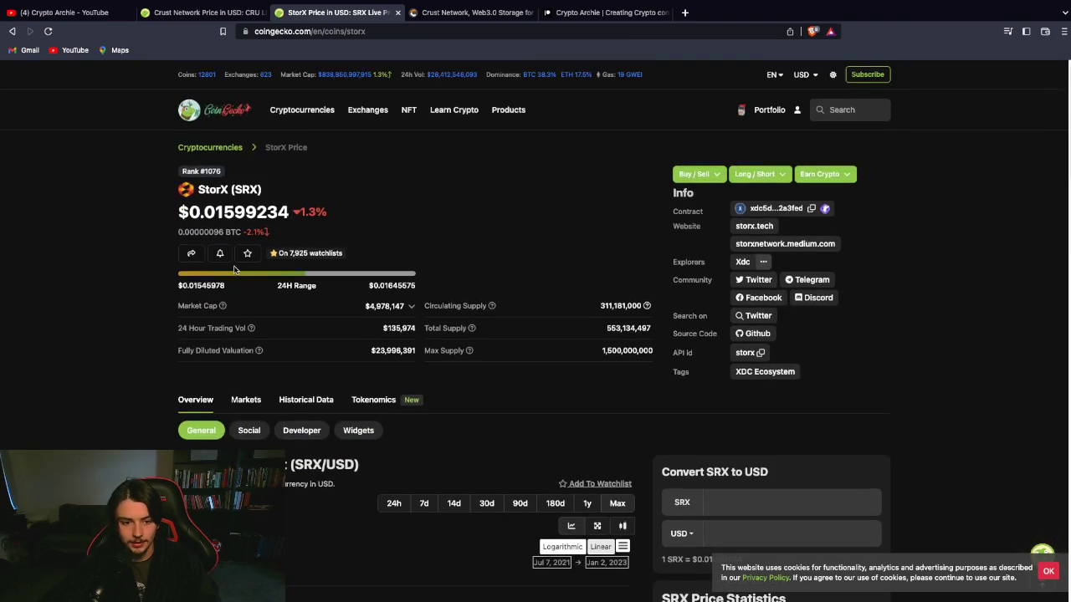
{"action": "scroll", "scroll_direction": "down", "scroll_amount": 3}
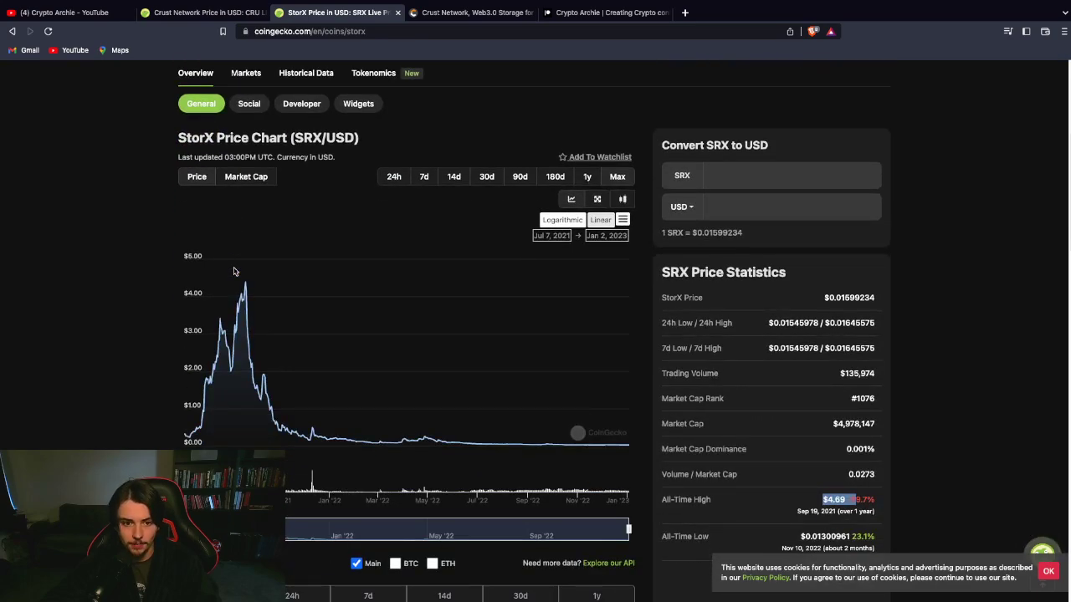
{"action": "left_click", "coordinate": [246, 177]}
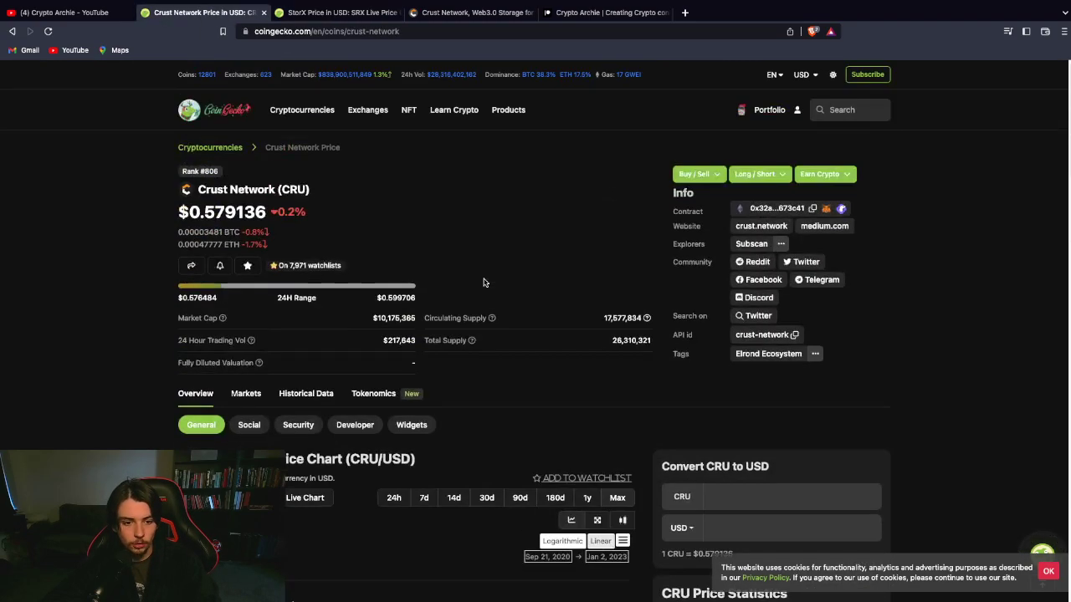
{"action": "scroll", "scroll_direction": "down", "scroll_amount": 3}
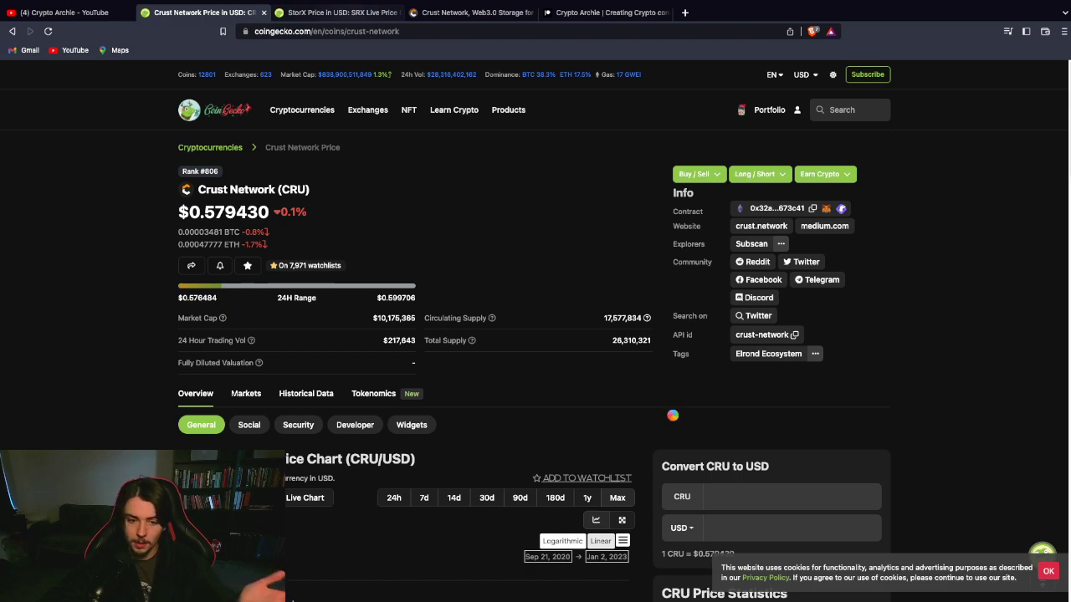
Go to the Patreon creator page and set it to Viewing as Public.
{"action": "left_click", "coordinate": [468, 13]}
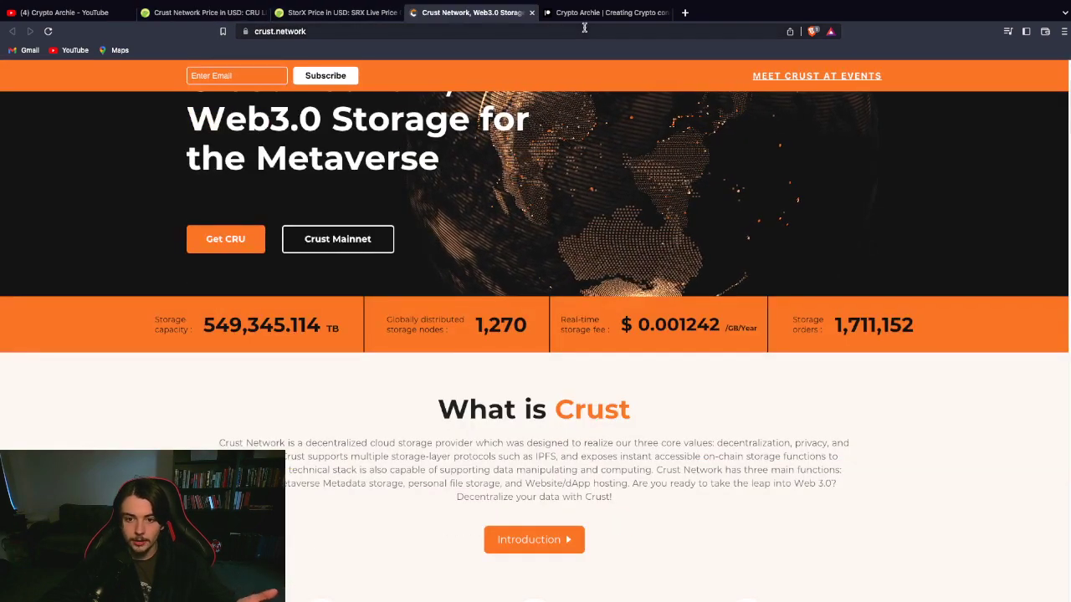
{"action": "mouse_move", "coordinate": [606, 13]}
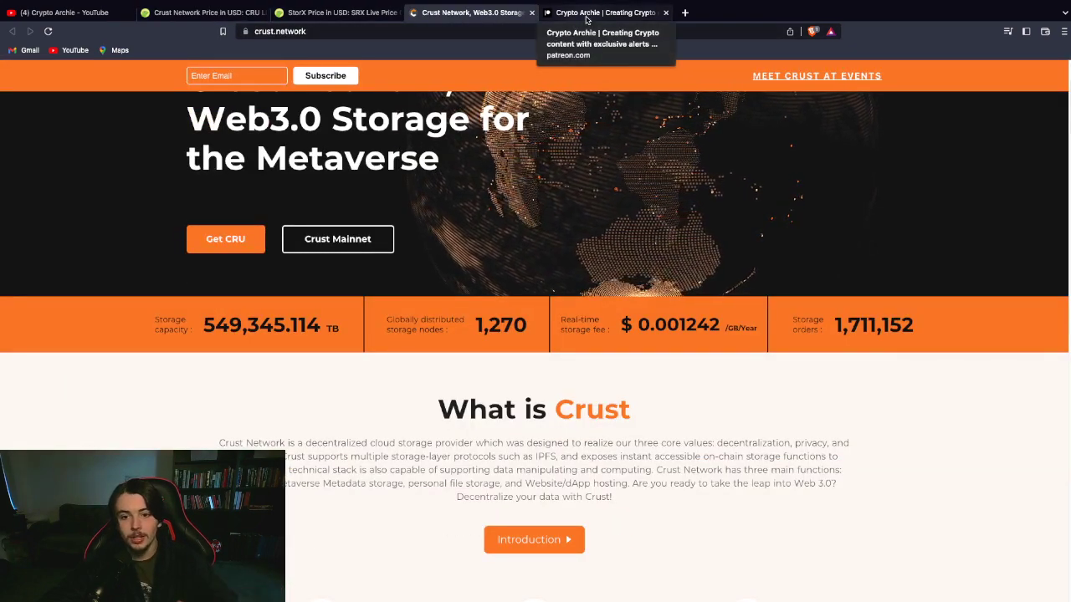
{"action": "left_click", "coordinate": [602, 13]}
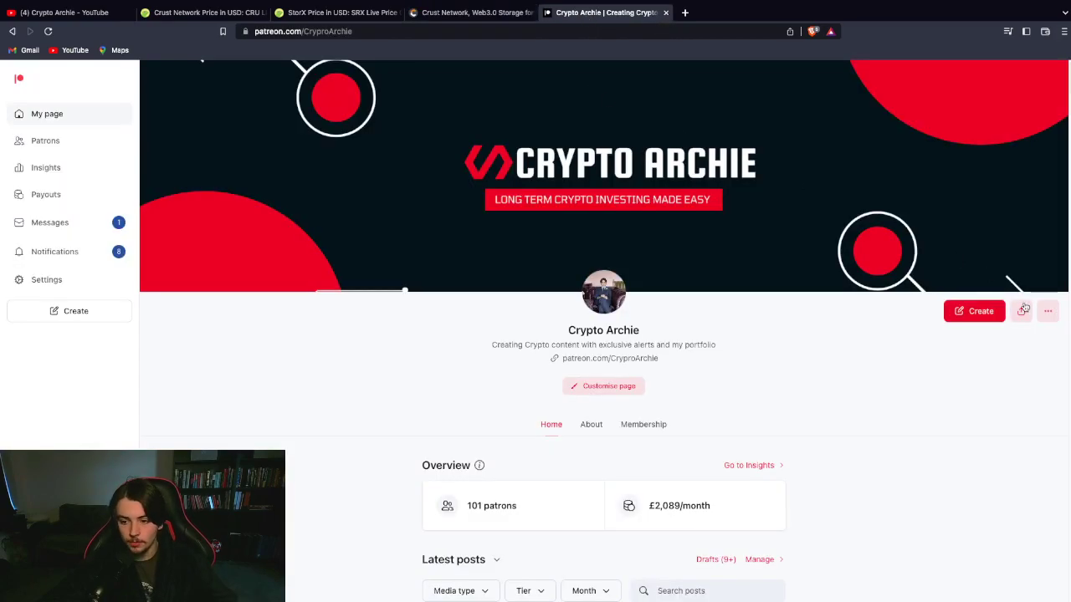
{"action": "left_click", "coordinate": [1047, 310]}
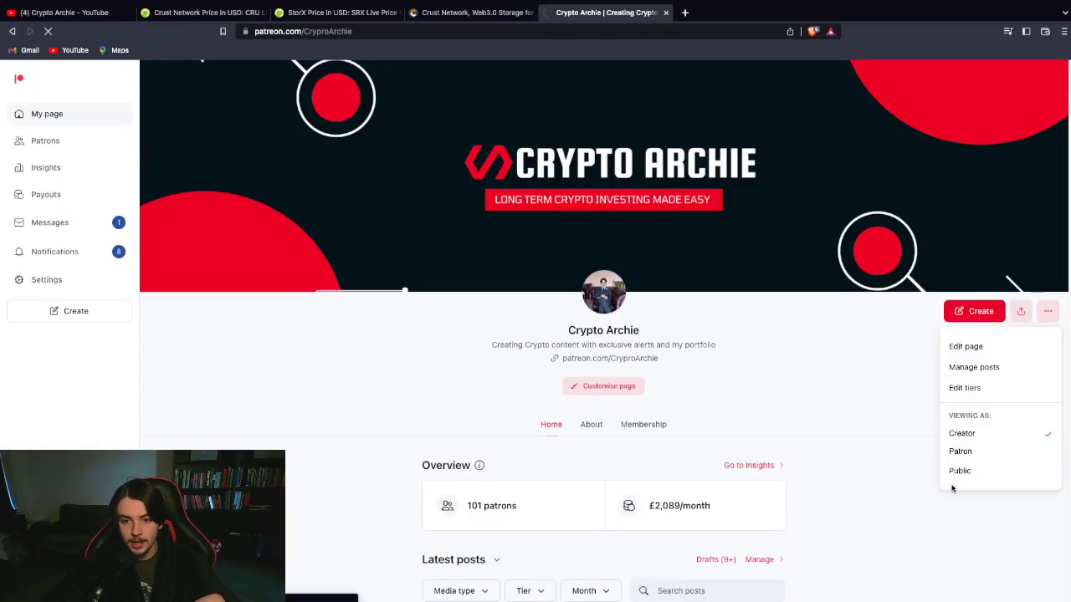
{"action": "left_click", "coordinate": [961, 470]}
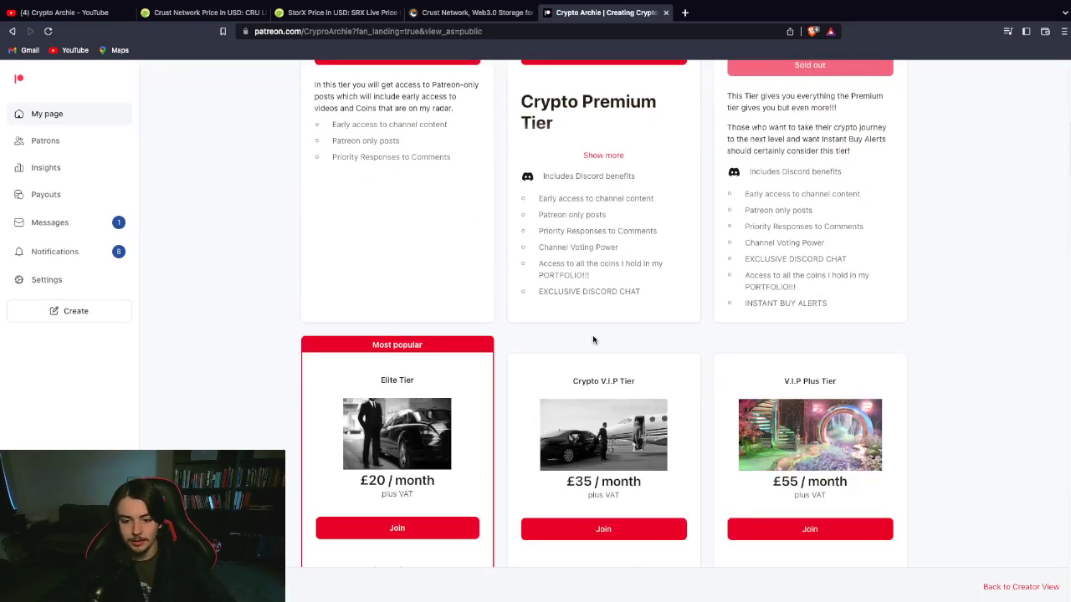
Scroll through the £20, £35 and £55 tiers, then return to the crust.network tab.
{"action": "scroll", "scroll_direction": "down", "scroll_amount": 3}
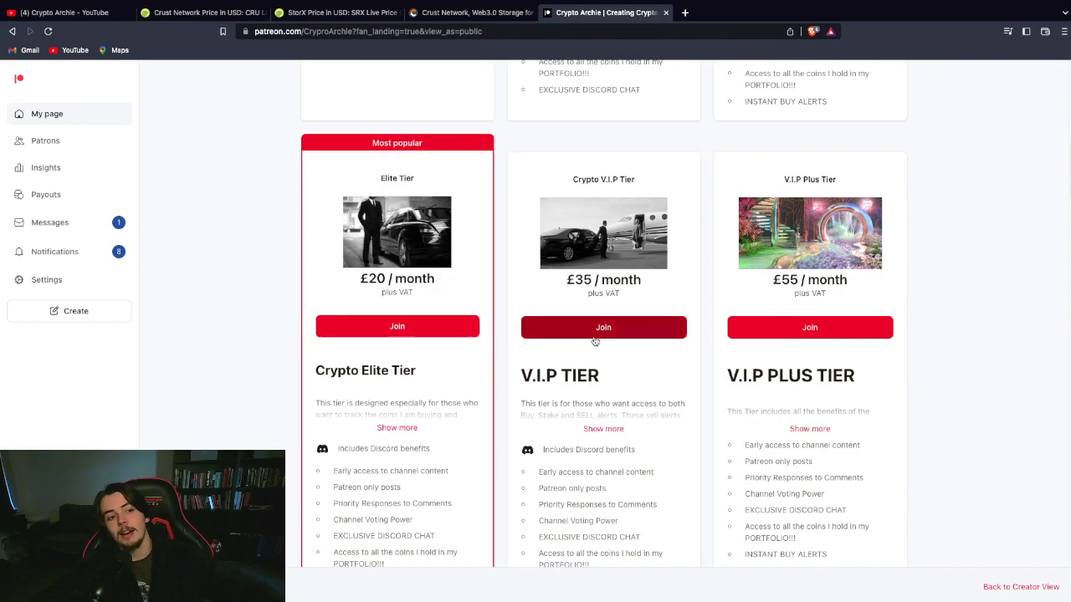
{"action": "scroll", "scroll_direction": "down", "scroll_amount": 3}
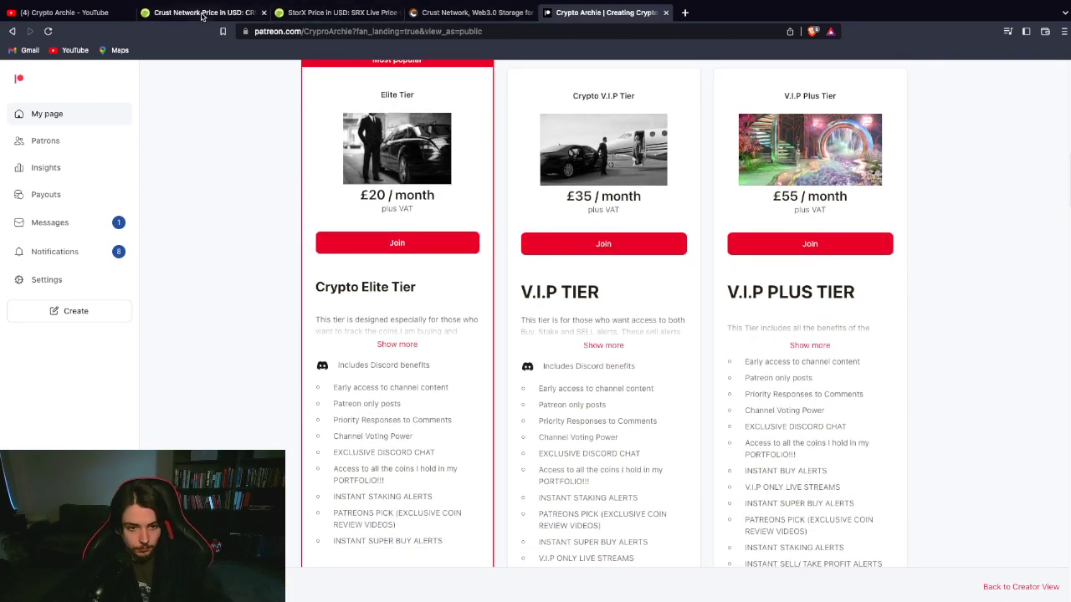
{"action": "left_click", "coordinate": [469, 13]}
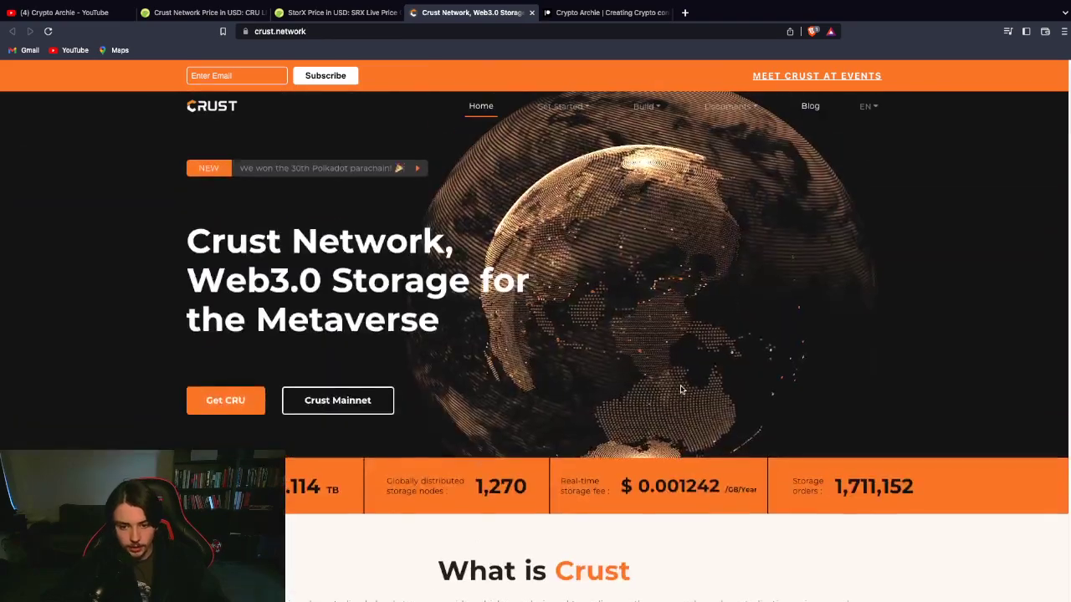
{"action": "mouse_move", "coordinate": [669, 409]}
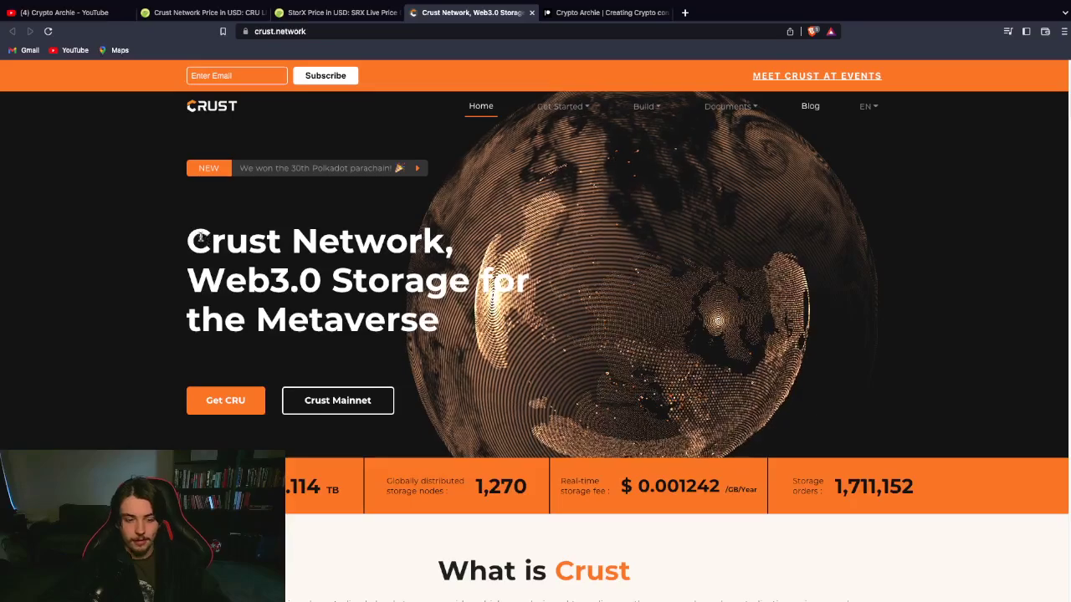
Read down the crust.network homepage through the 'What is Crust' introduction.
{"action": "scroll", "scroll_direction": "down", "scroll_amount": 3}
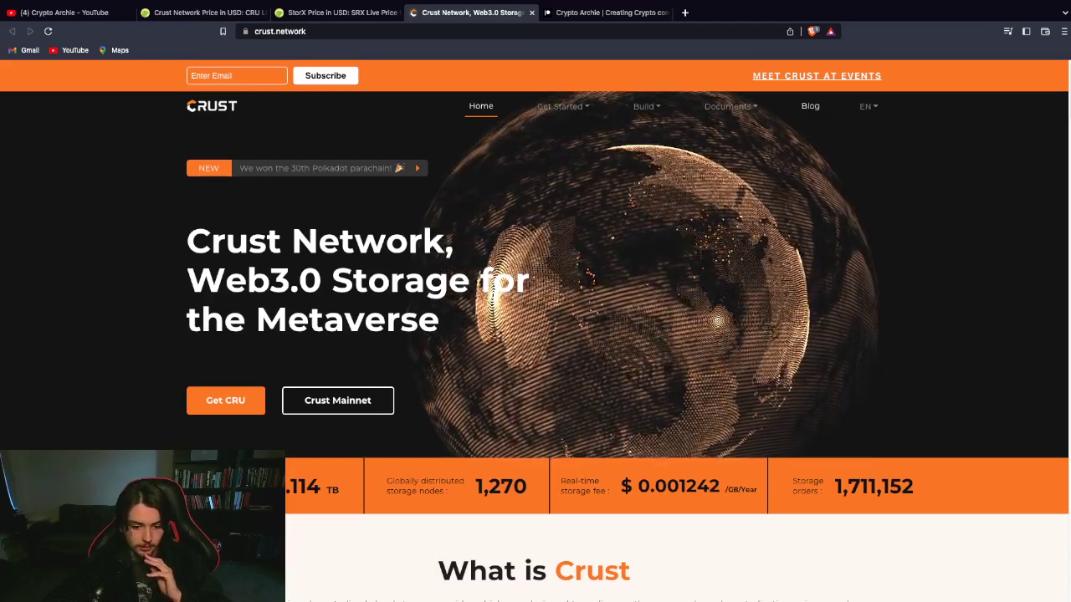
{"action": "scroll", "scroll_direction": "down", "scroll_amount": 3}
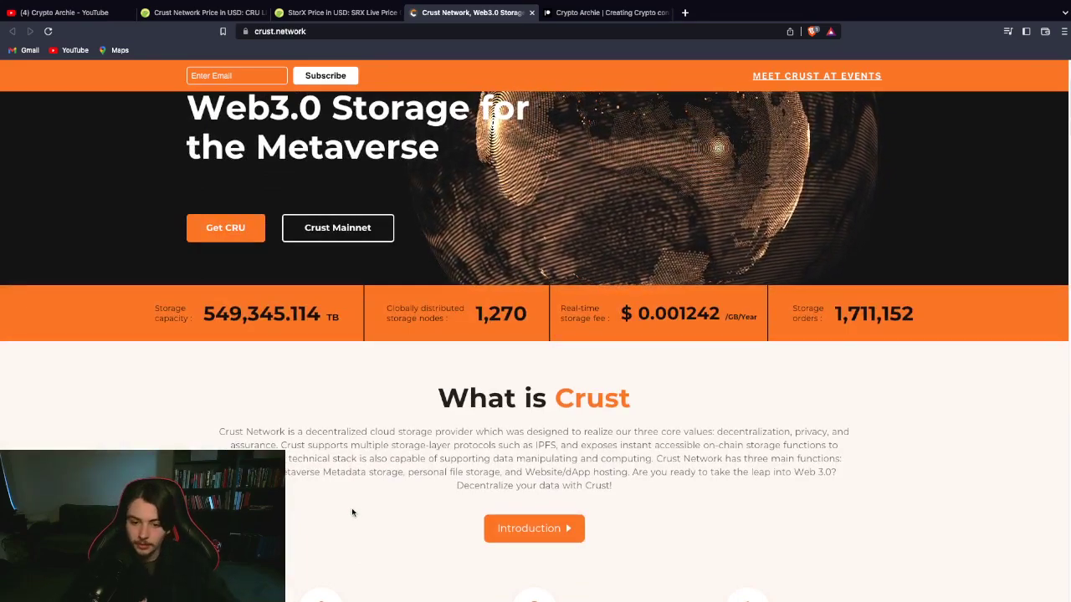
{"action": "scroll", "scroll_direction": "down", "scroll_amount": 3}
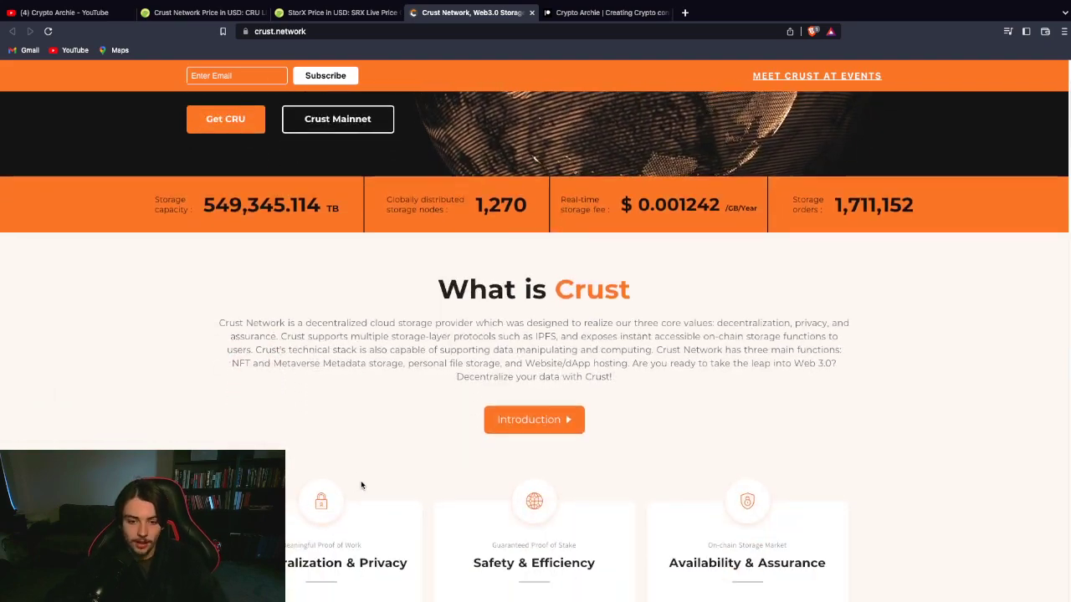
{"action": "scroll", "scroll_direction": "down", "scroll_amount": 3}
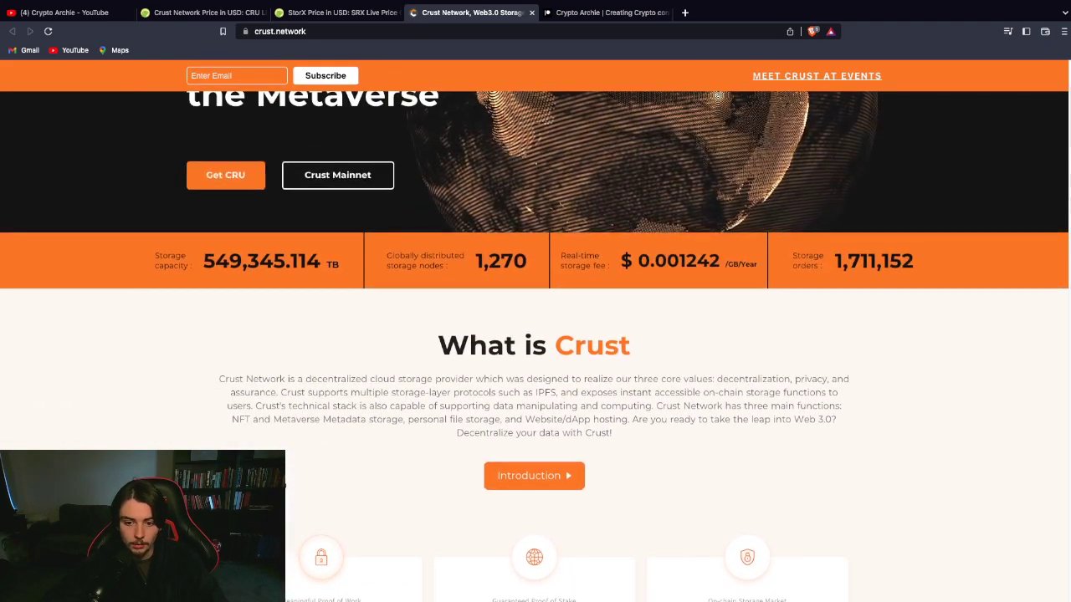
{"action": "scroll", "scroll_direction": "down", "scroll_amount": 3}
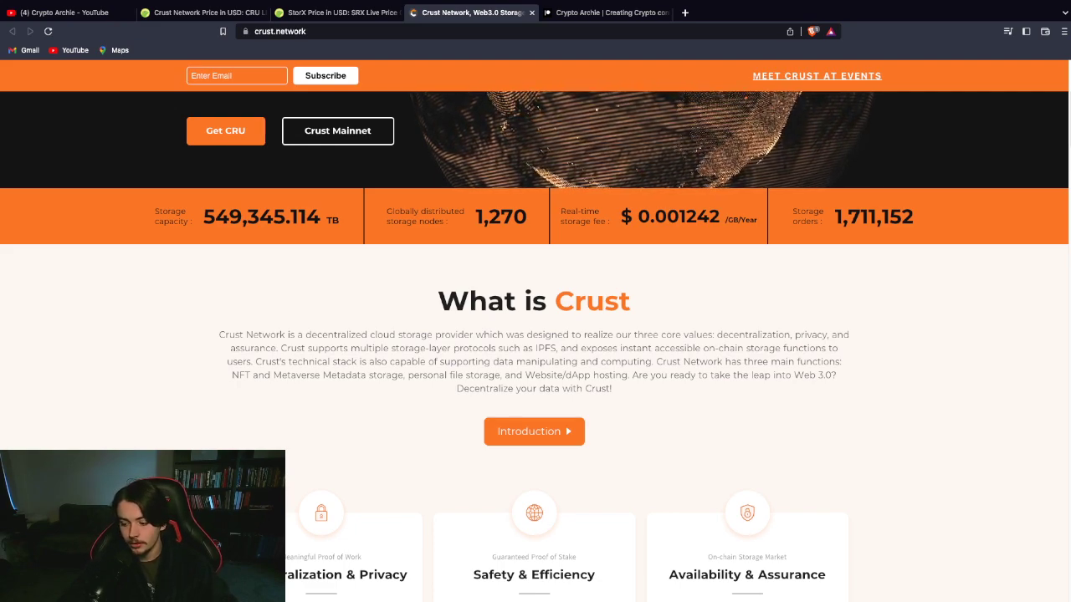
{"action": "scroll", "scroll_direction": "down", "scroll_amount": 3}
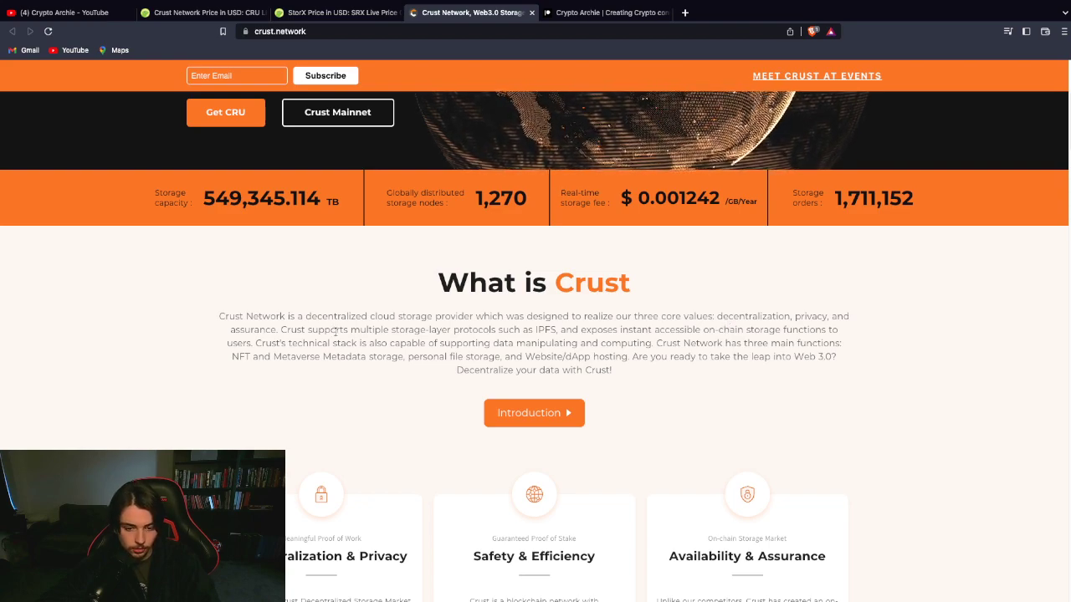
Highlight the description and the word decentralization, then scroll to the feature cards.
{"action": "left_click_drag", "start_coordinate": [790, 317], "coordinate": [281, 330]}
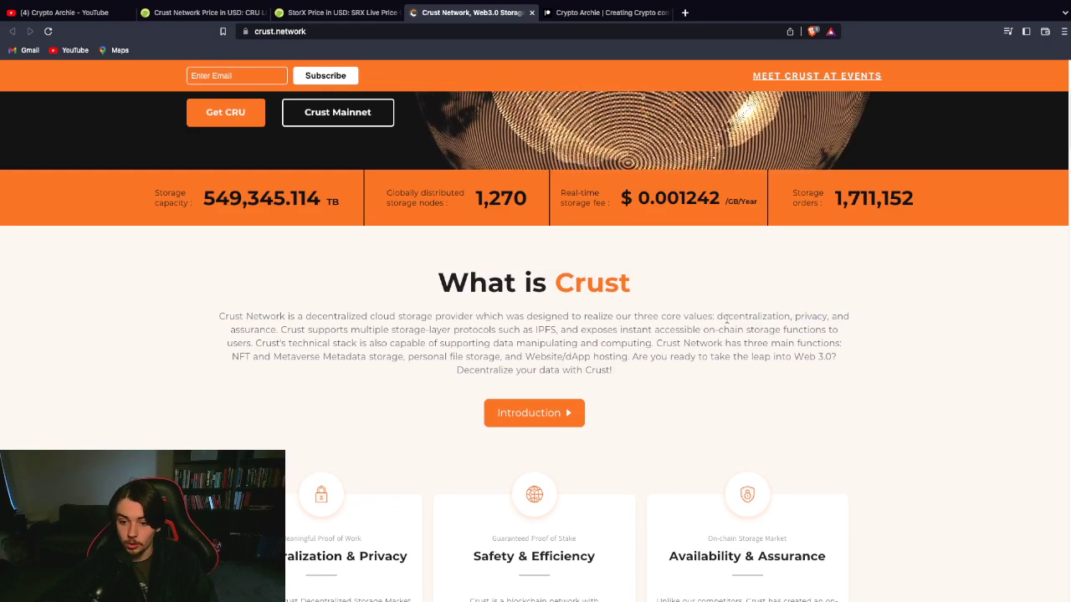
{"action": "double_click", "coordinate": [753, 316]}
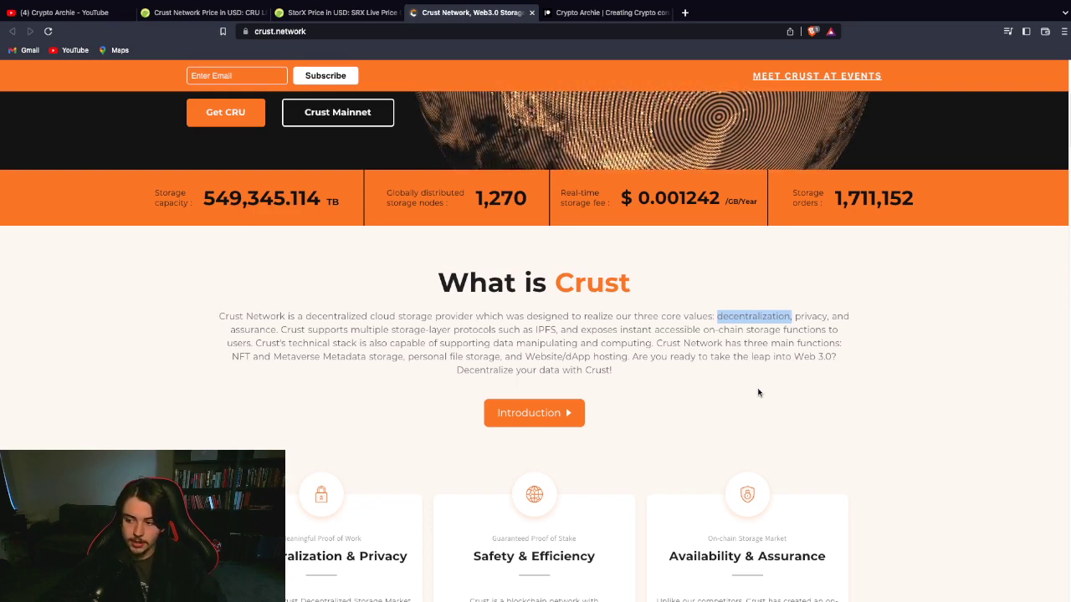
{"action": "mouse_move", "coordinate": [562, 538]}
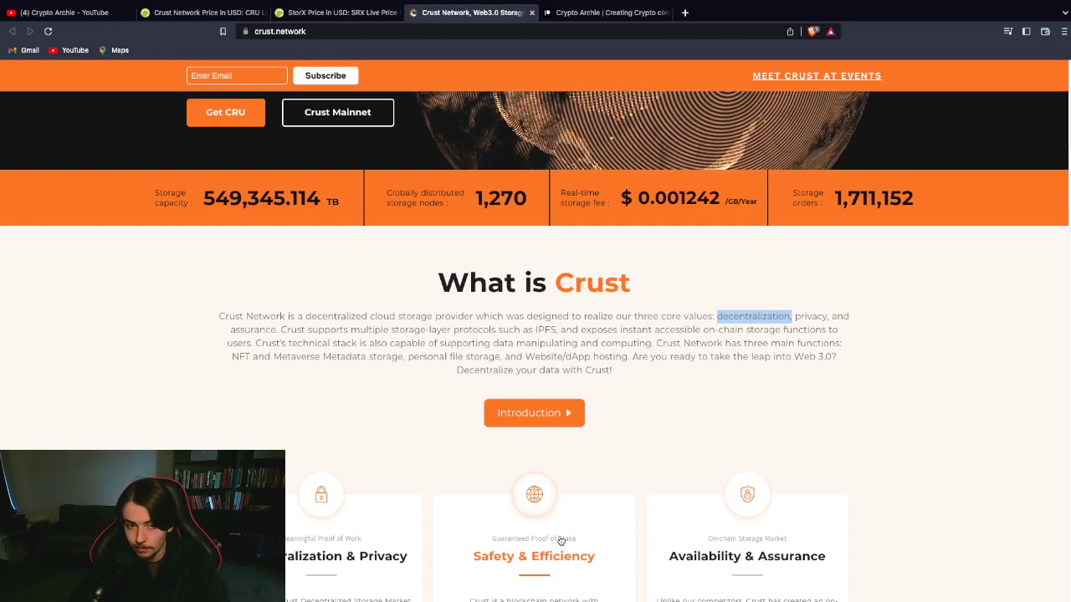
{"action": "mouse_move", "coordinate": [408, 458]}
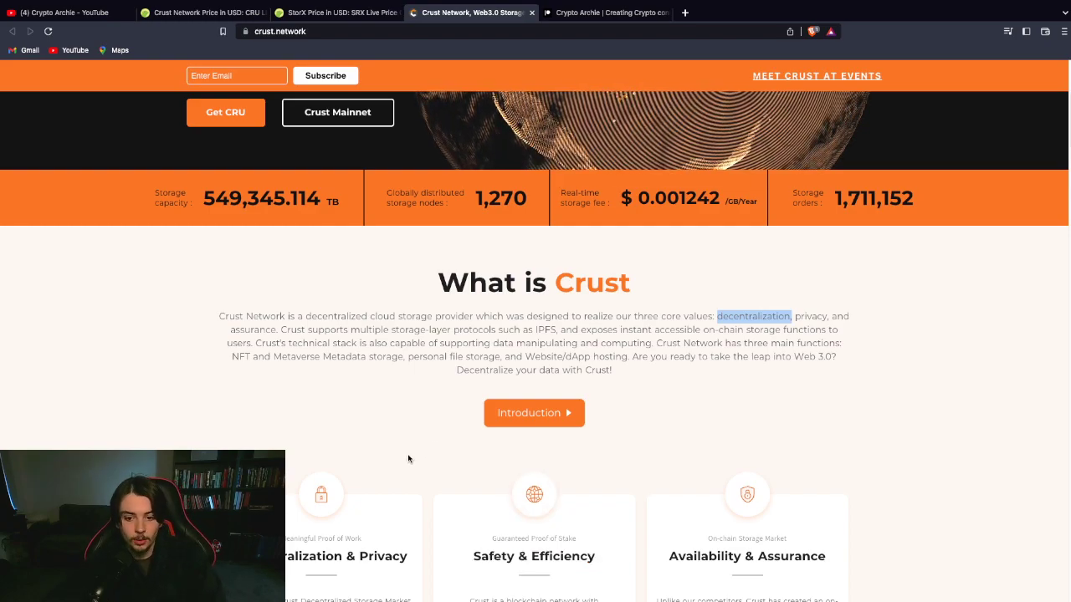
{"action": "scroll", "scroll_direction": "down", "scroll_amount": 3}
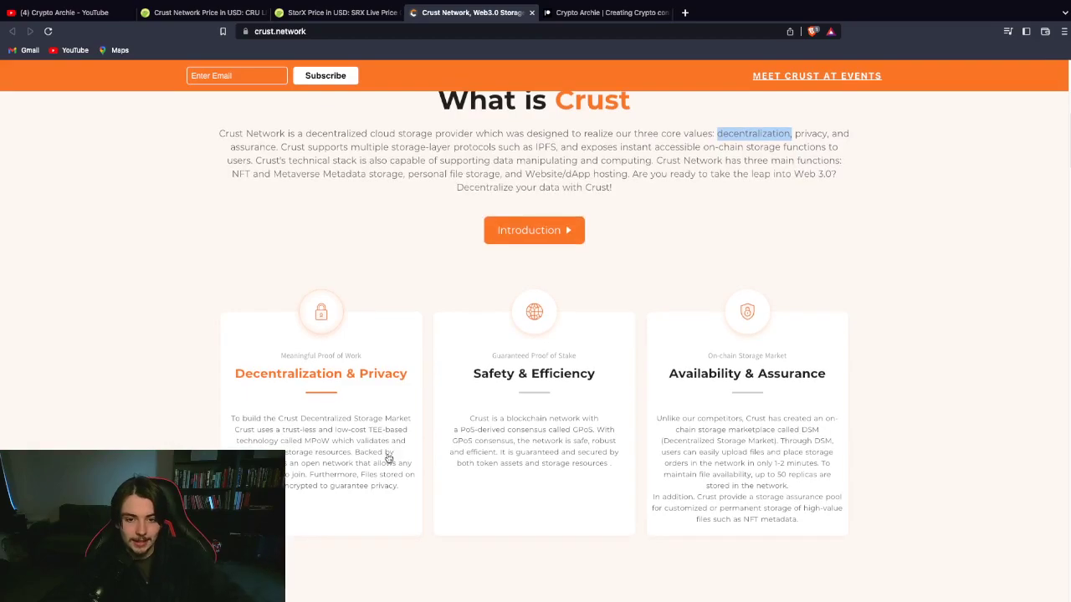
{"action": "scroll", "scroll_direction": "down", "scroll_amount": 3}
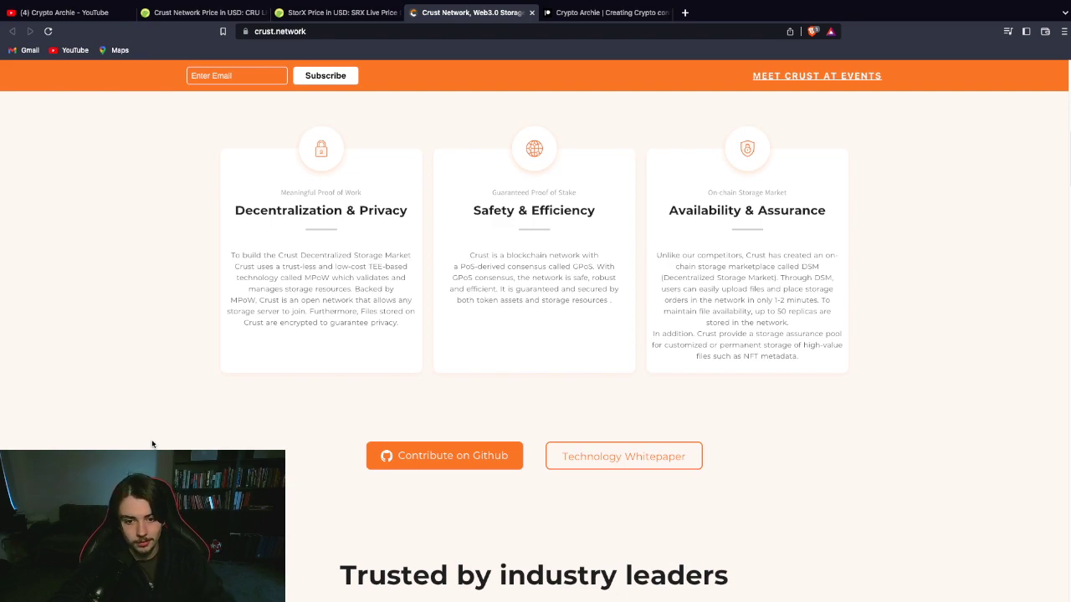
Search CoinGecko for 'stratos' and open the Stratos (STOS) price page.
{"action": "left_click", "coordinate": [201, 14]}
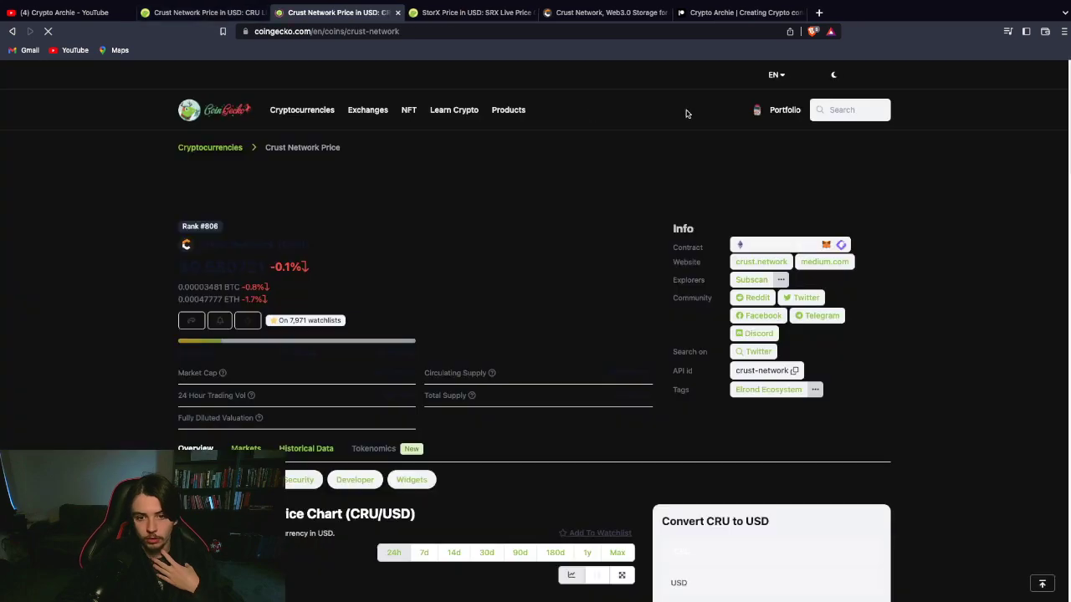
{"action": "type", "text": "stratos"}
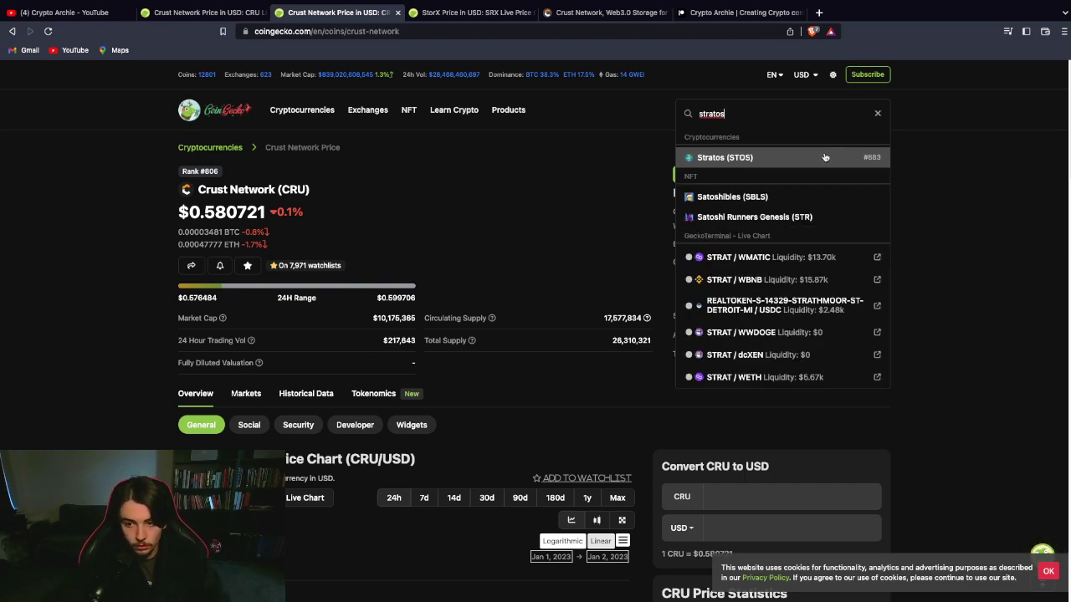
{"action": "left_click", "coordinate": [724, 157]}
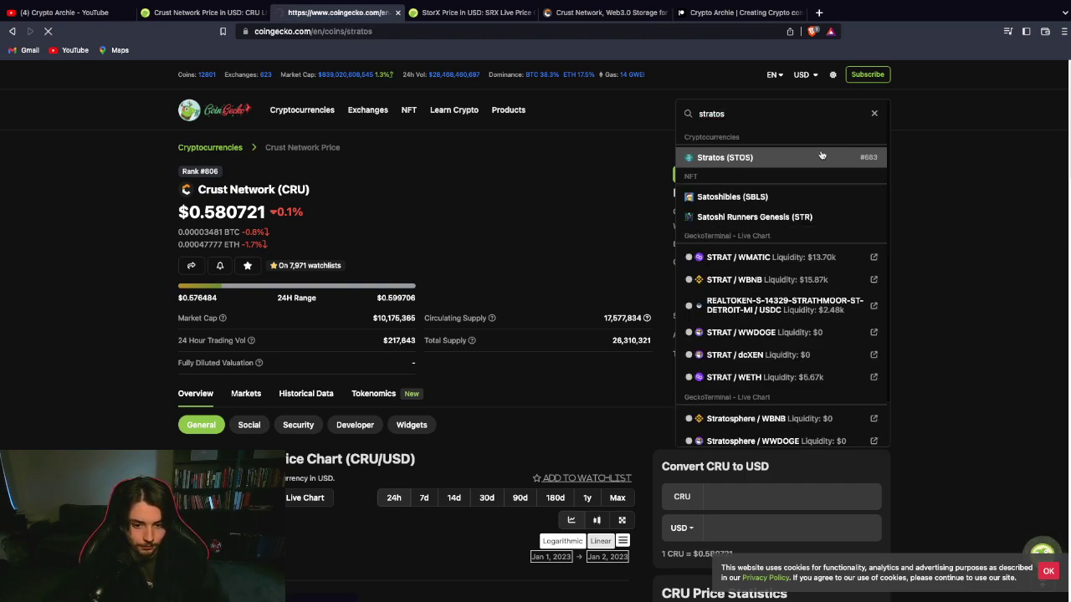
{"action": "left_click", "coordinate": [725, 157]}
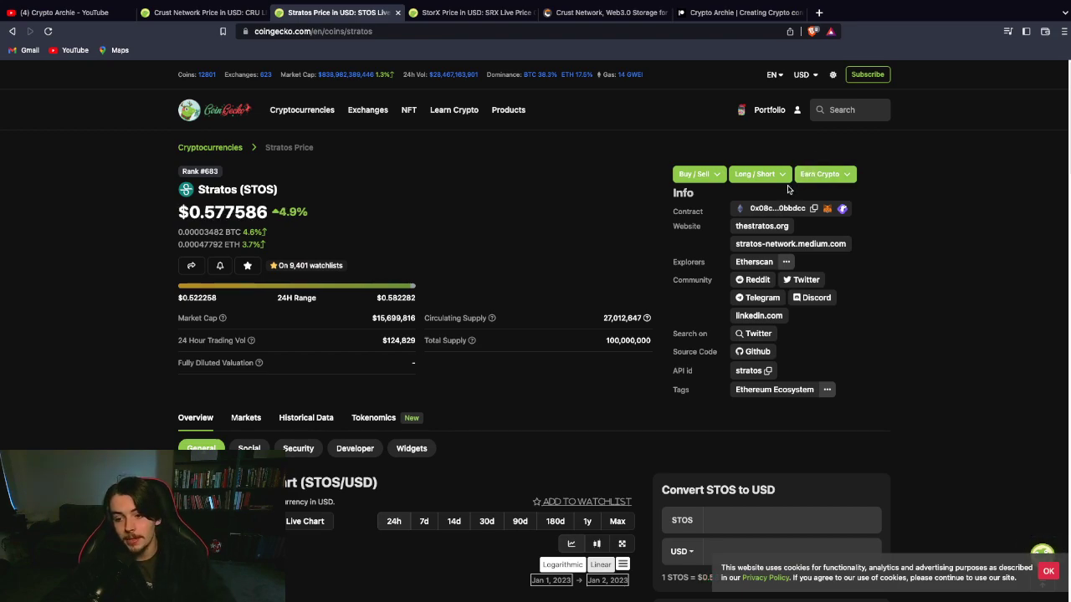
{"action": "mouse_move", "coordinate": [539, 205]}
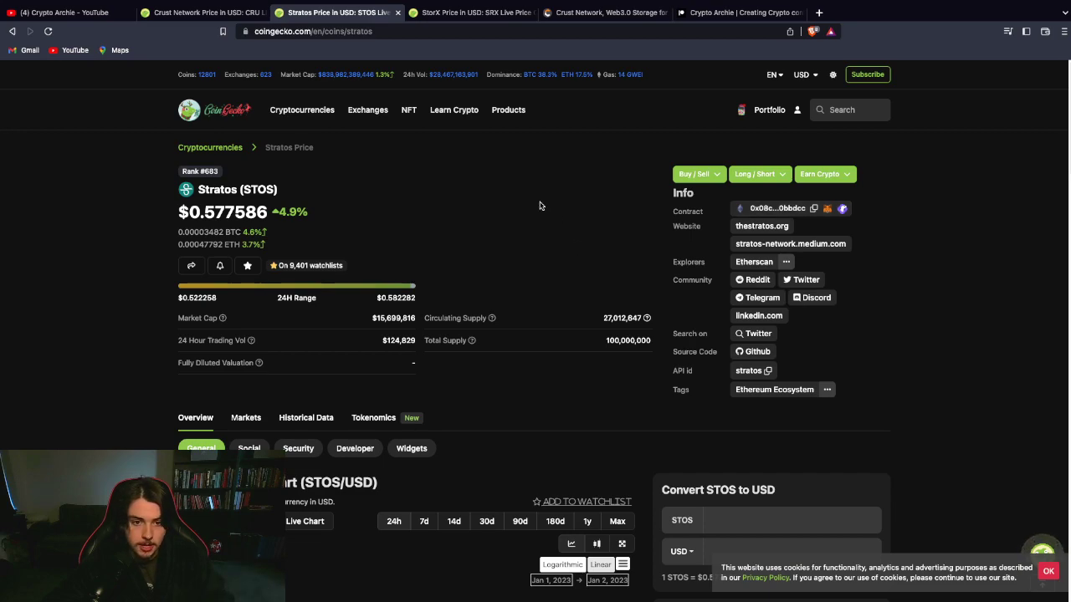
{"action": "double_click", "coordinate": [620, 317]}
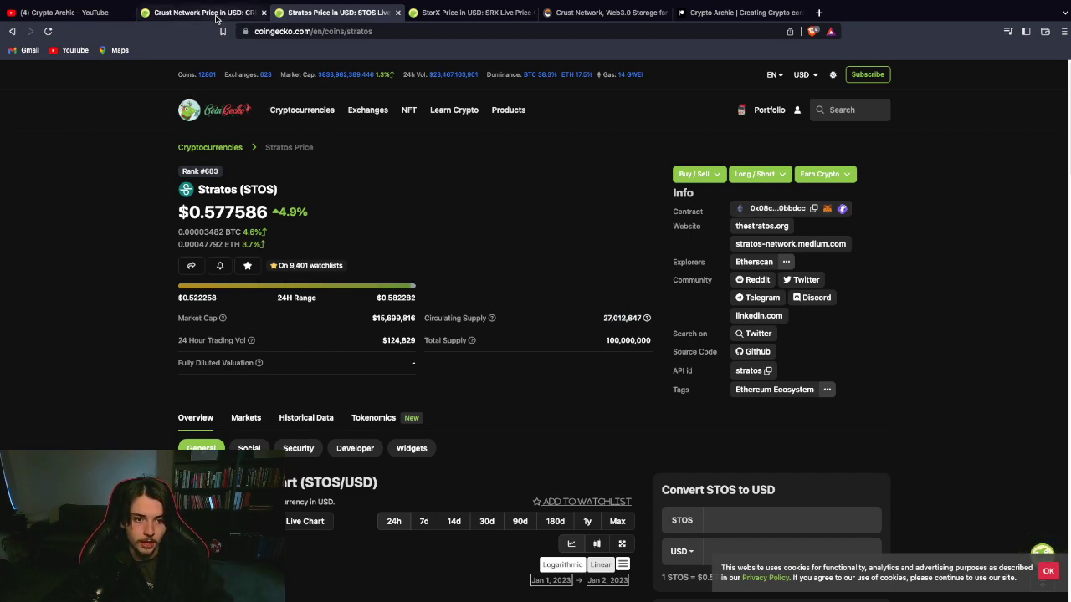
Flip between the STOS and CRU tabs to compare stats, then return to crust.network.
{"action": "left_click", "coordinate": [200, 12]}
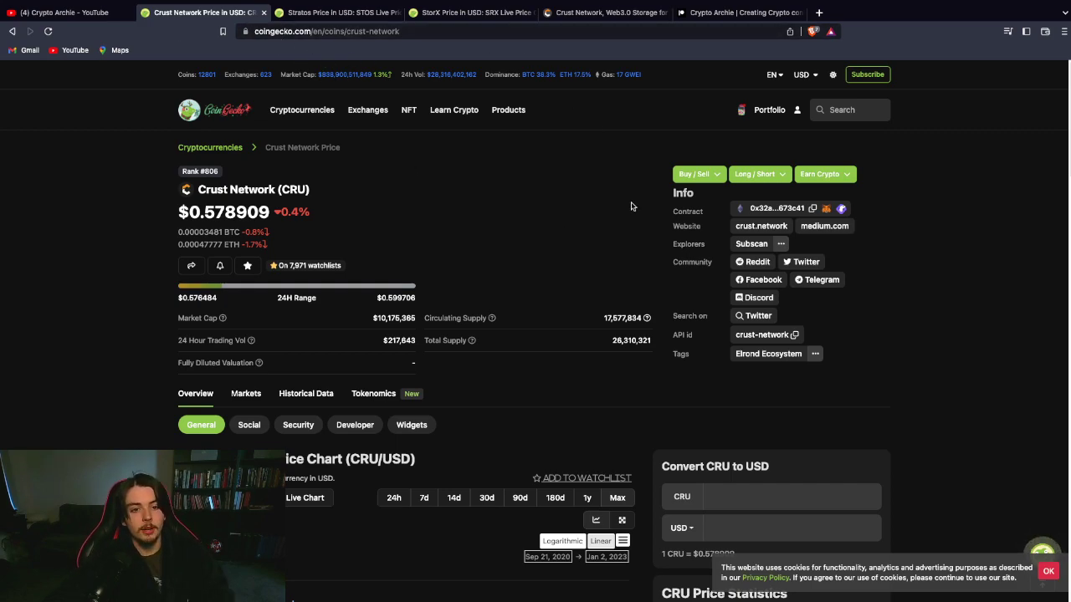
{"action": "mouse_move", "coordinate": [634, 332]}
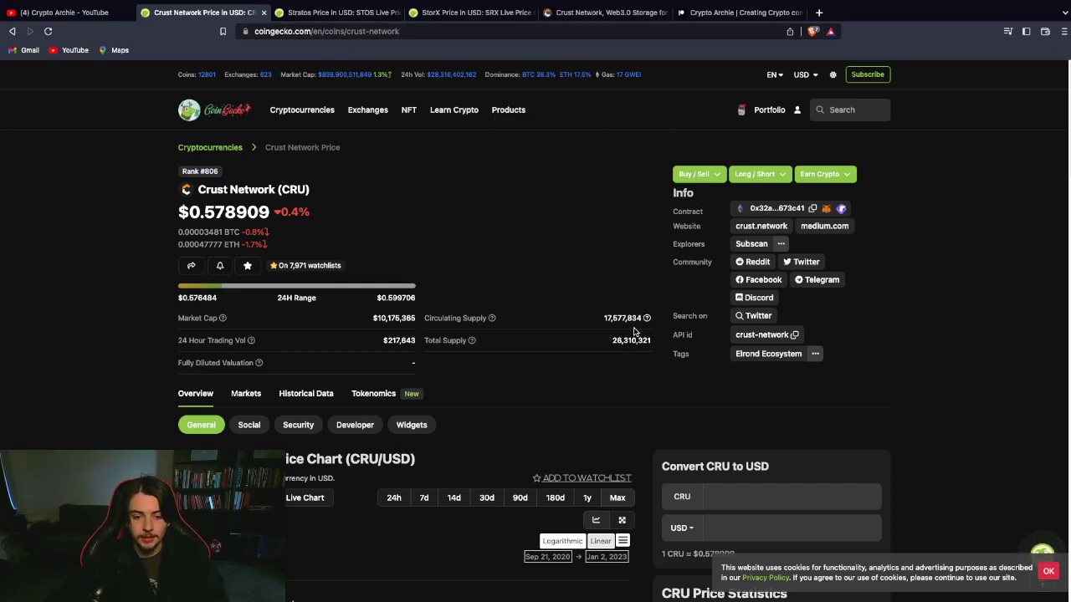
{"action": "left_click", "coordinate": [334, 12]}
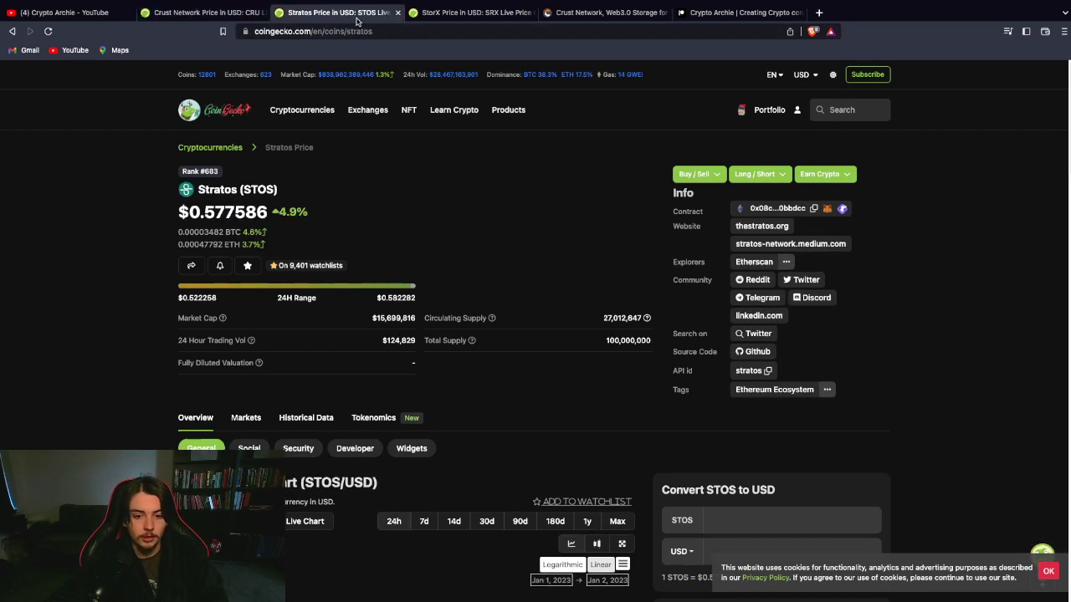
{"action": "left_click", "coordinate": [201, 14]}
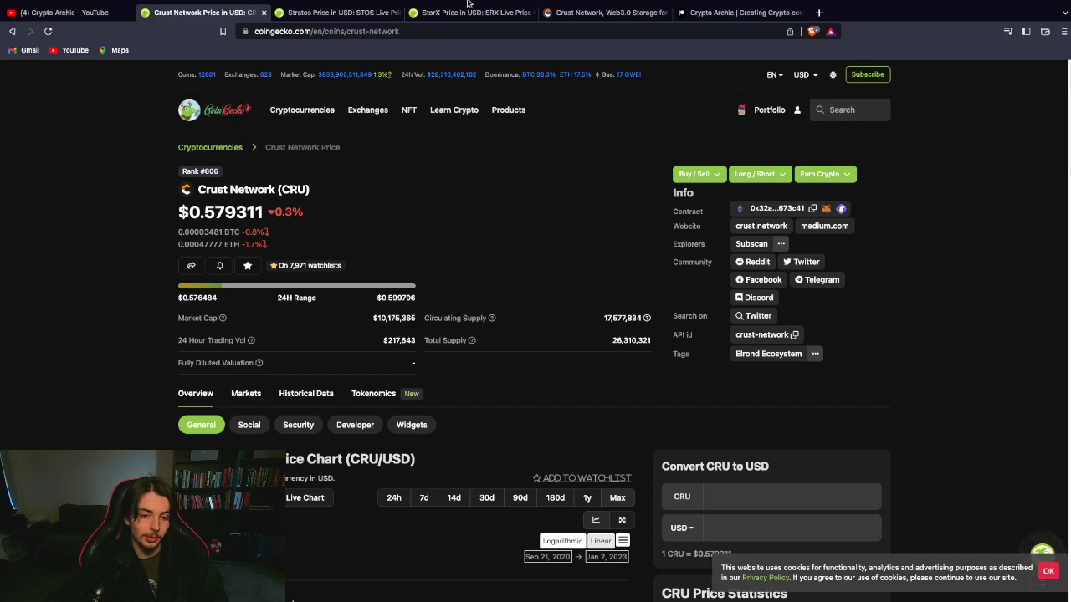
{"action": "left_click", "coordinate": [604, 13]}
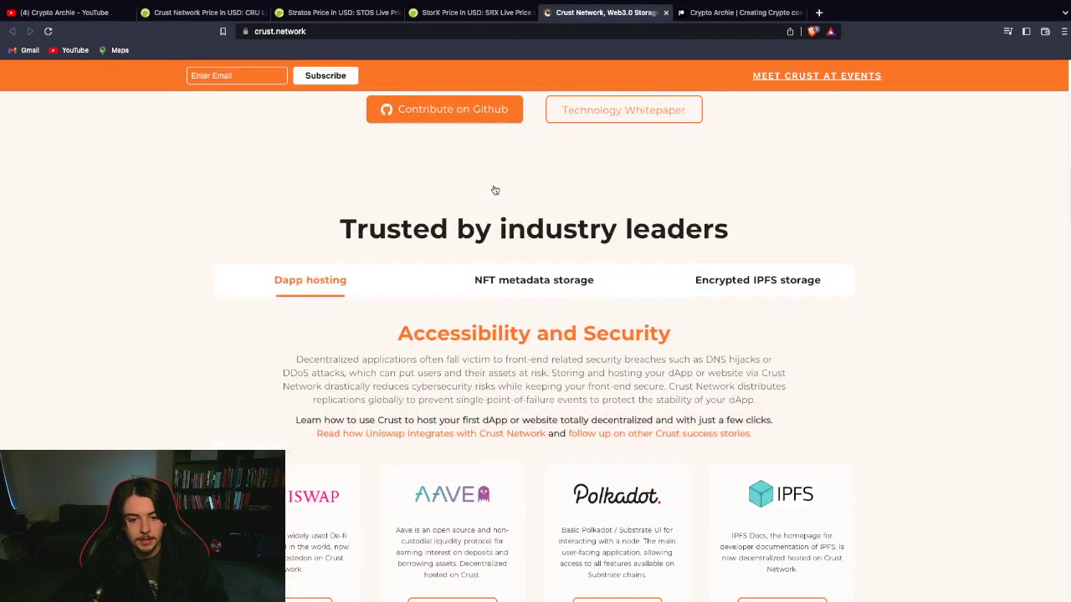
Cycle the dApp hosting carousel through Uniswap, Aave, Polkadot, IPFS and Liquity.
{"action": "scroll", "scroll_direction": "down", "scroll_amount": 3}
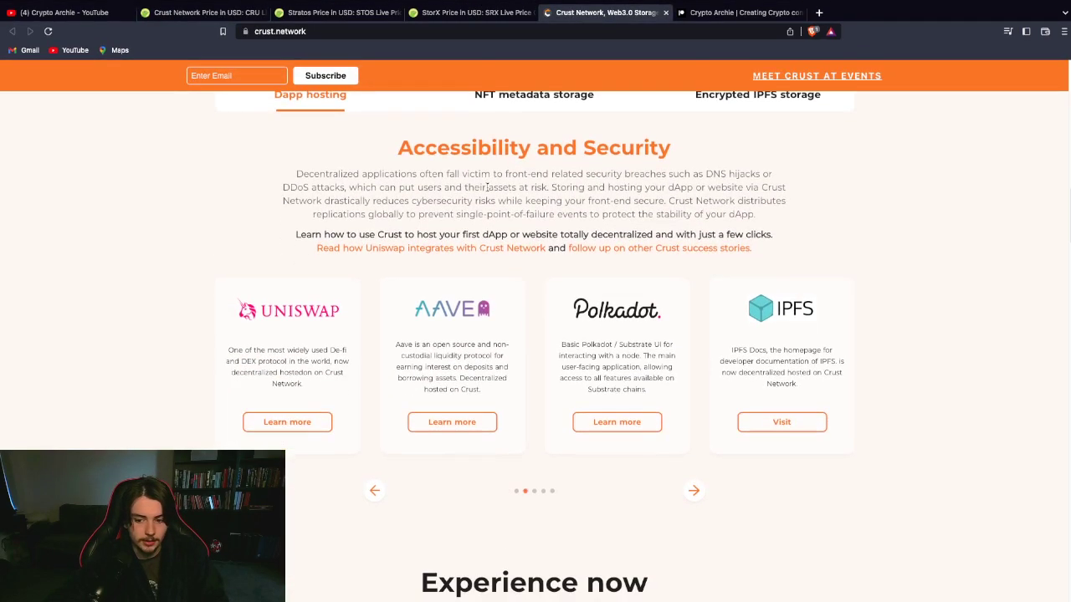
{"action": "left_click", "coordinate": [693, 492]}
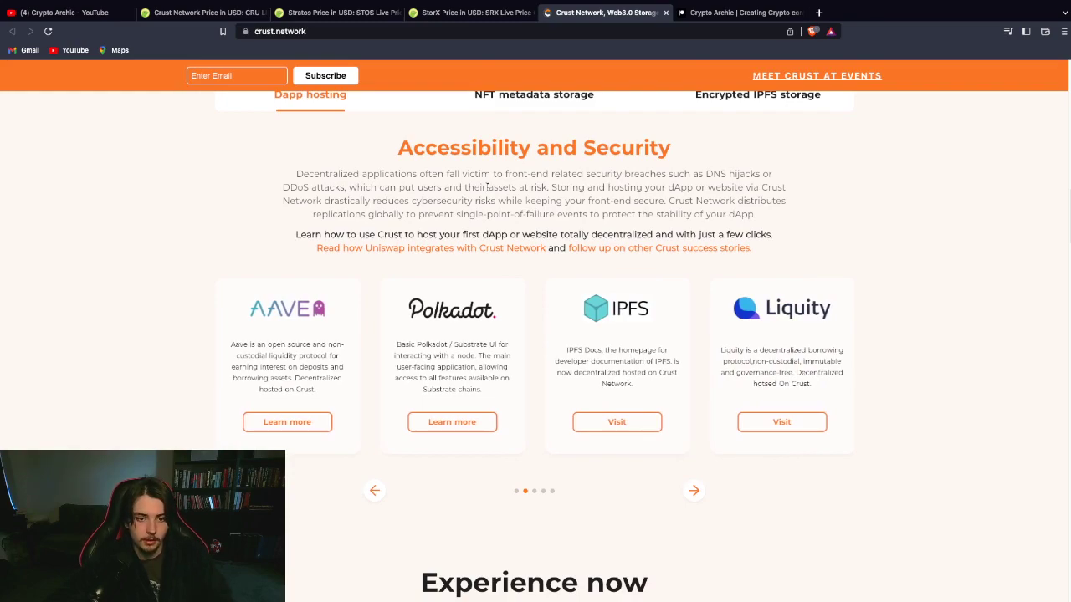
{"action": "left_click", "coordinate": [695, 492]}
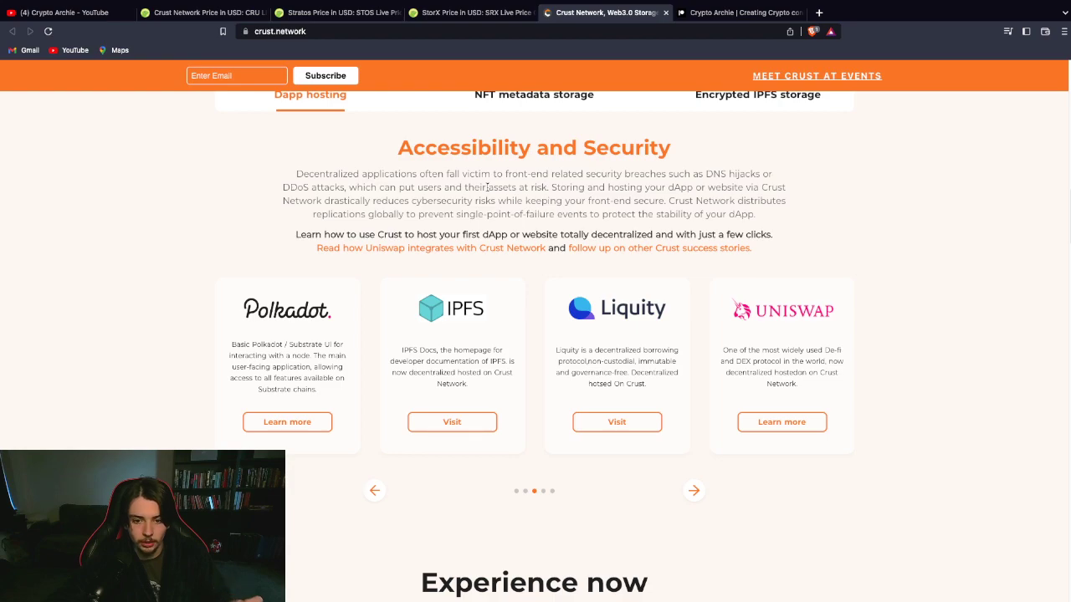
{"action": "left_click", "coordinate": [695, 492]}
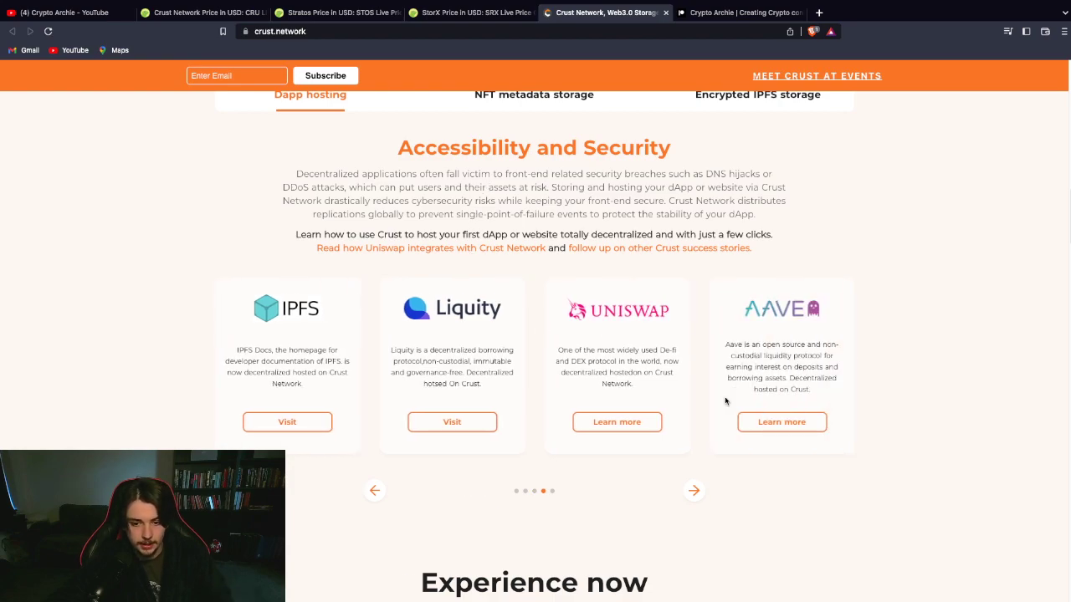
{"action": "left_click", "coordinate": [694, 492]}
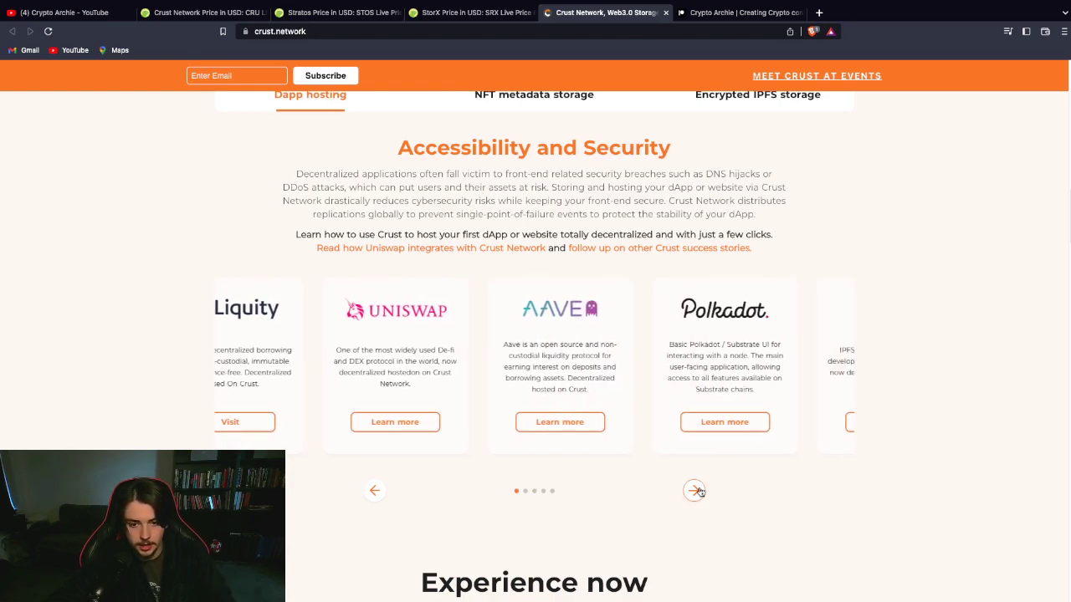
{"action": "left_click", "coordinate": [695, 492]}
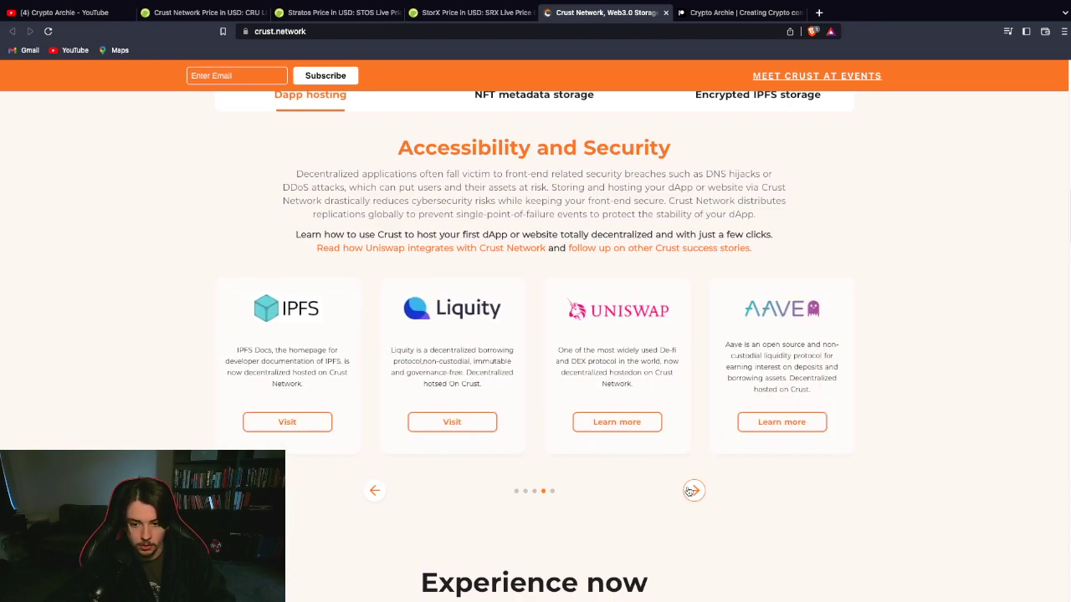
{"action": "scroll", "scroll_direction": "down", "scroll_amount": 3}
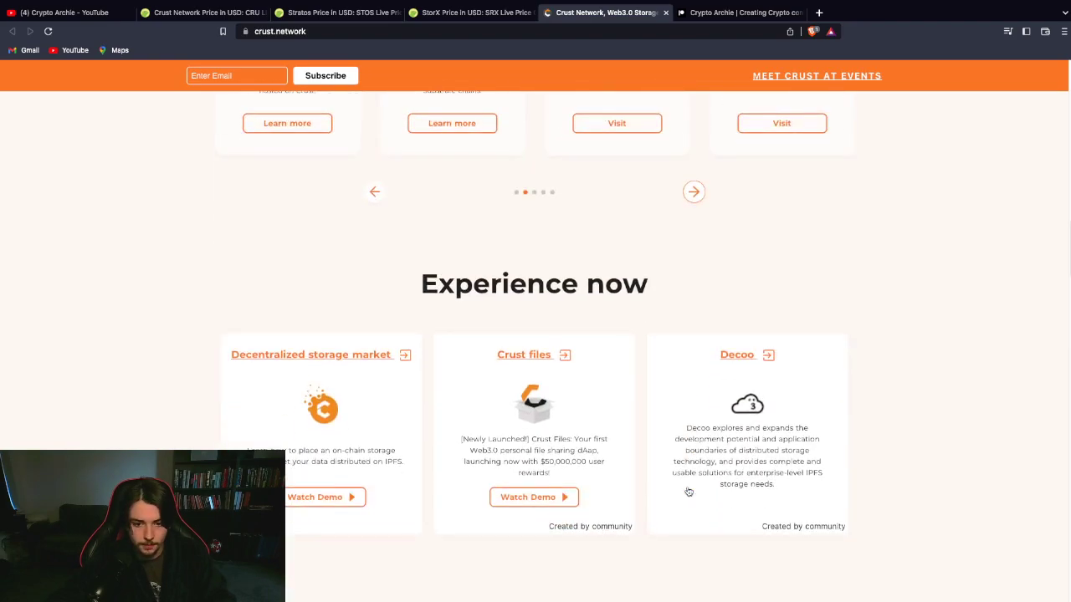
Page the Web3.0 platforms carousel through Ethereum, Polygon, Aptos, Solana, NEAR, Flow and HECO.
{"action": "scroll", "scroll_direction": "down", "scroll_amount": 3}
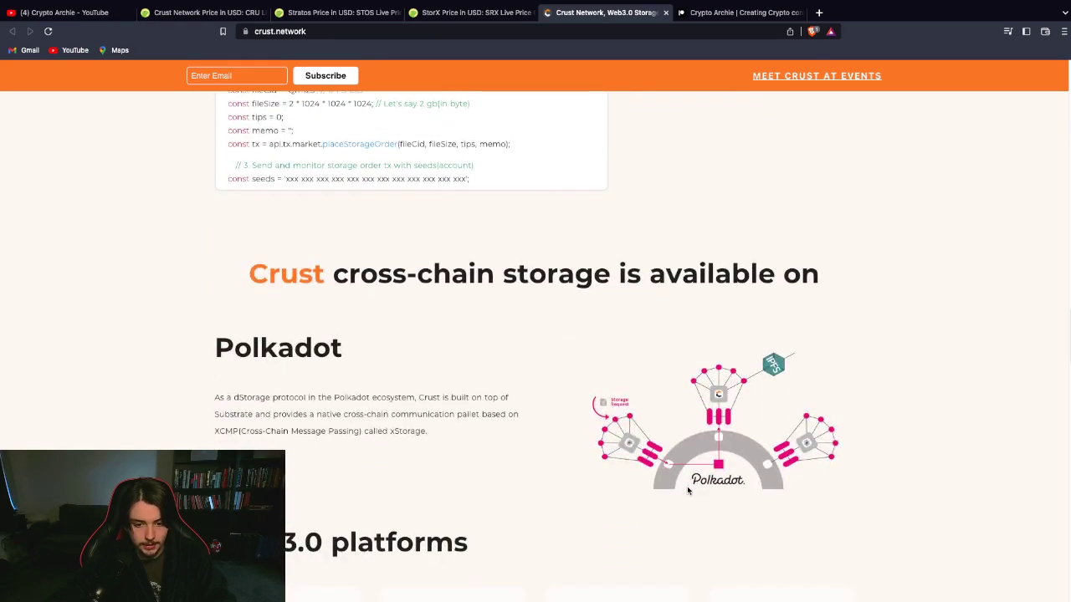
{"action": "scroll", "scroll_direction": "down", "scroll_amount": 3}
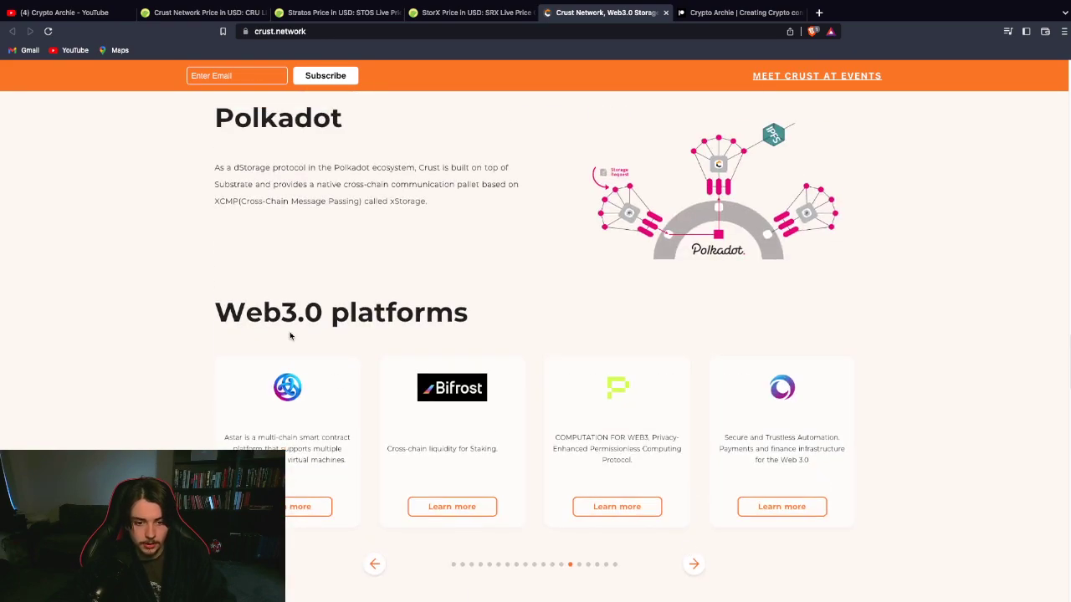
{"action": "left_click", "coordinate": [693, 563]}
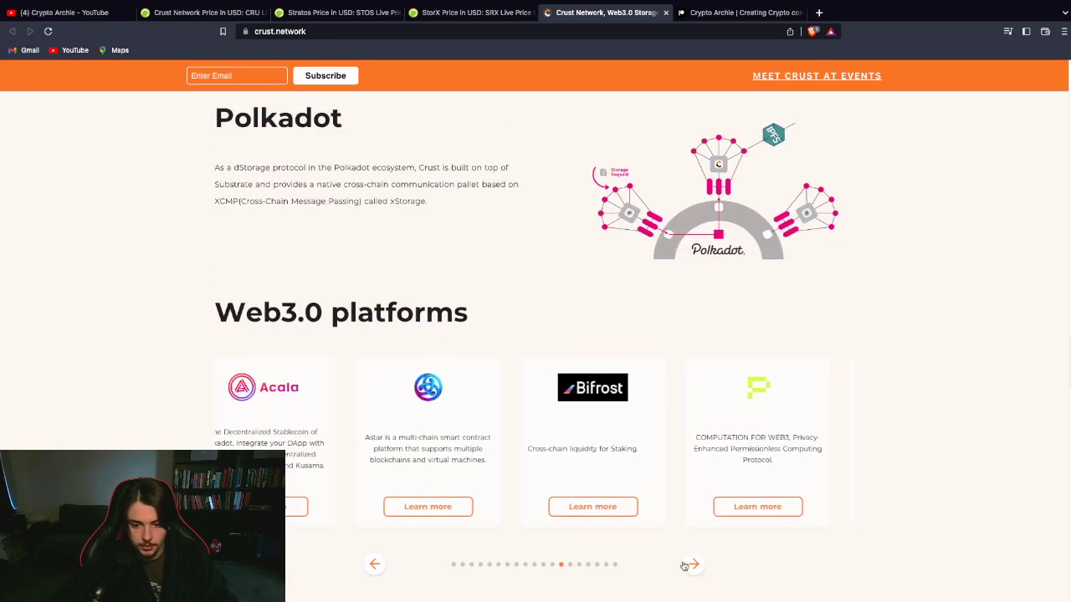
{"action": "left_click", "coordinate": [692, 564]}
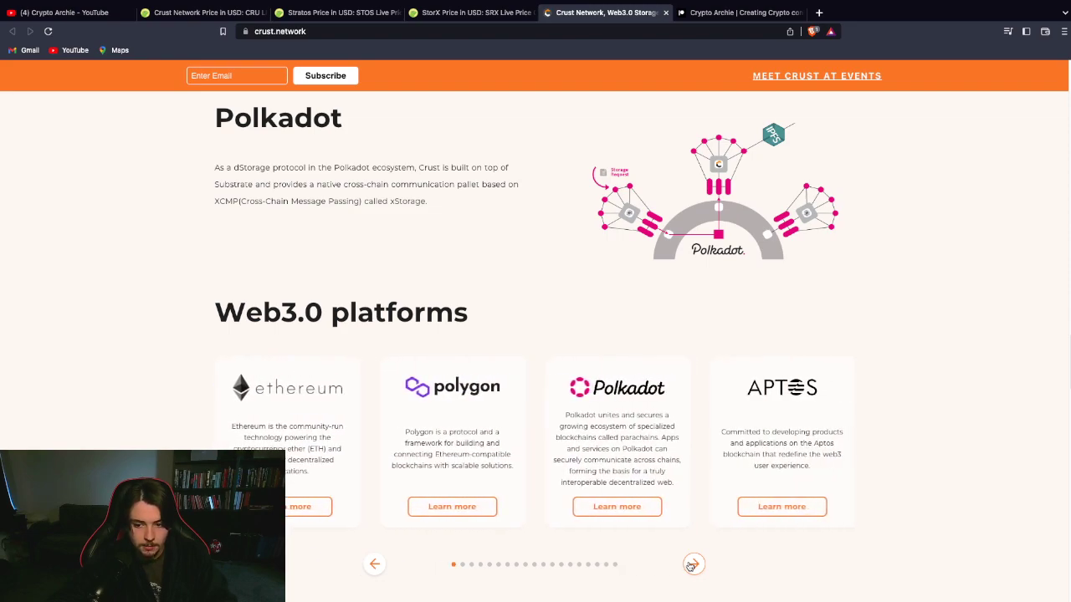
{"action": "left_click", "coordinate": [693, 564]}
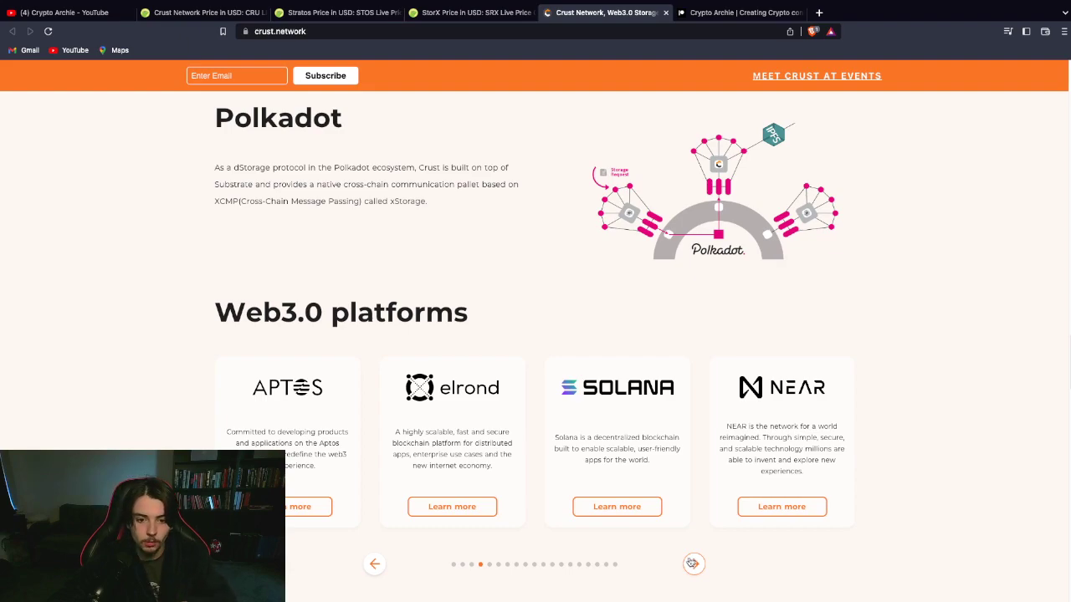
{"action": "left_click", "coordinate": [693, 562]}
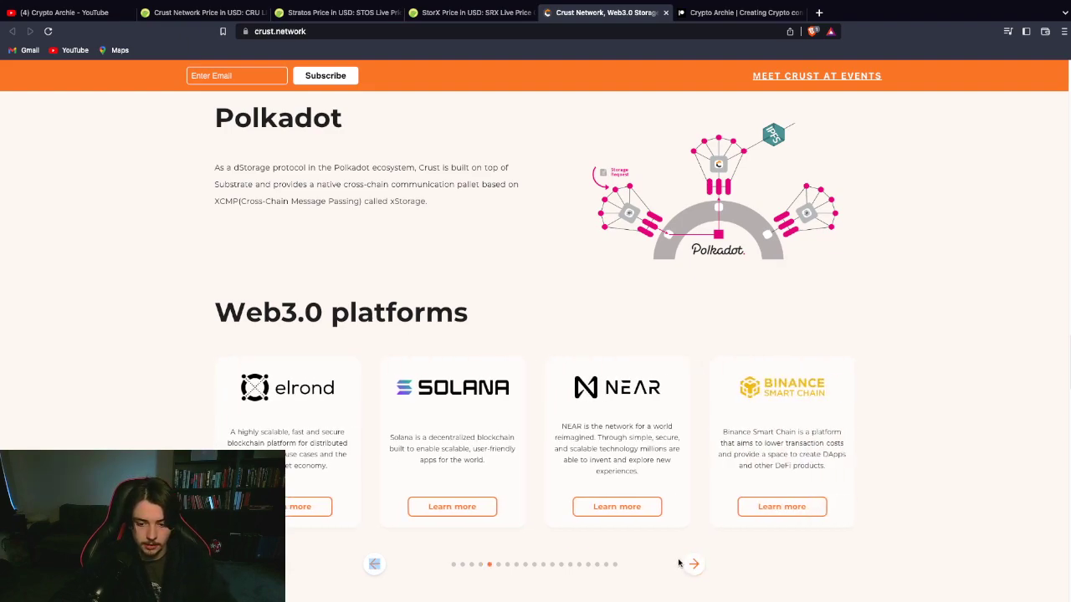
{"action": "scroll", "scroll_direction": "down", "scroll_amount": 3}
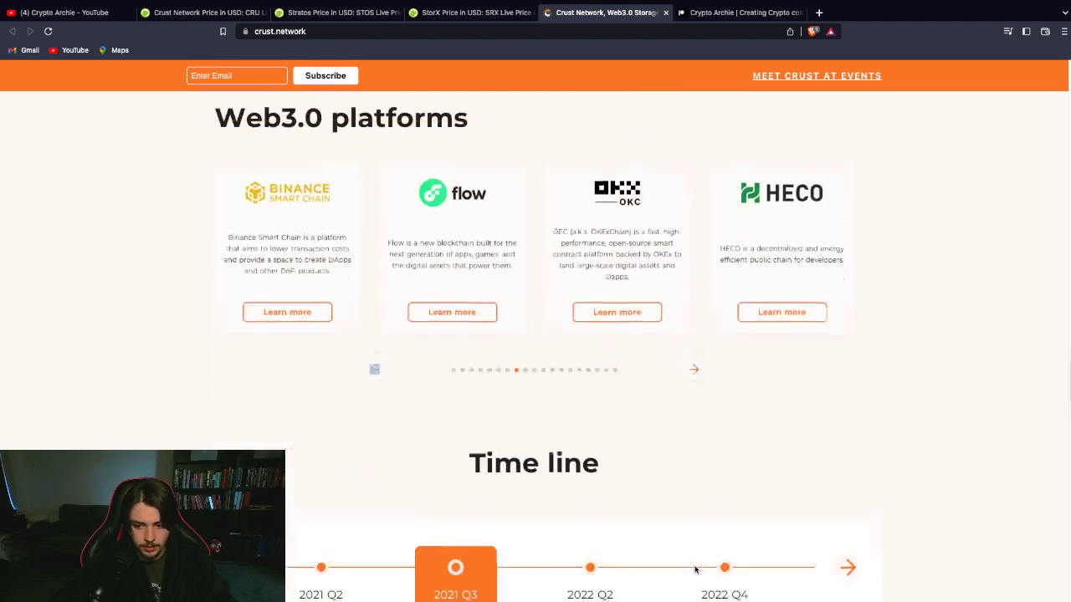
Advance the roadmap timeline from MainNet 2021 Q3 to 2024 Q2, then scroll to Crust community.
{"action": "scroll", "scroll_direction": "down", "scroll_amount": 3}
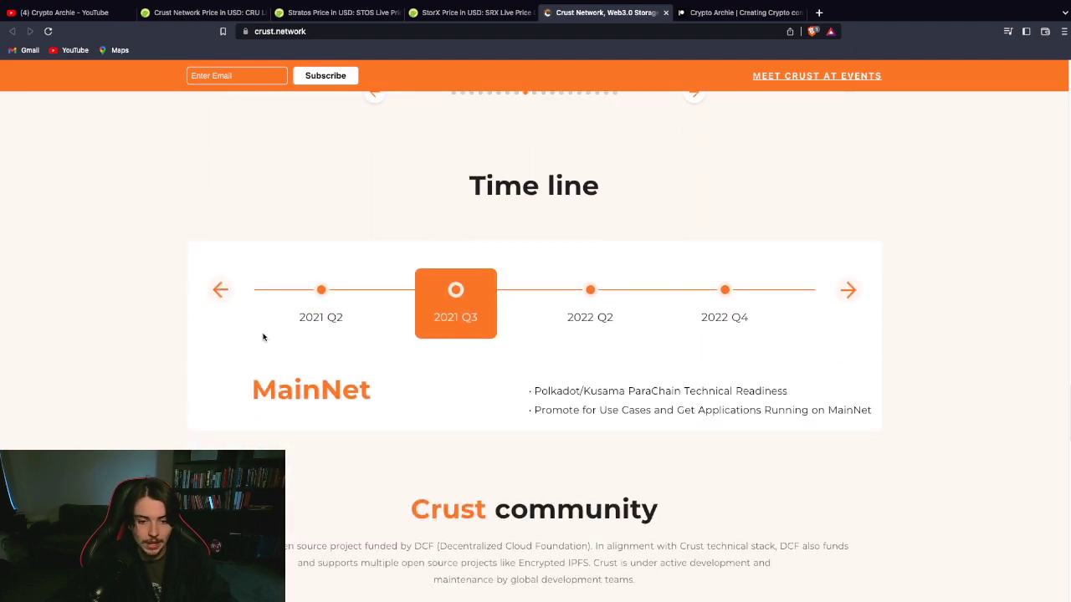
{"action": "left_click", "coordinate": [846, 289]}
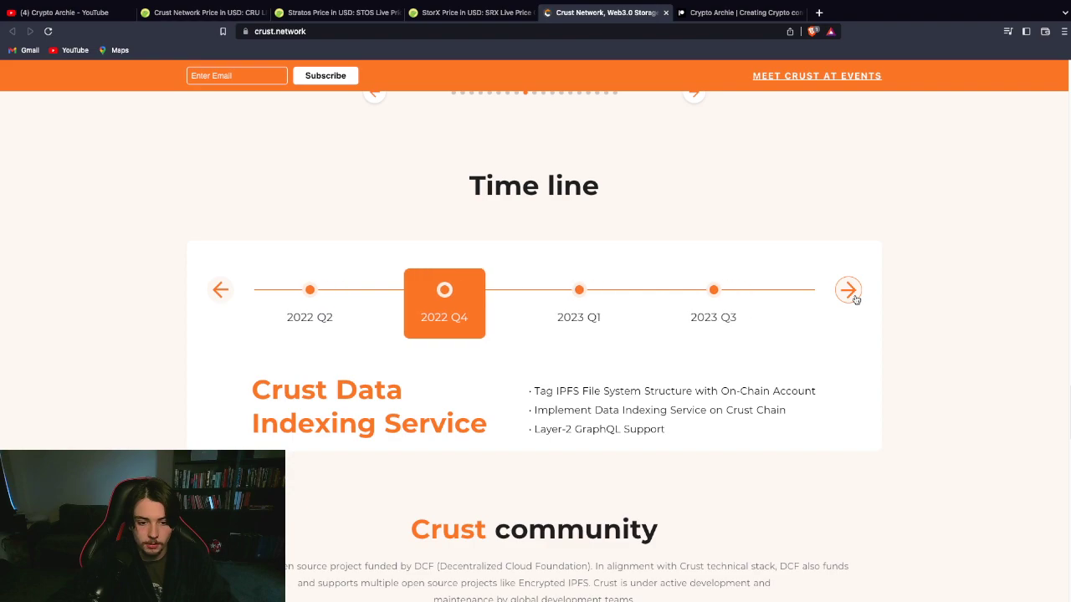
{"action": "left_click", "coordinate": [847, 290]}
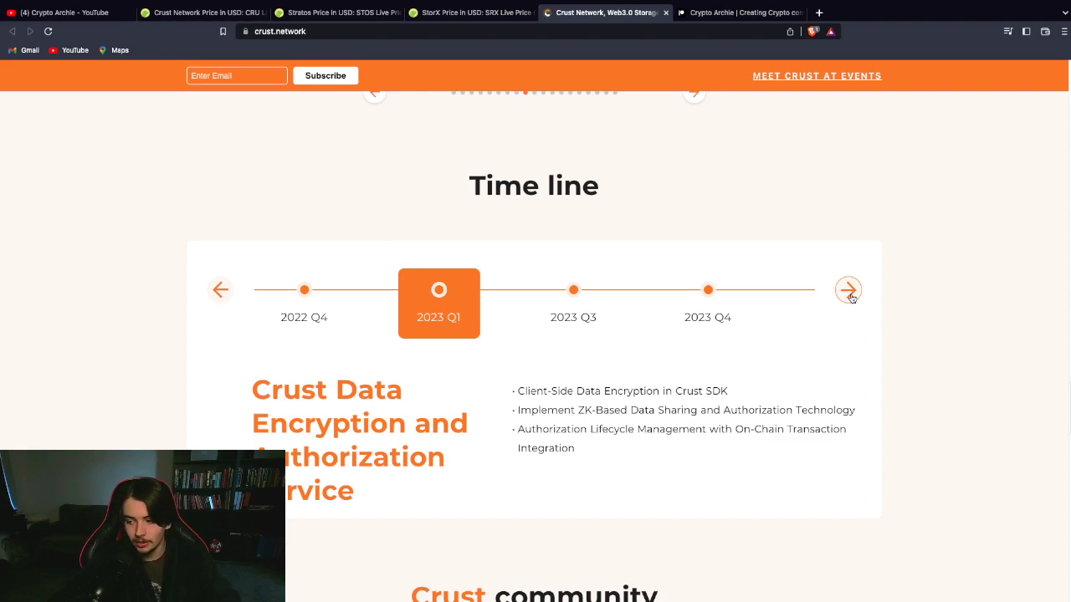
{"action": "left_click", "coordinate": [846, 289]}
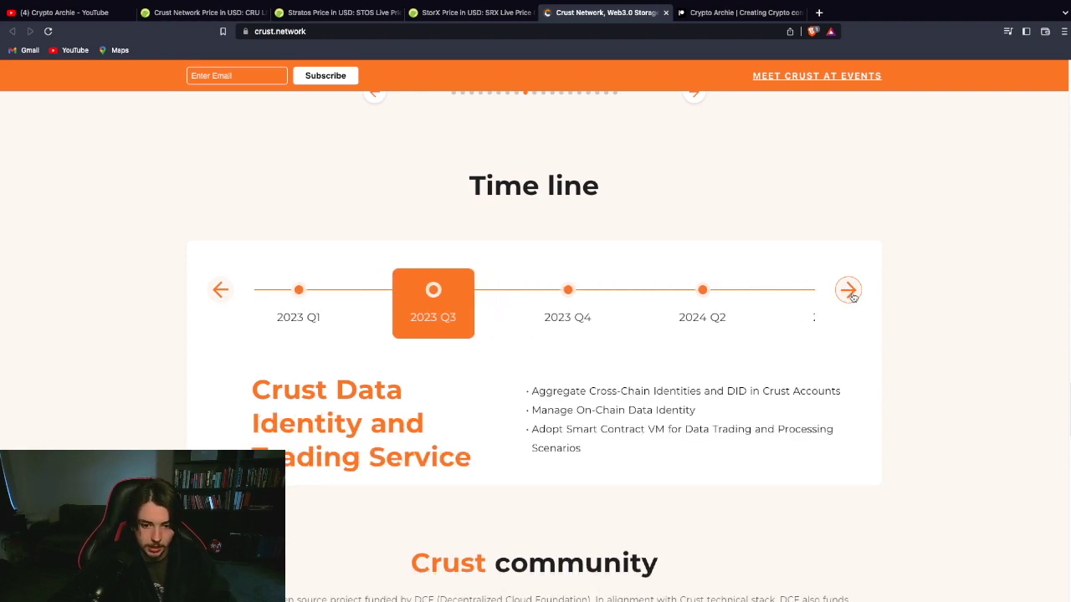
{"action": "left_click", "coordinate": [846, 289]}
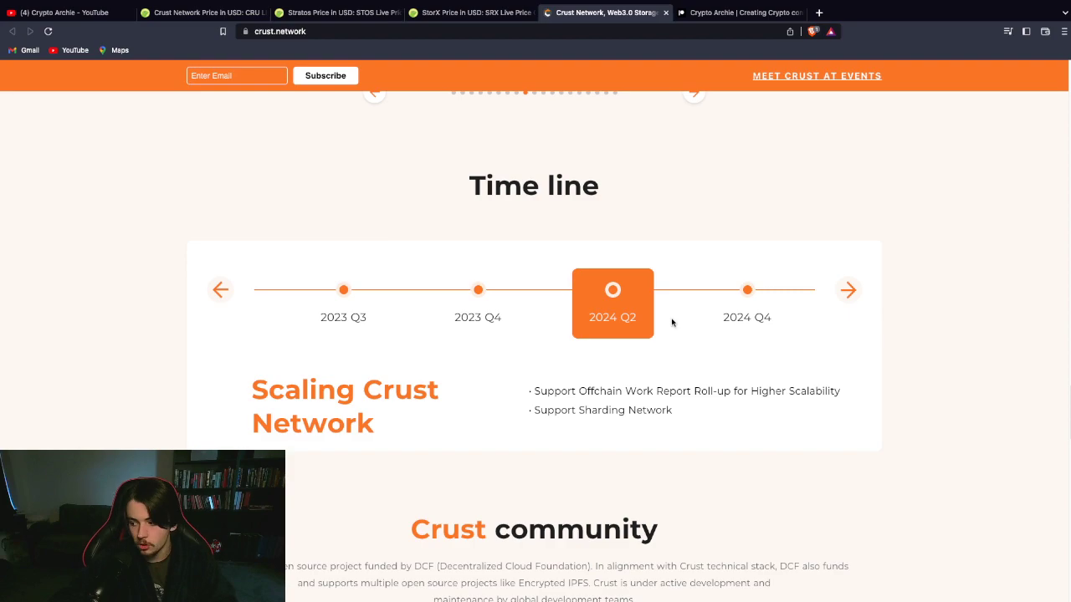
{"action": "scroll", "scroll_direction": "down", "scroll_amount": 3}
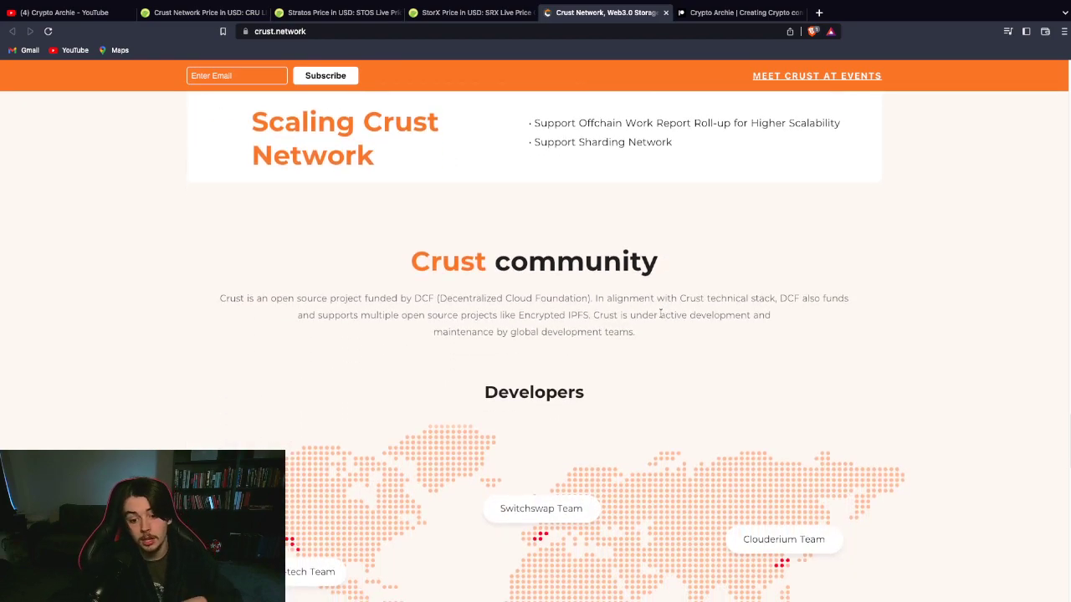
{"action": "mouse_move", "coordinate": [616, 308]}
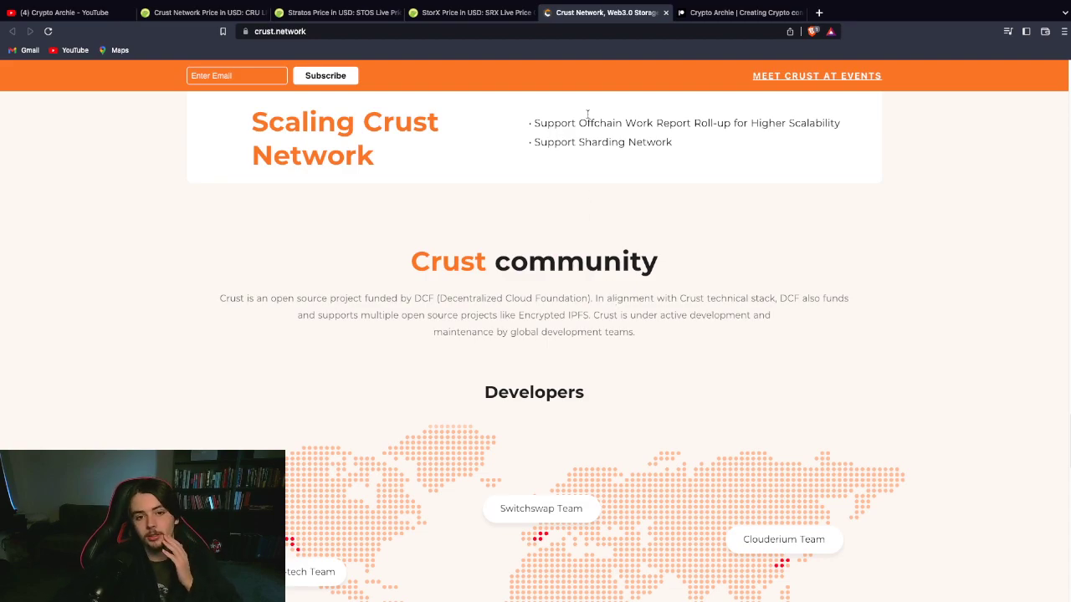
Return to Crust Network's CoinGecko page and focus its $10,170,365 market cap value.
{"action": "left_click", "coordinate": [201, 14]}
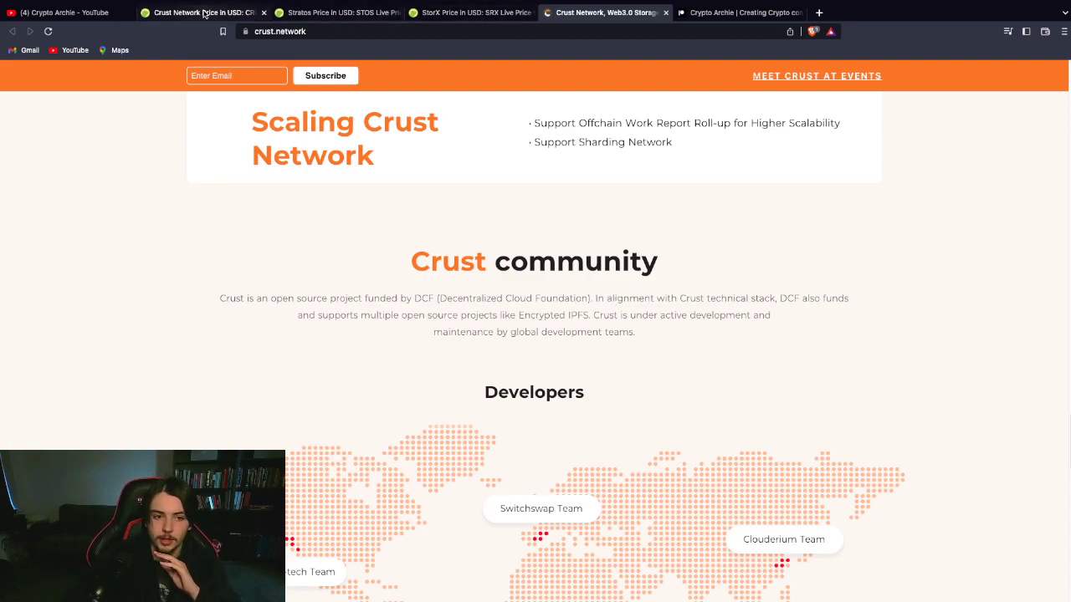
{"action": "left_click", "coordinate": [201, 11]}
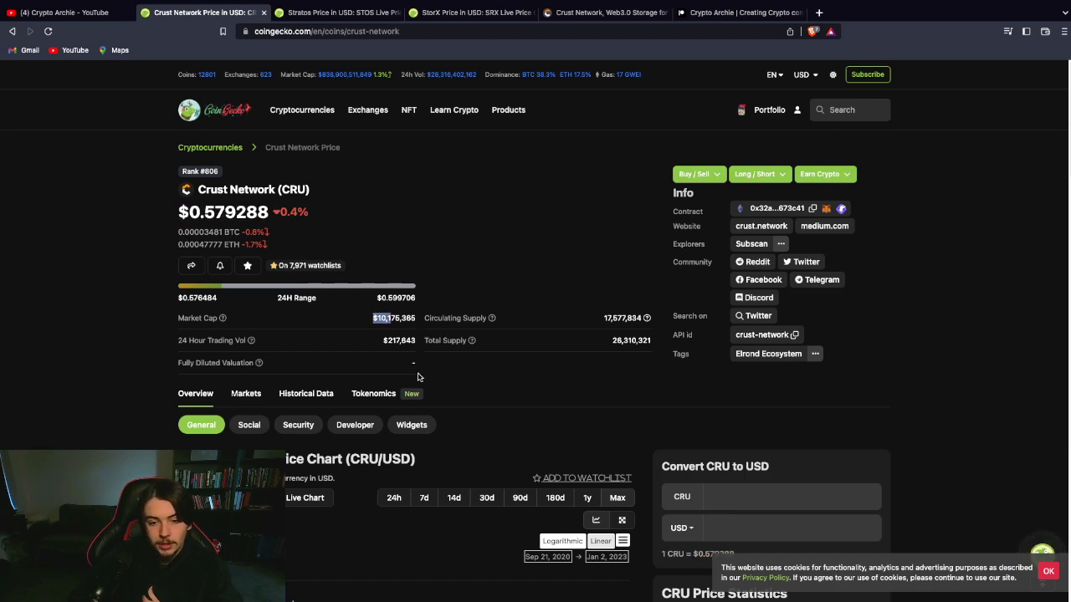
{"action": "mouse_move", "coordinate": [405, 370]}
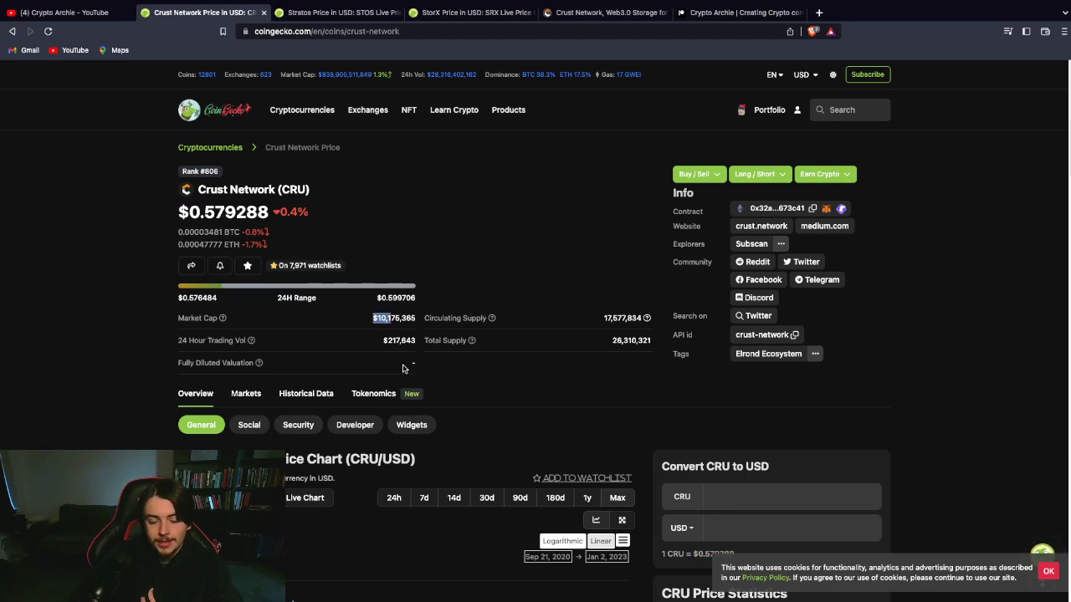
{"action": "right_click", "coordinate": [192, 12]}
{"action": "type", "text": "file"}
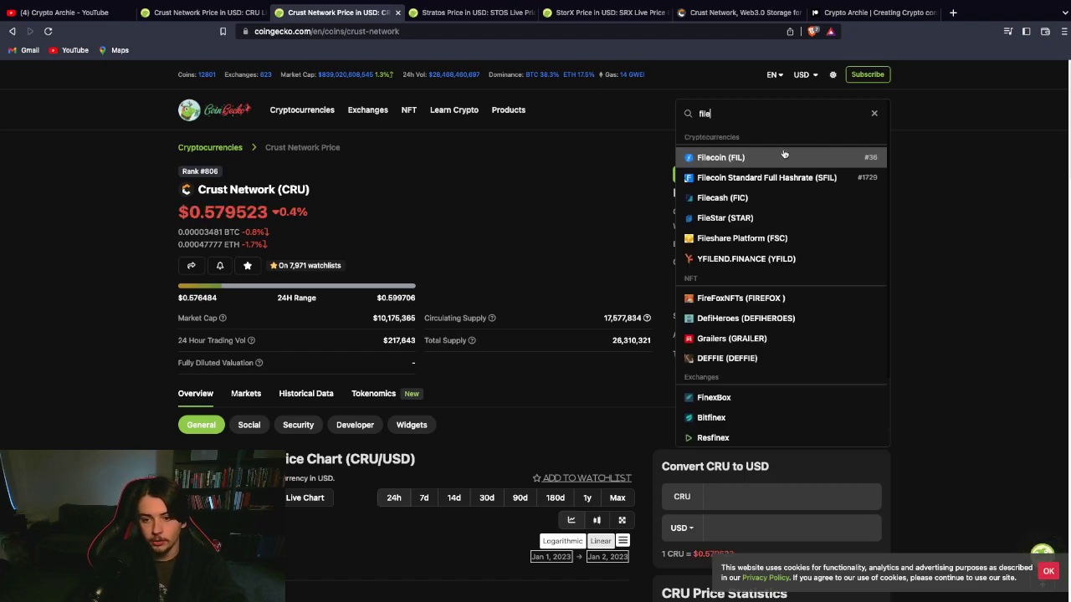
Bring up Filecoin's price page and pick out its $1,135,137,902 market cap.
{"action": "left_click", "coordinate": [720, 157]}
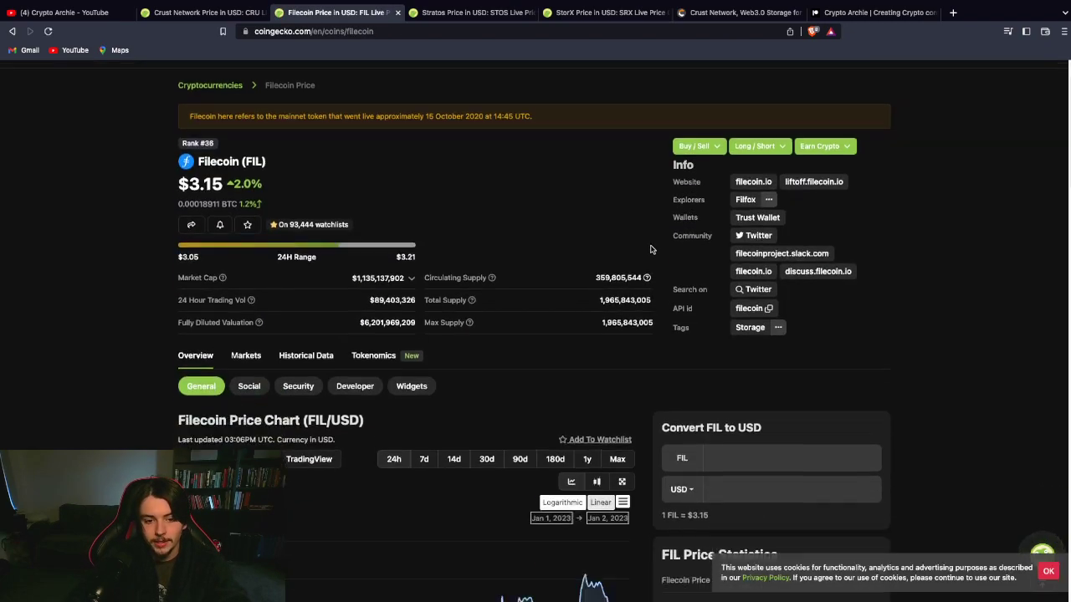
{"action": "scroll", "scroll_direction": "down", "scroll_amount": 3}
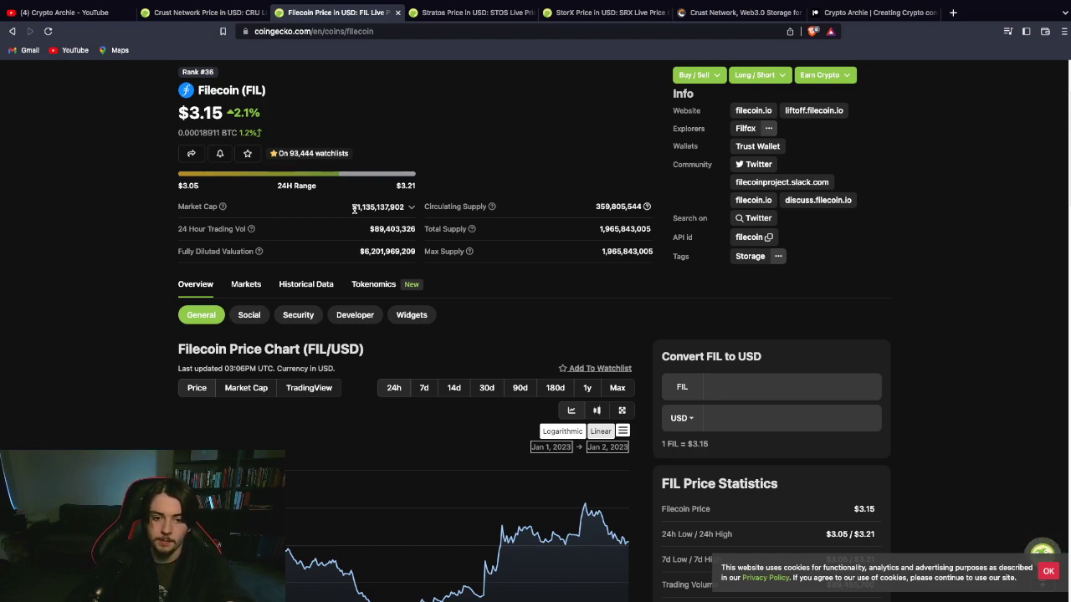
{"action": "double_click", "coordinate": [378, 207]}
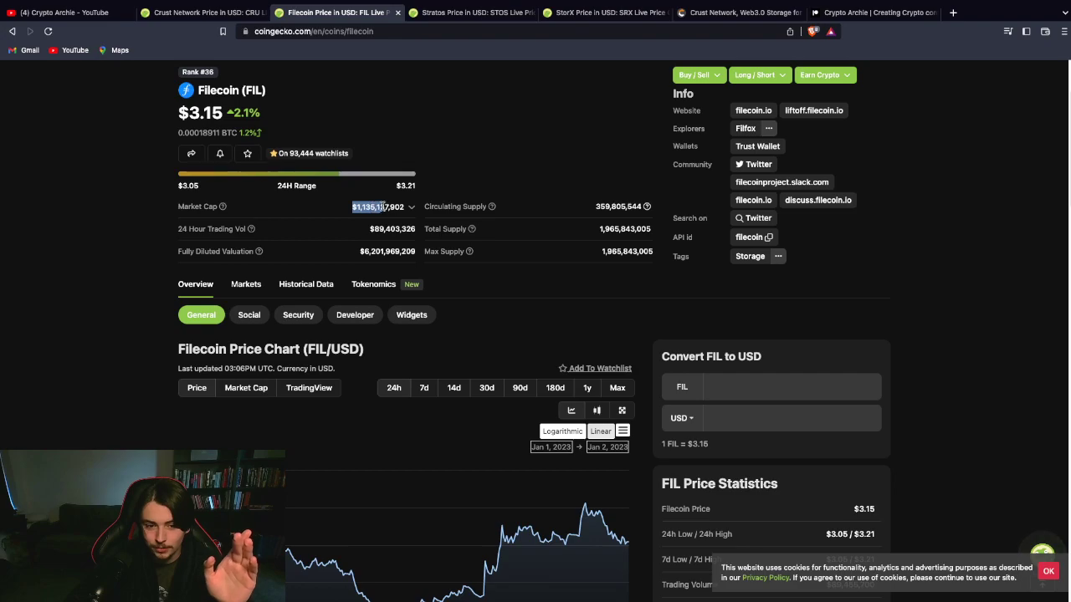
Review Filecoin's price chart, then return to Crust Network's price page.
{"action": "scroll", "scroll_direction": "down", "scroll_amount": 3}
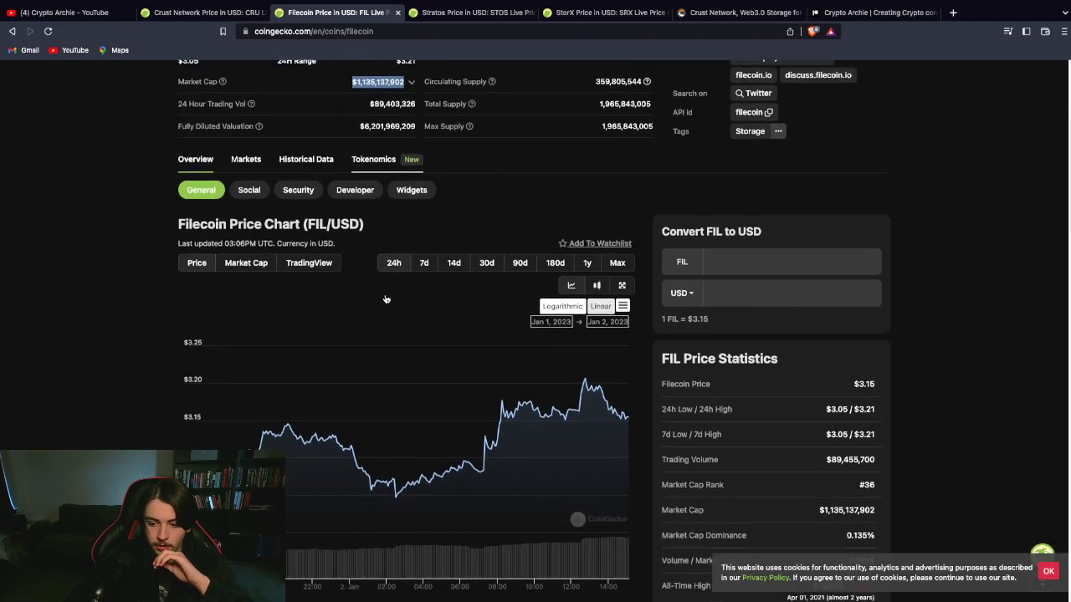
{"action": "scroll", "scroll_direction": "down", "scroll_amount": 3}
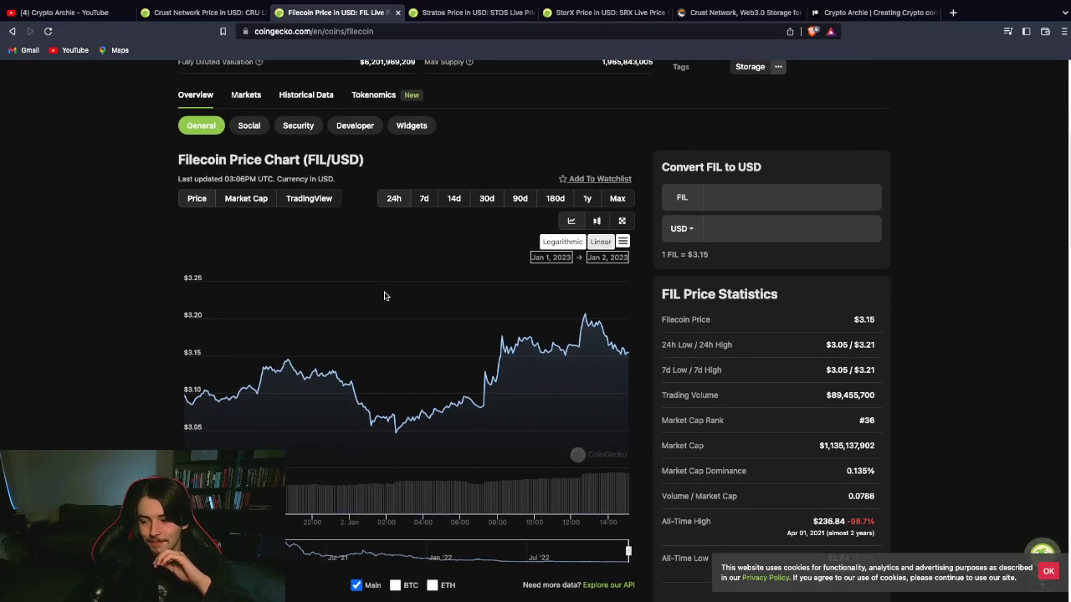
{"action": "scroll", "scroll_direction": "up", "scroll_amount": 3}
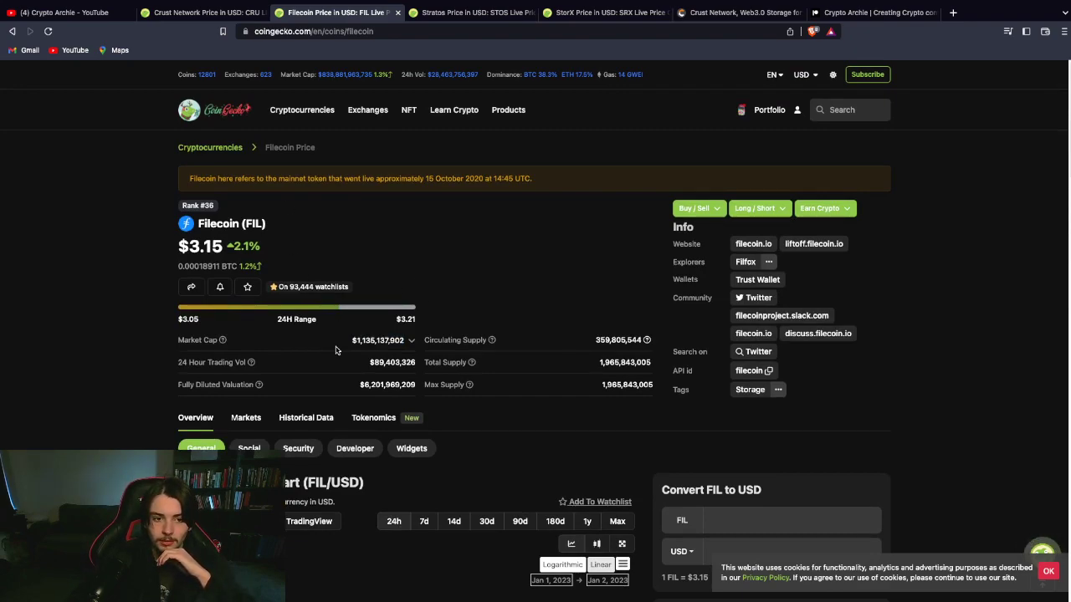
{"action": "left_click", "coordinate": [200, 13]}
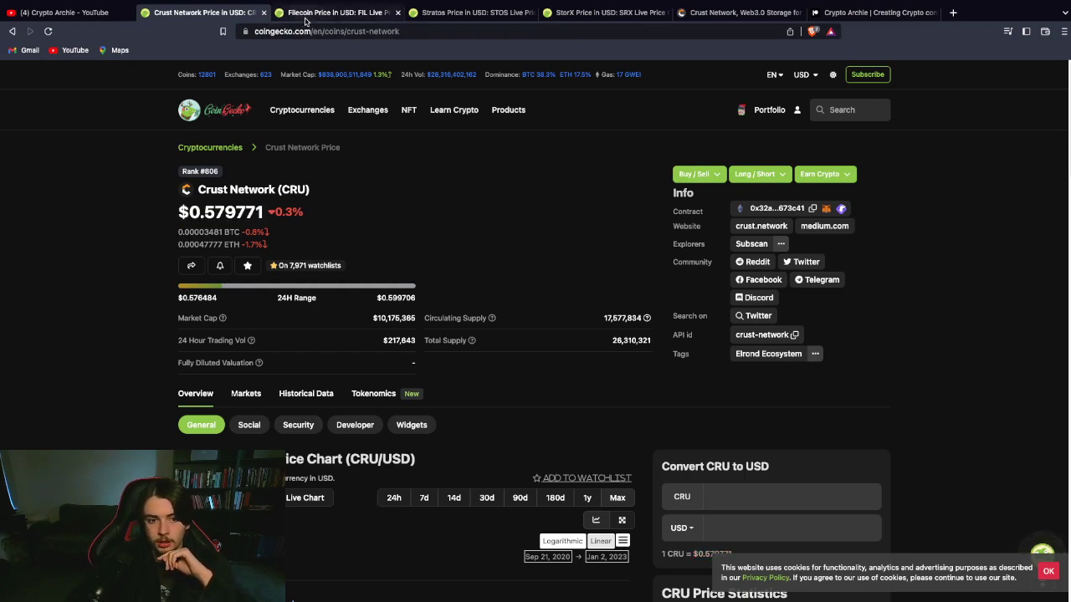
Chart Filecoin's market cap over its full (Max) history, then return to Crust Network's page.
{"action": "left_click", "coordinate": [335, 13]}
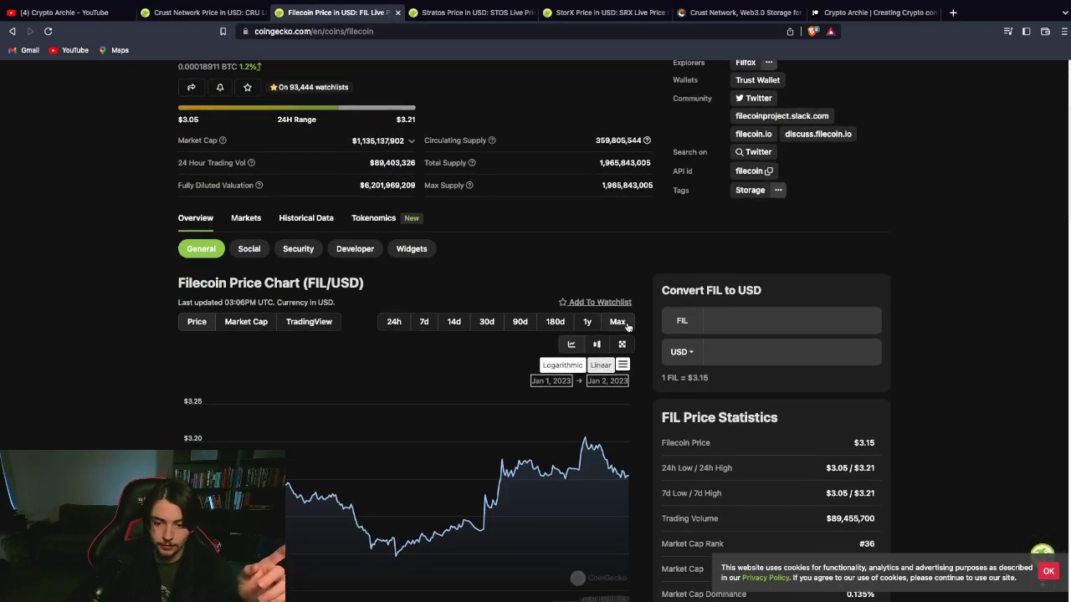
{"action": "left_click", "coordinate": [246, 321]}
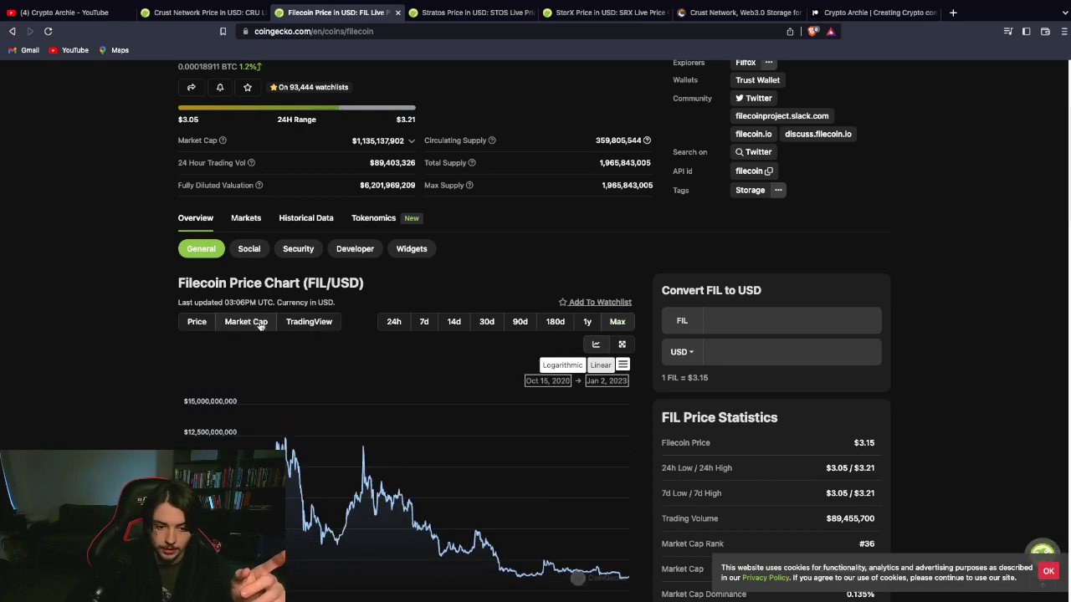
{"action": "scroll", "scroll_direction": "down", "scroll_amount": 3}
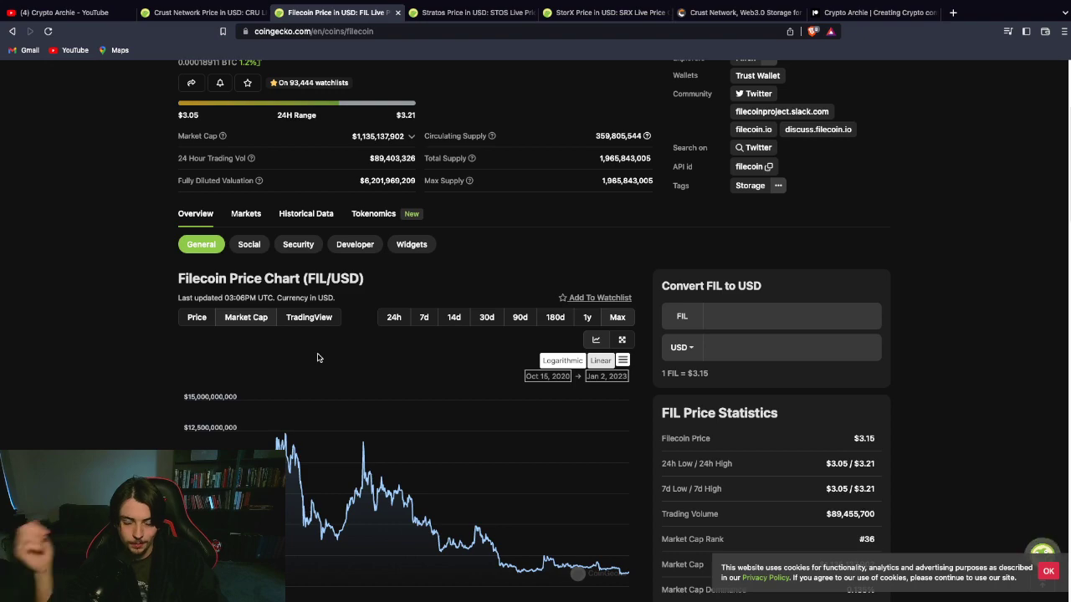
{"action": "left_click", "coordinate": [204, 11]}
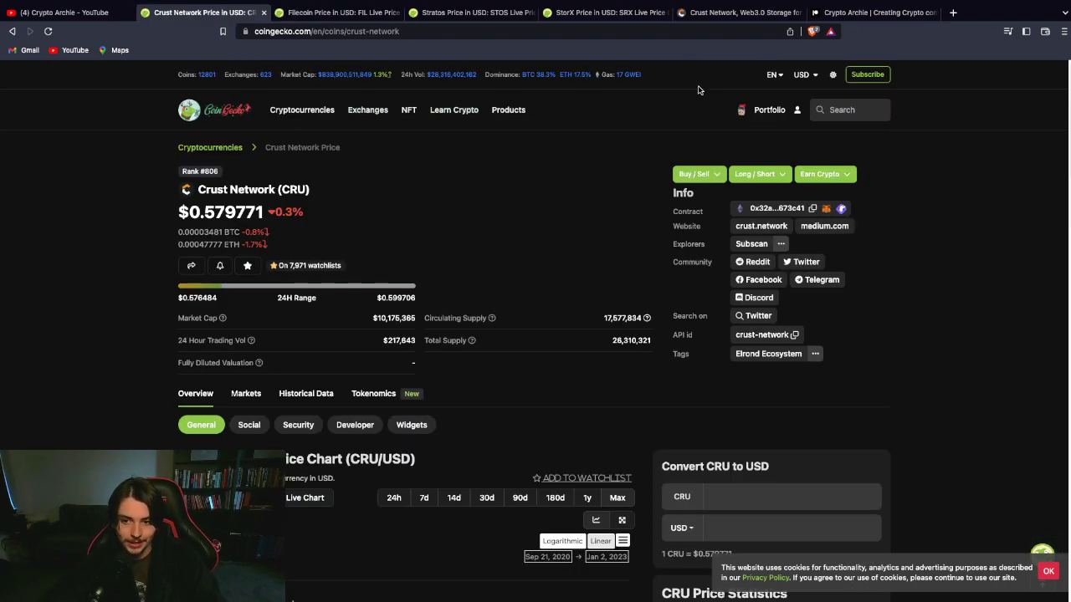
Scroll crust.network through its Developers map, Storage providers and Backed by sections, then return to CoinGecko.
{"action": "left_click", "coordinate": [736, 12]}
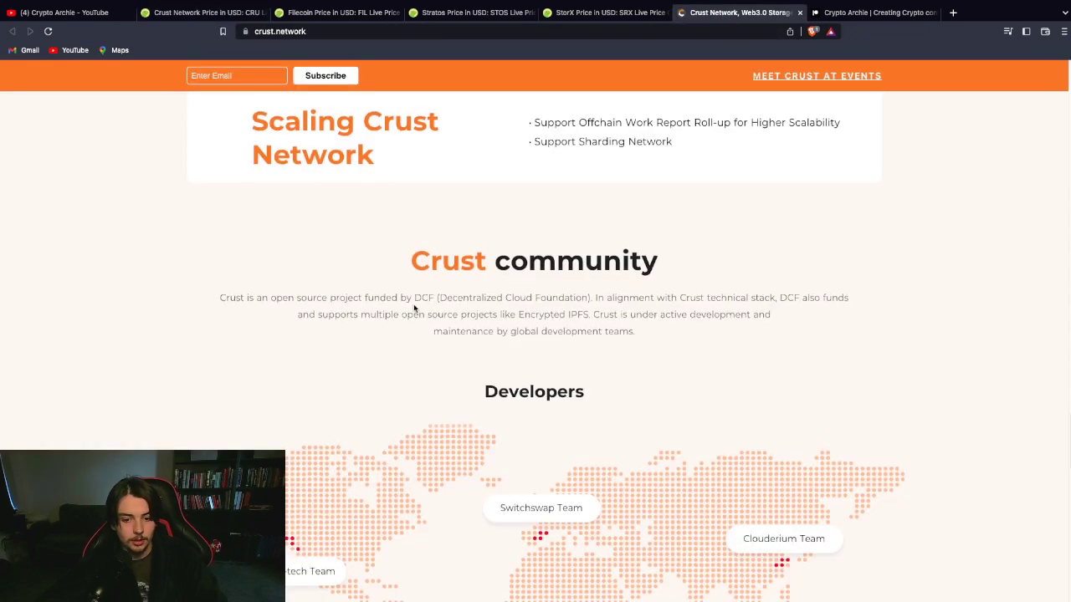
{"action": "scroll", "scroll_direction": "down", "scroll_amount": 3}
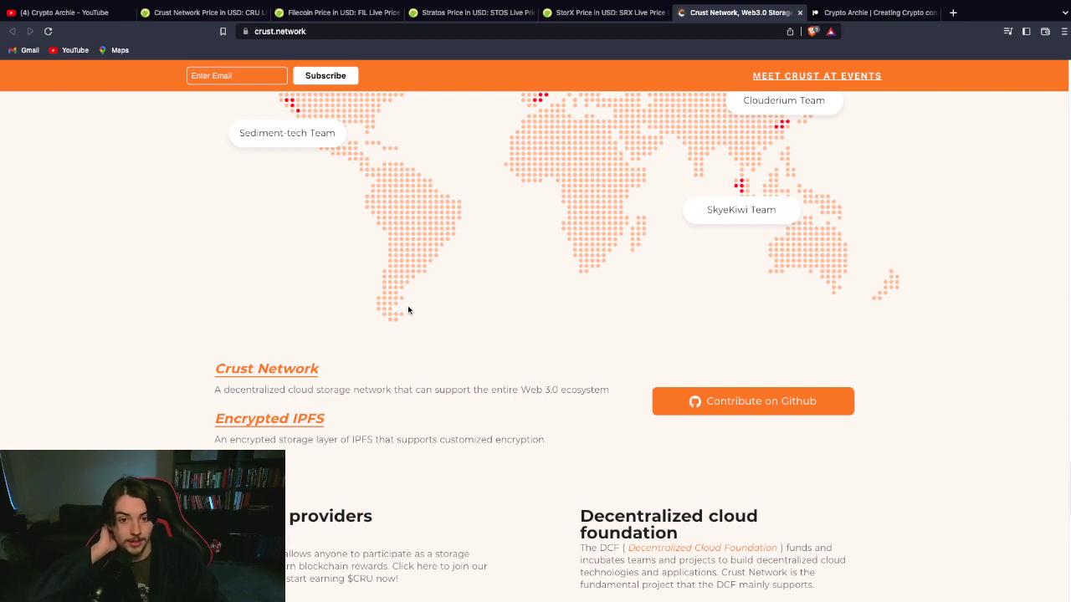
{"action": "scroll", "scroll_direction": "down", "scroll_amount": 3}
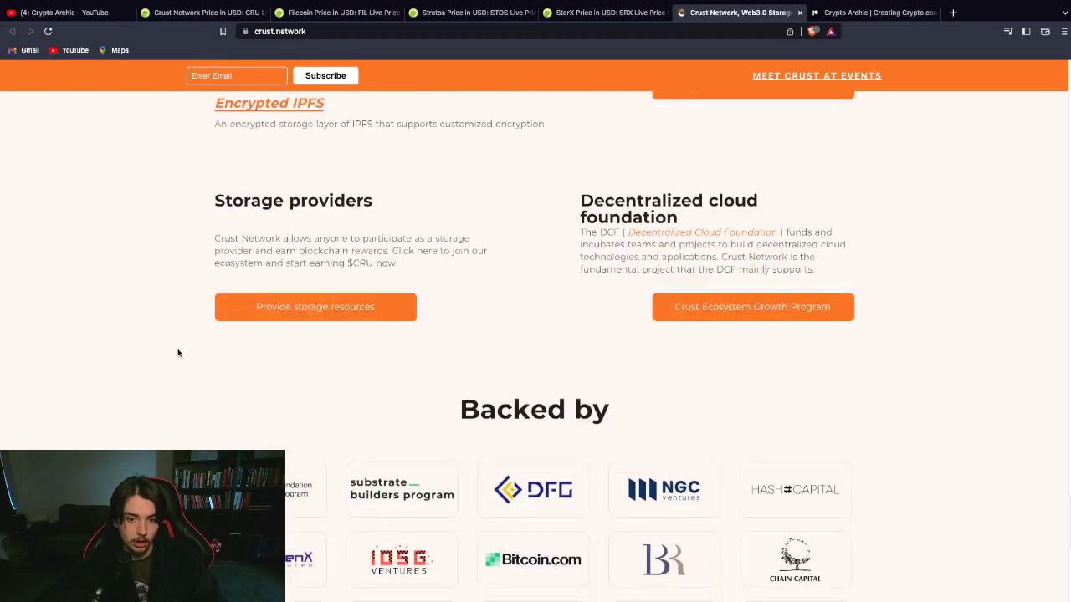
{"action": "scroll", "scroll_direction": "down", "scroll_amount": 3}
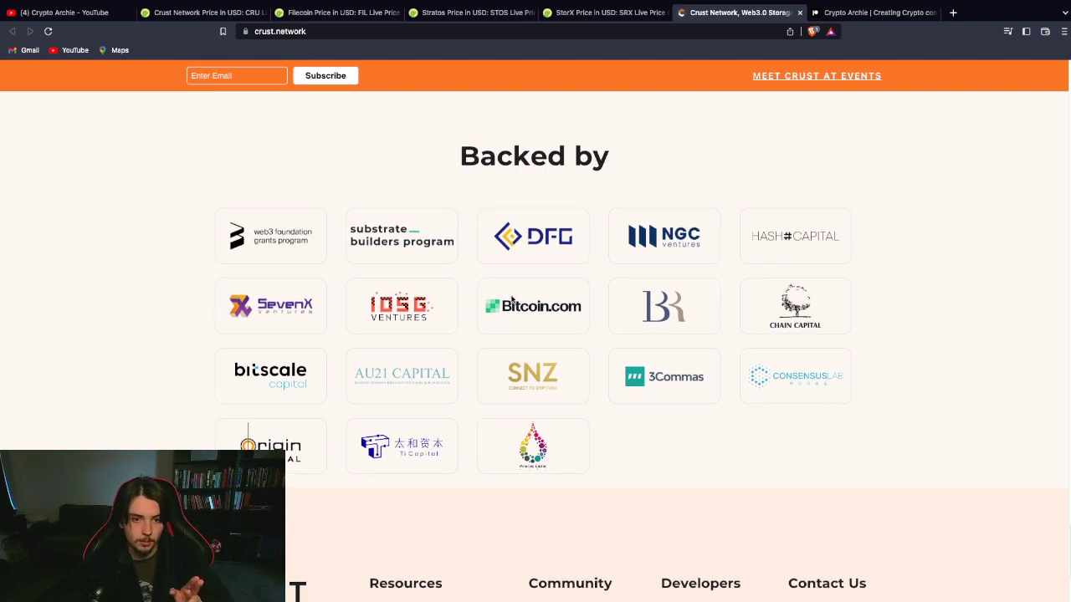
{"action": "scroll", "scroll_direction": "down", "scroll_amount": 3}
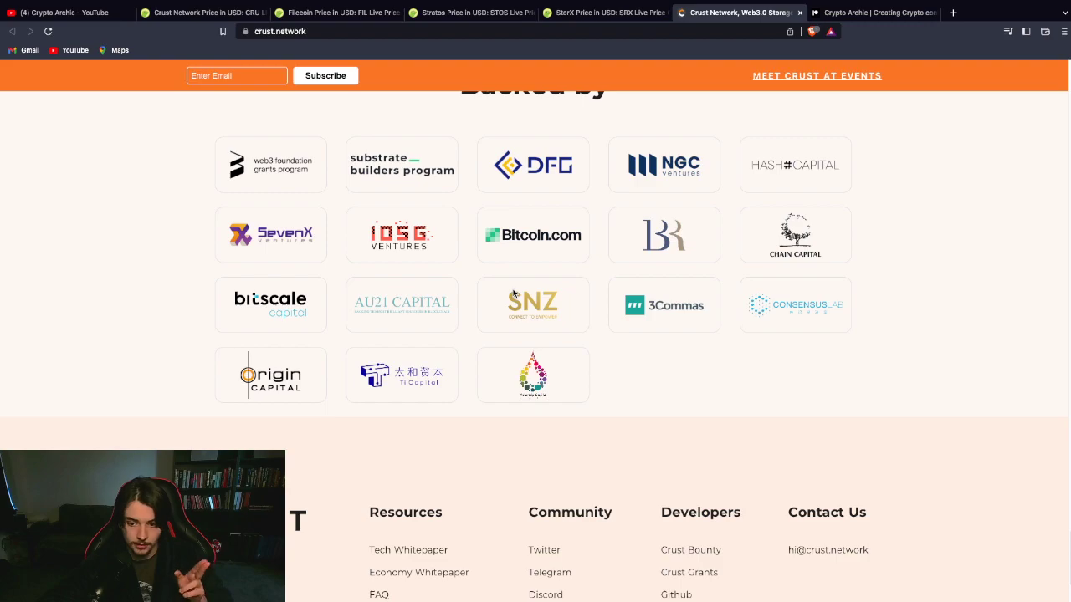
{"action": "scroll", "scroll_direction": "up", "scroll_amount": 3}
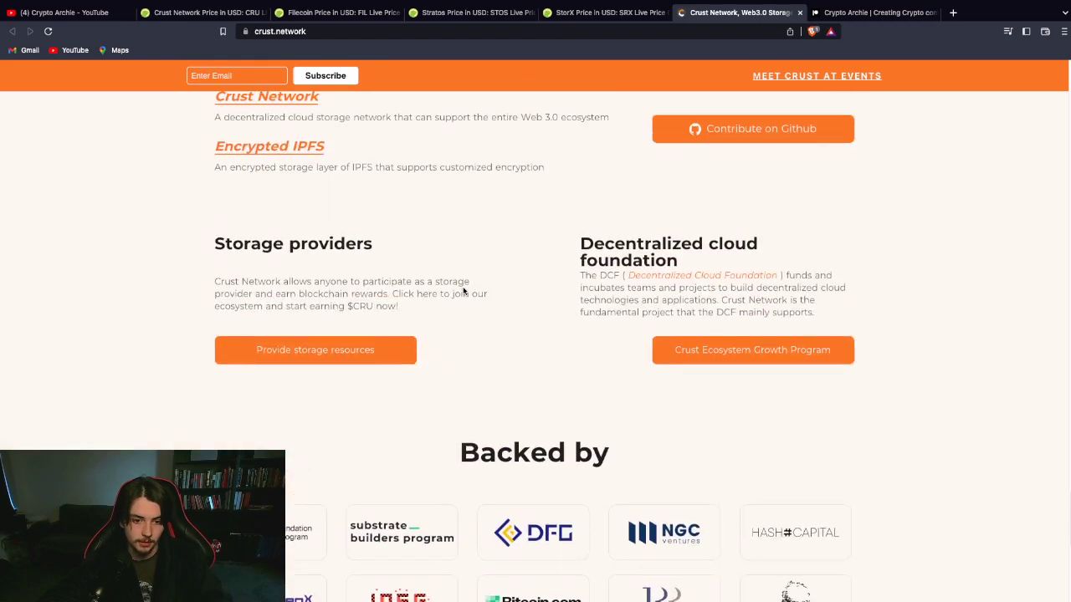
{"action": "left_click", "coordinate": [201, 14]}
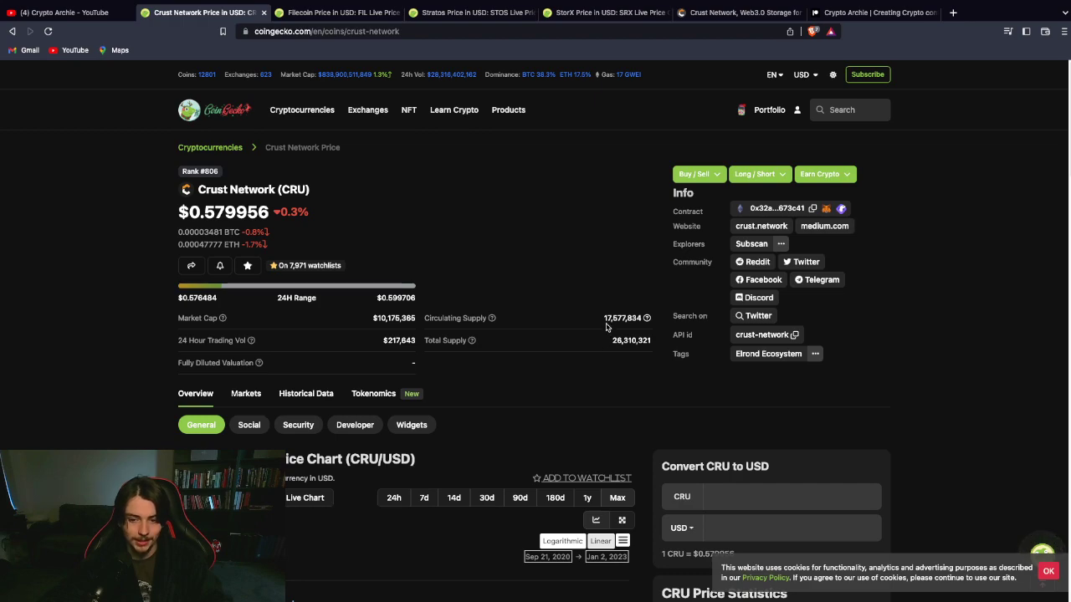
{"action": "mouse_move", "coordinate": [492, 318]}
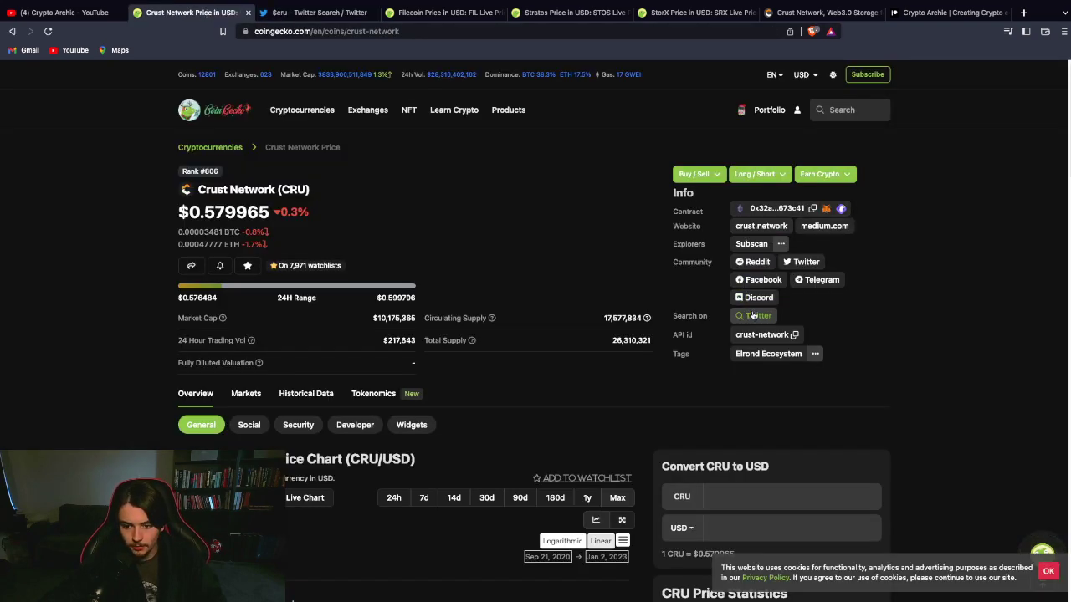
{"action": "left_click", "coordinate": [753, 314]}
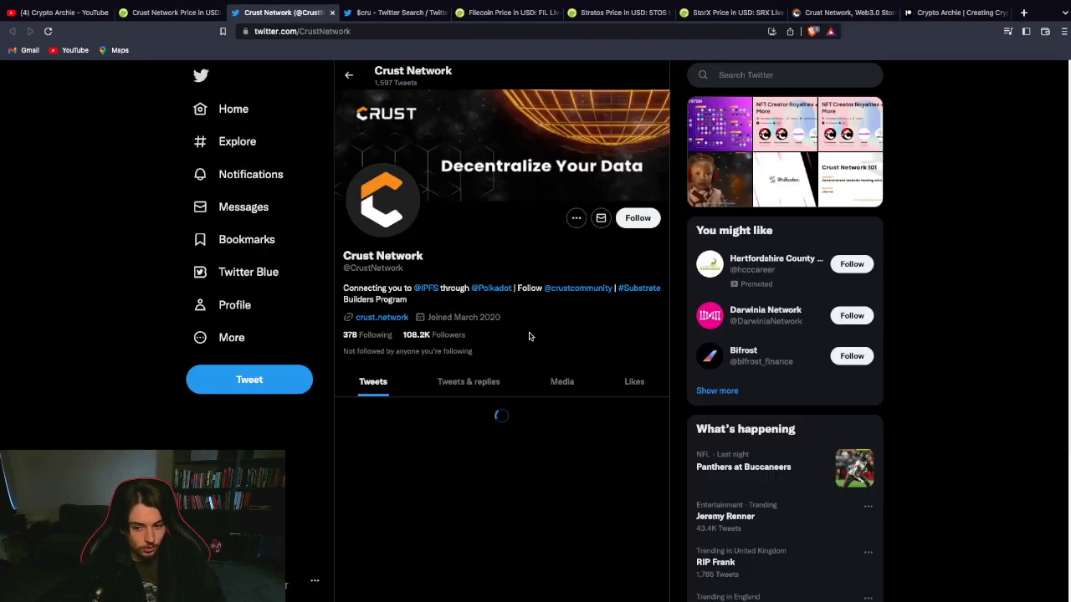
{"action": "scroll", "scroll_direction": "down", "scroll_amount": 3}
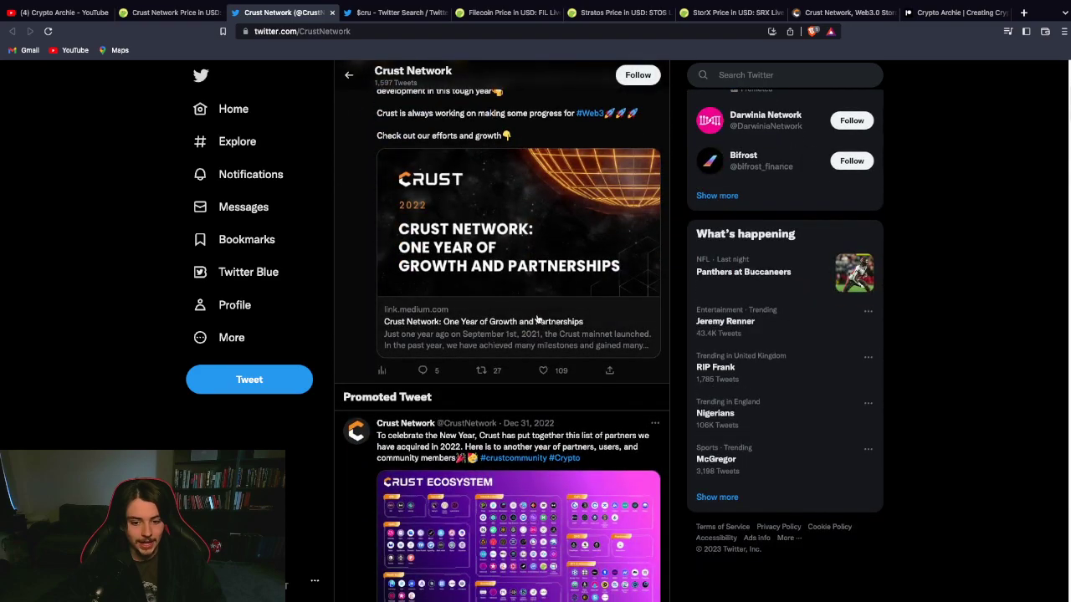
{"action": "scroll", "scroll_direction": "down", "scroll_amount": 3}
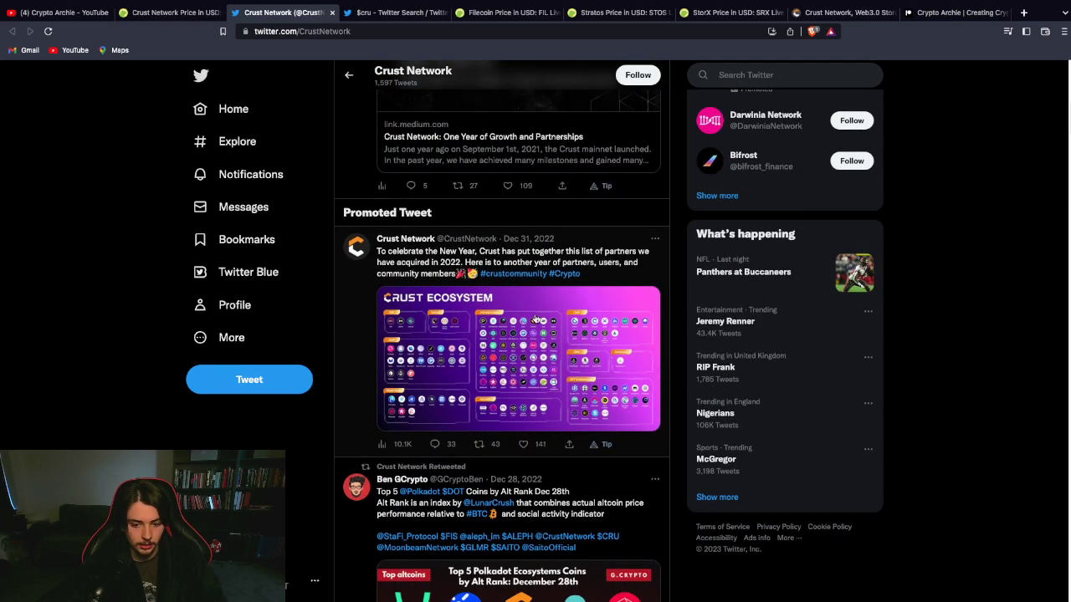
View the Crust Ecosystem partner graphic at full size, then return to the CoinGecko page.
{"action": "left_click", "coordinate": [515, 358]}
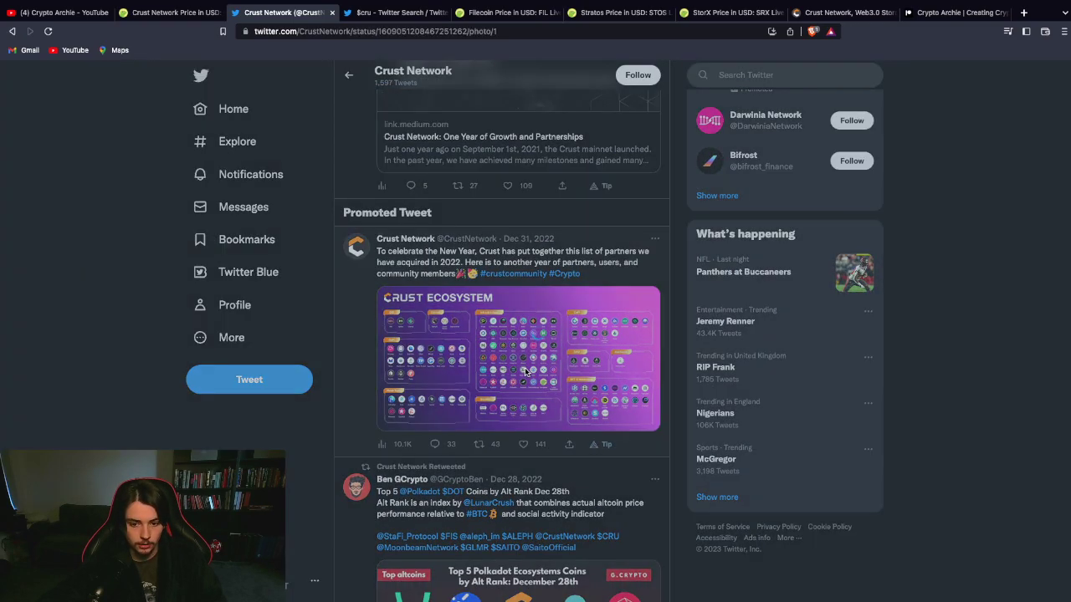
{"action": "left_click", "coordinate": [519, 358]}
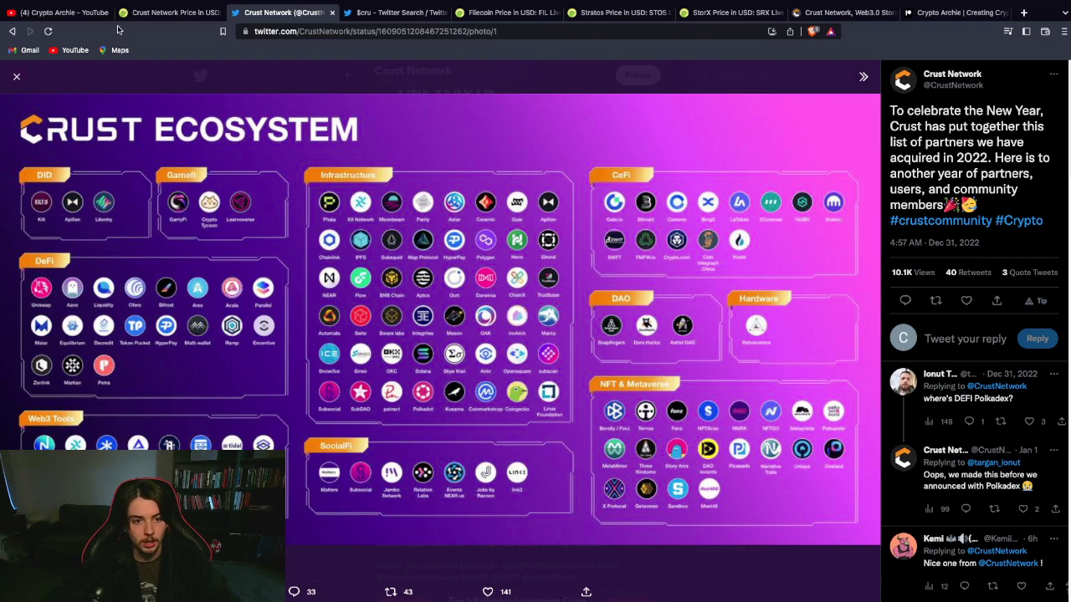
{"action": "left_click", "coordinate": [167, 11]}
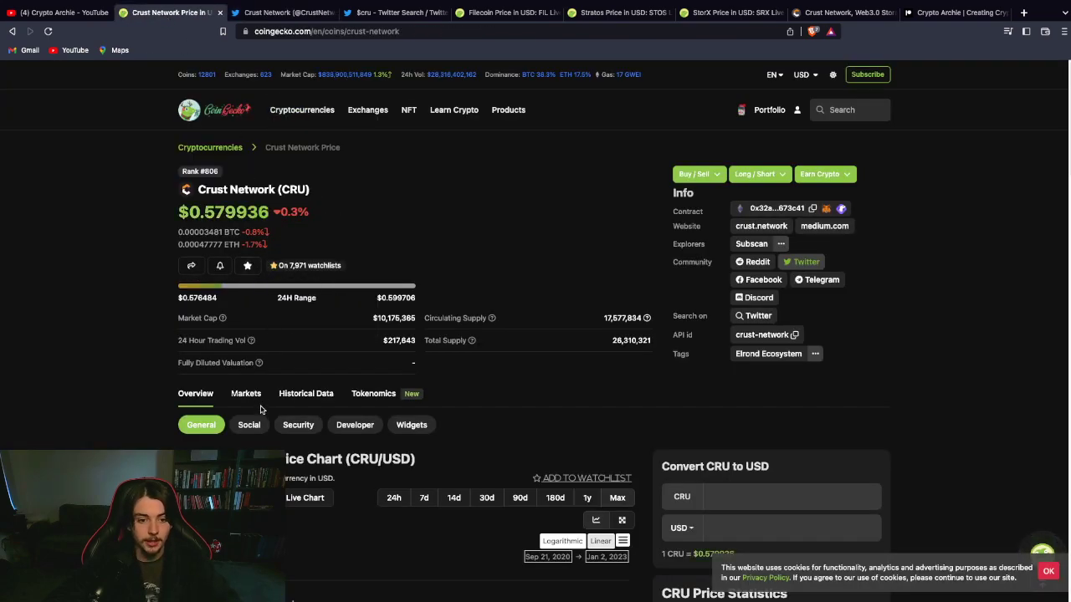
{"action": "left_click", "coordinate": [246, 393]}
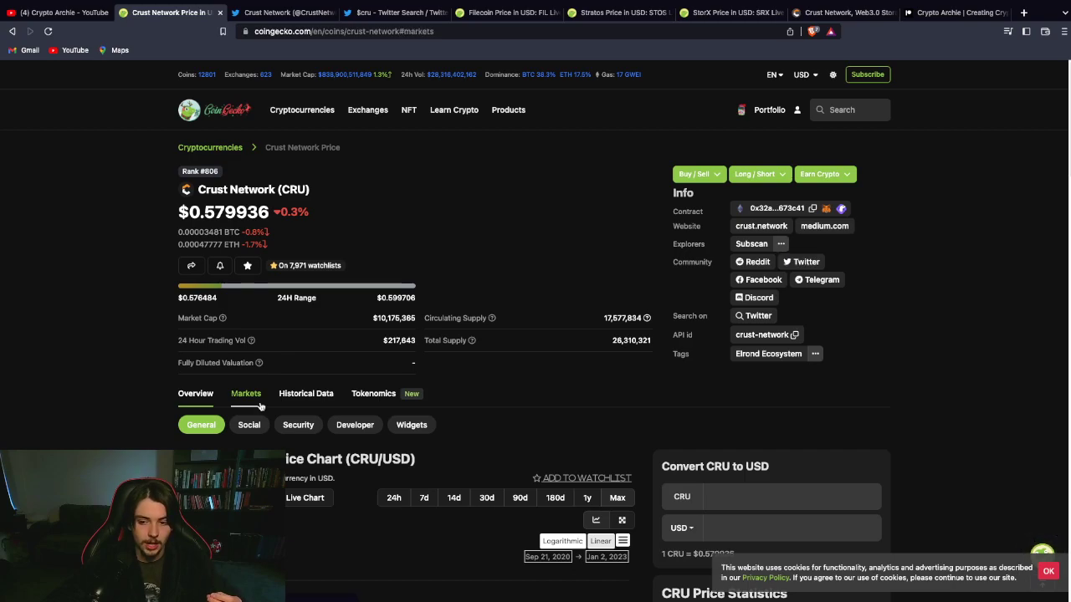
{"action": "scroll", "scroll_direction": "down", "scroll_amount": 3}
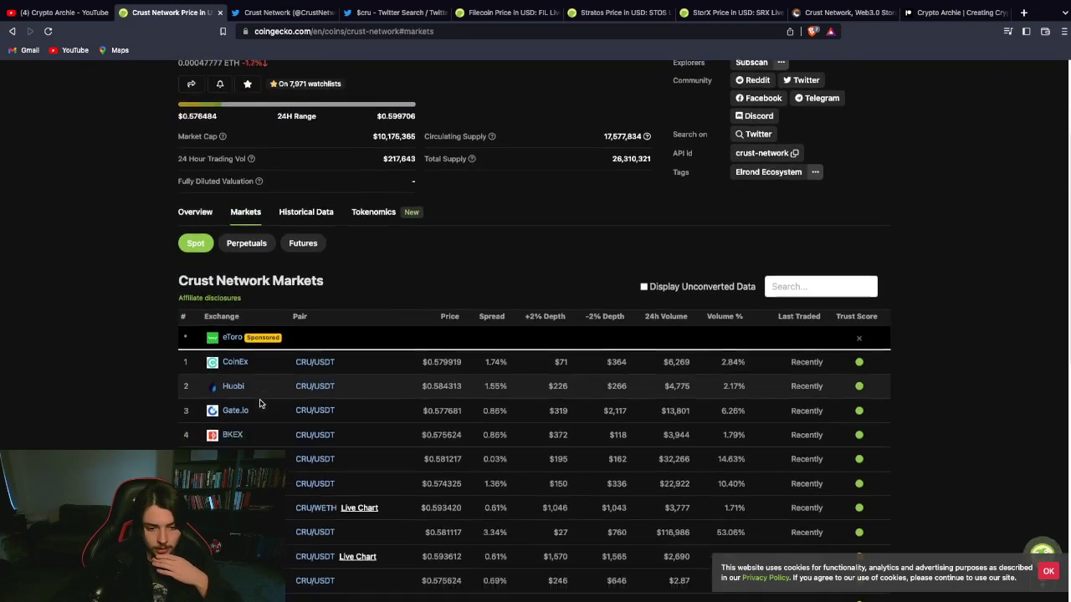
{"action": "scroll", "scroll_direction": "down", "scroll_amount": 3}
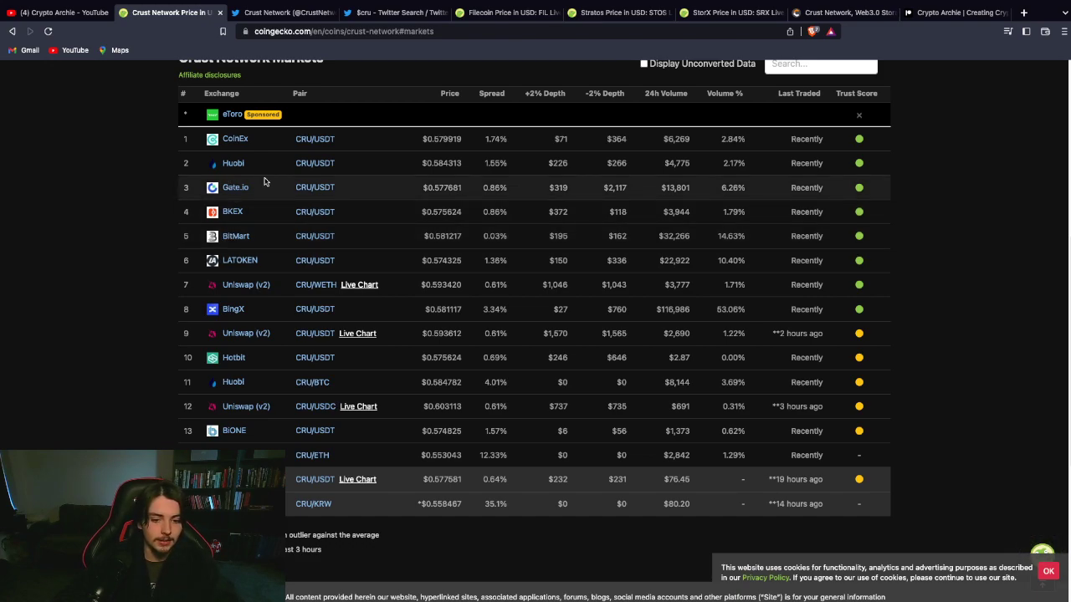
{"action": "left_click", "coordinate": [282, 12]}
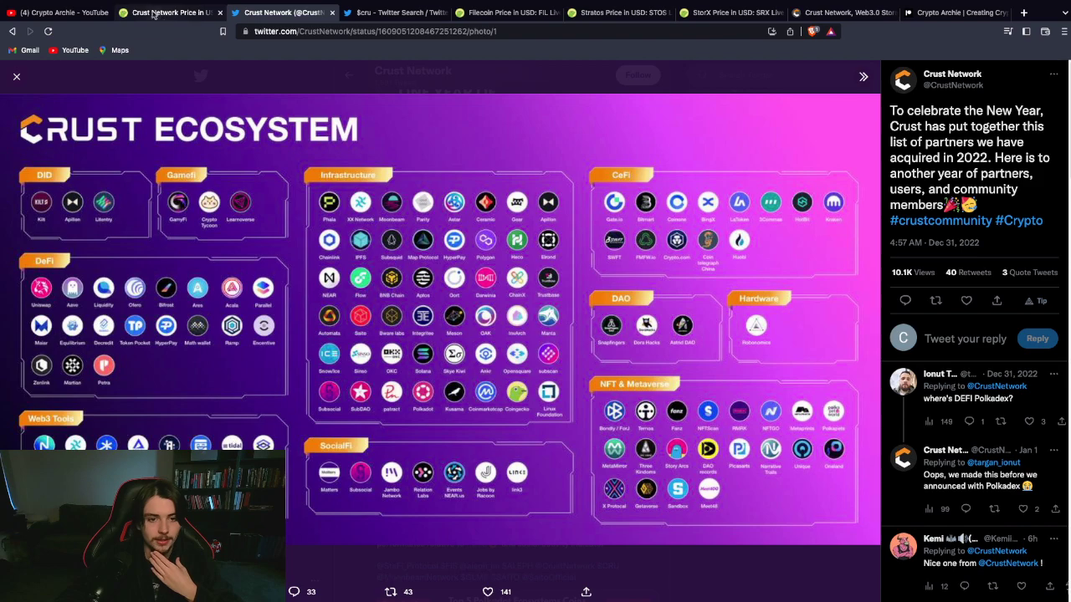
{"action": "left_click", "coordinate": [168, 11]}
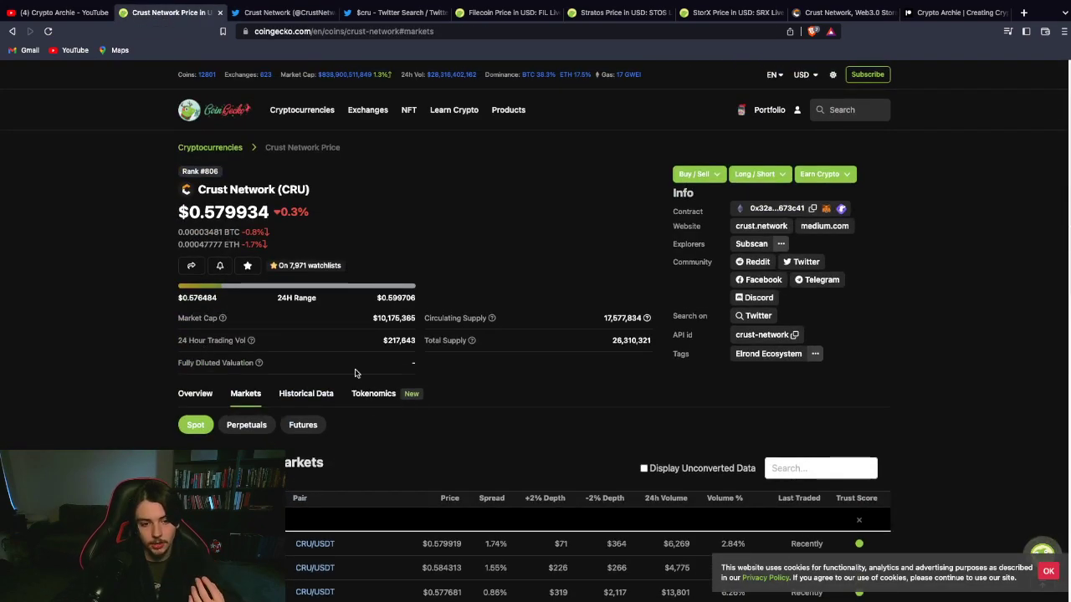
{"action": "left_click", "coordinate": [194, 393]}
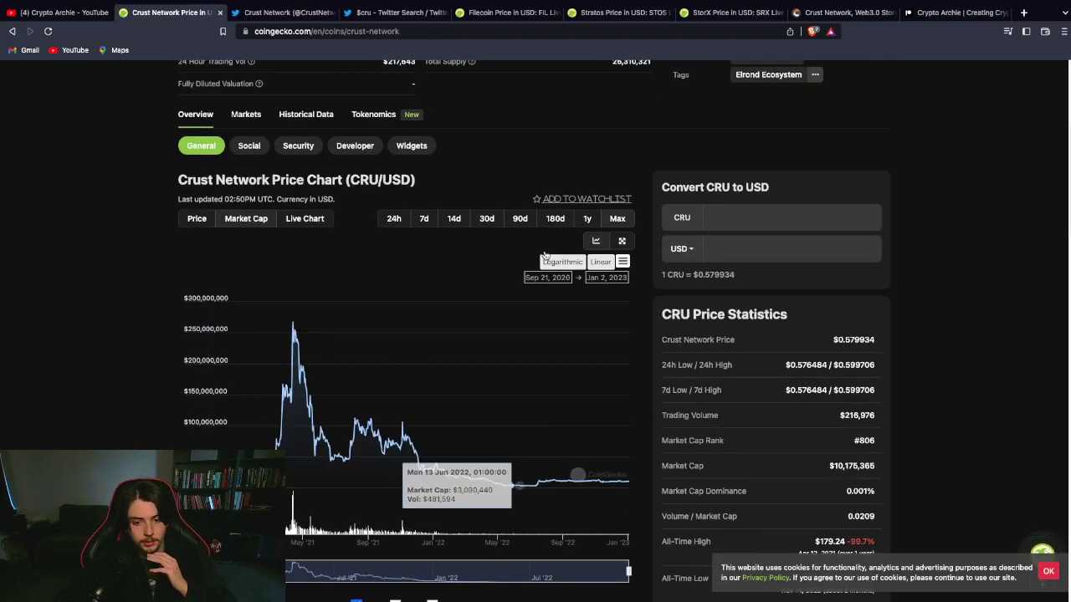
Limit the CRU/USD price chart to the last 90 days.
{"action": "left_click", "coordinate": [519, 217]}
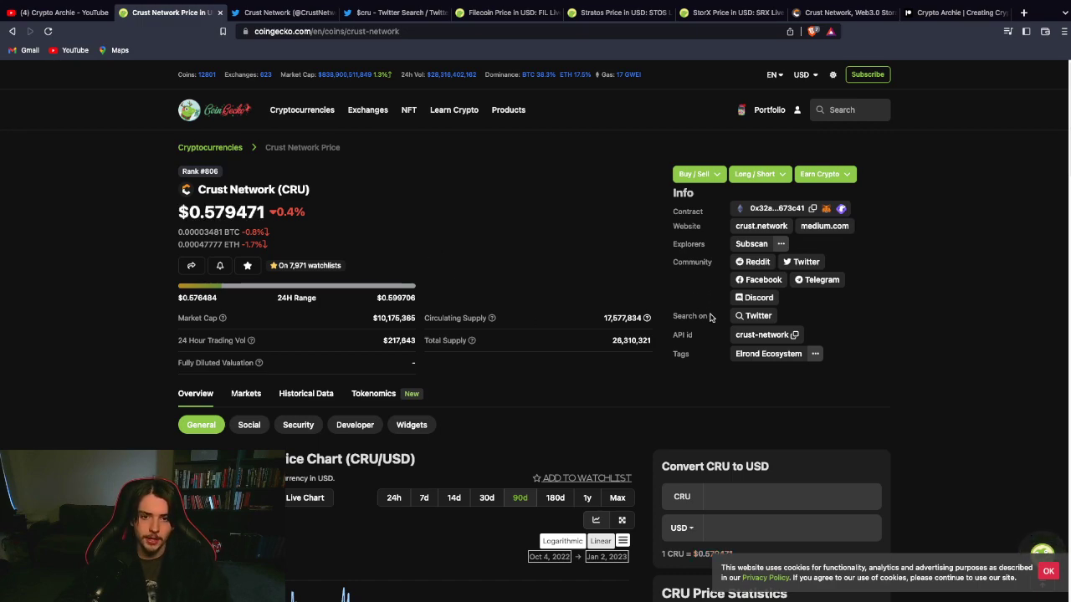
{"action": "mouse_move", "coordinate": [683, 303]}
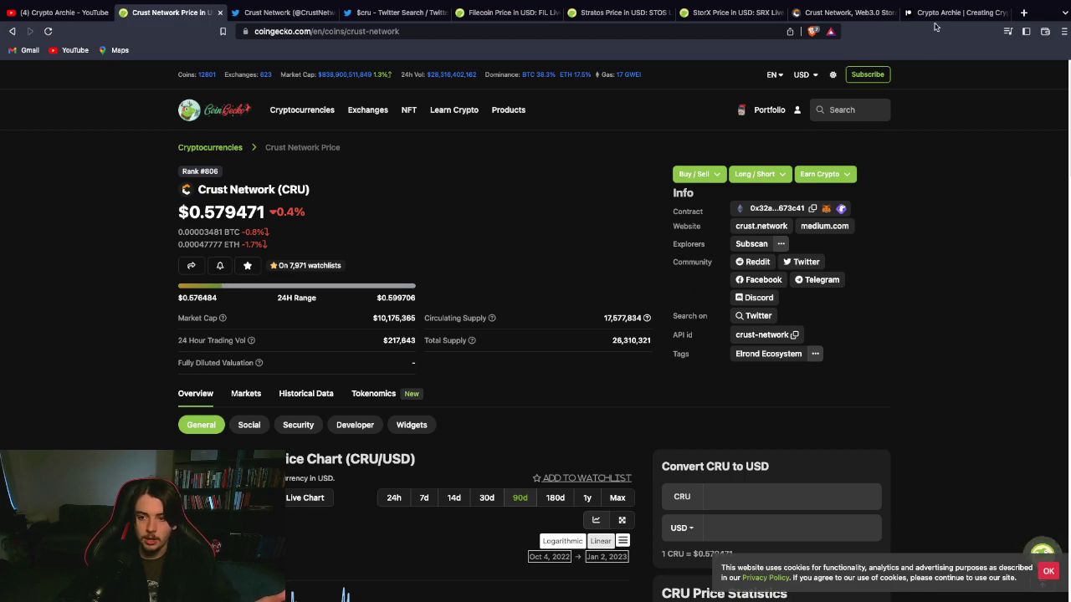
Review the Patreon membership tiers from £6 Early Access down to £55 V.I.P Plus.
{"action": "left_click", "coordinate": [954, 13]}
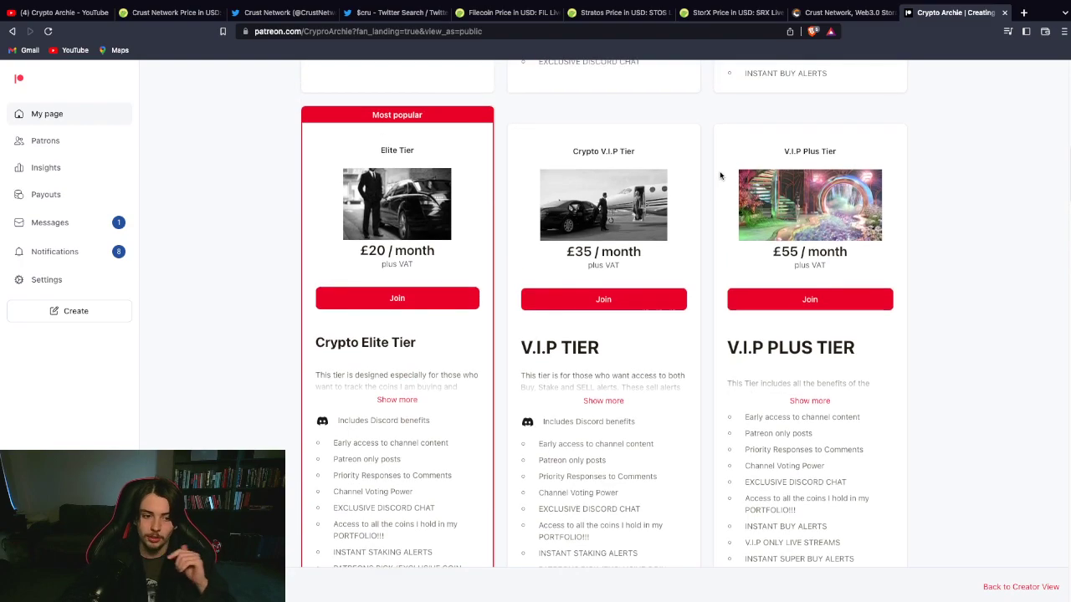
{"action": "mouse_move", "coordinate": [115, 258]}
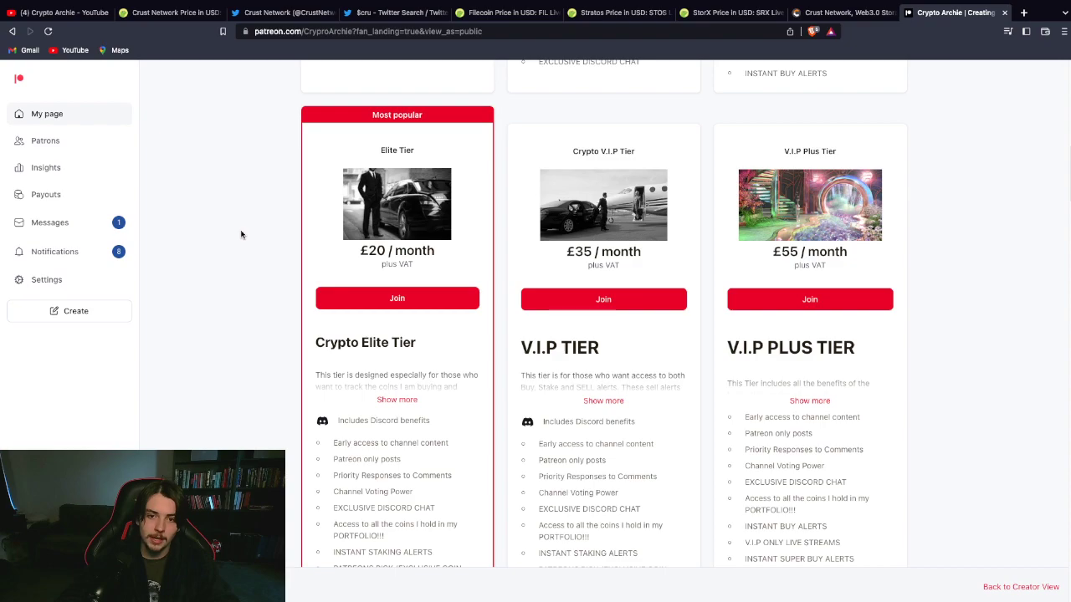
{"action": "scroll", "scroll_direction": "down", "scroll_amount": 3}
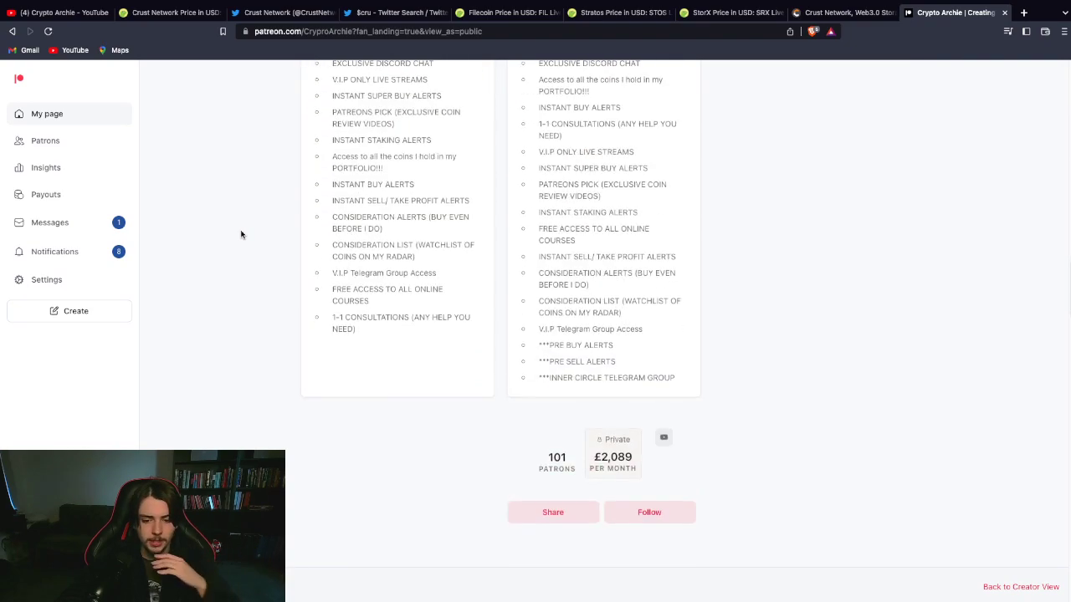
{"action": "scroll", "scroll_direction": "down", "scroll_amount": 3}
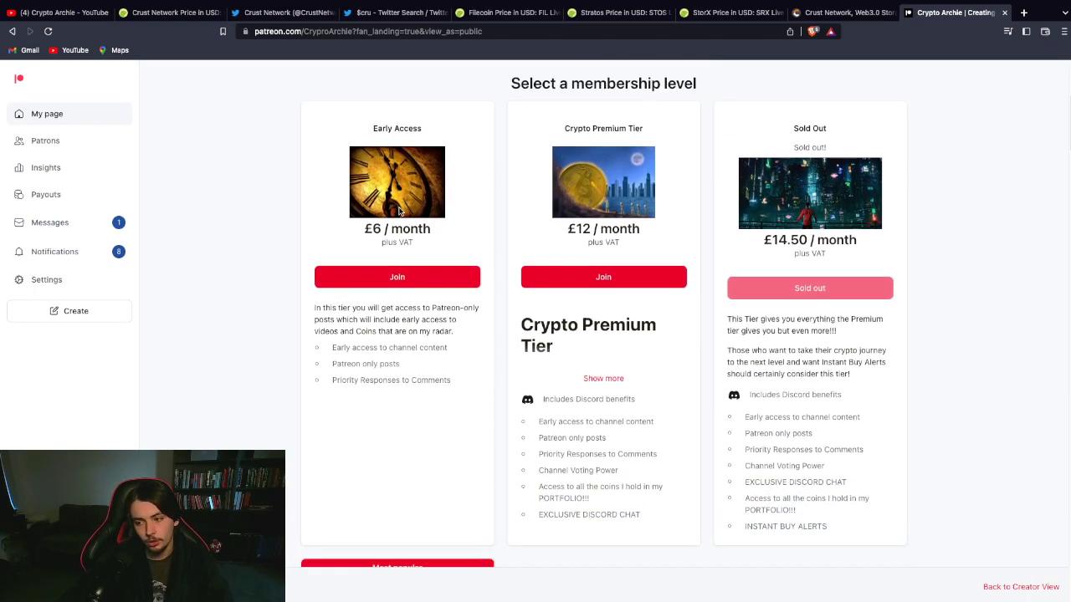
{"action": "scroll", "scroll_direction": "down", "scroll_amount": 3}
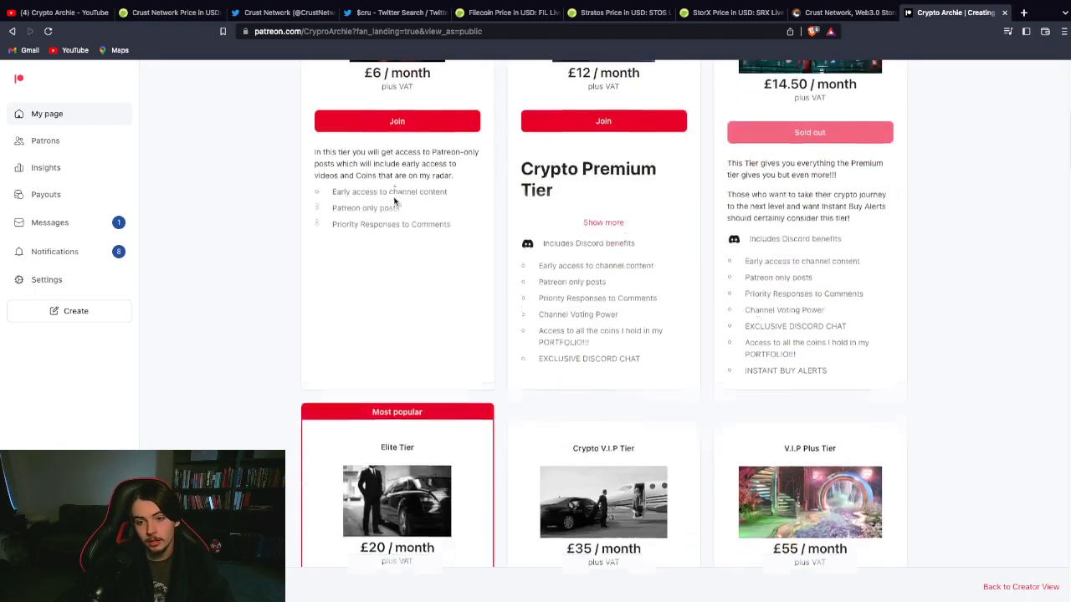
{"action": "scroll", "scroll_direction": "down", "scroll_amount": 3}
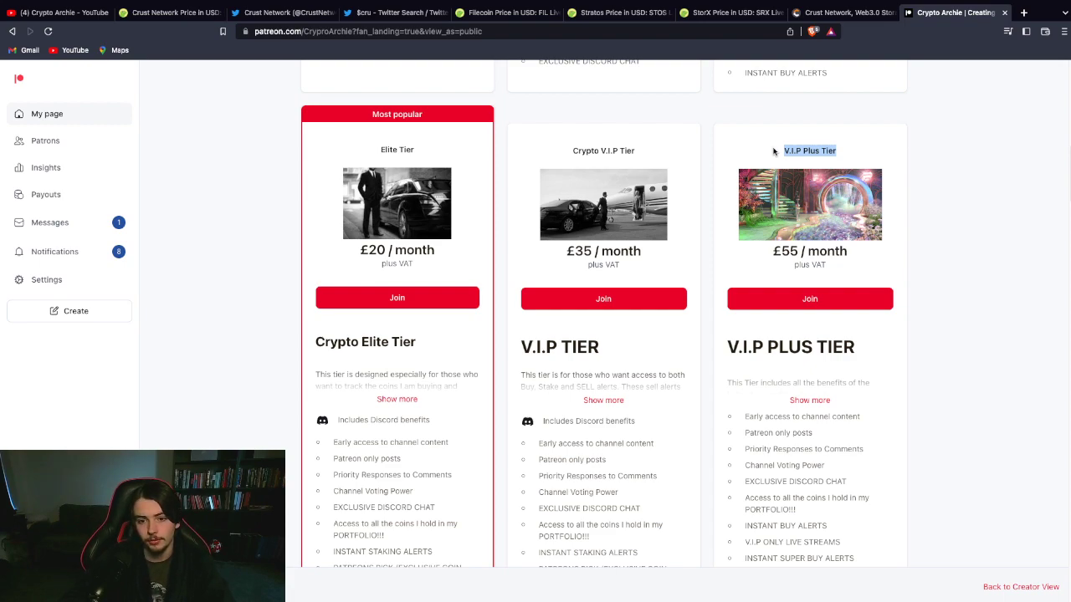
{"action": "scroll", "scroll_direction": "down", "scroll_amount": 3}
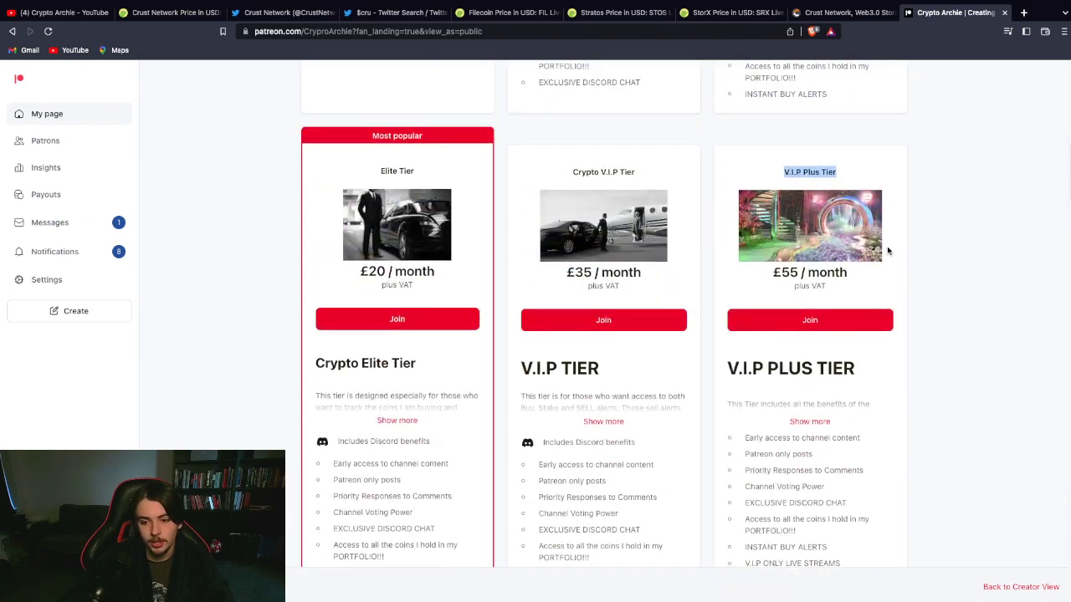
Expand the full V.I.P Plus Tier description, then return to Crust Network's CoinGecko page.
{"action": "left_click", "coordinate": [810, 421]}
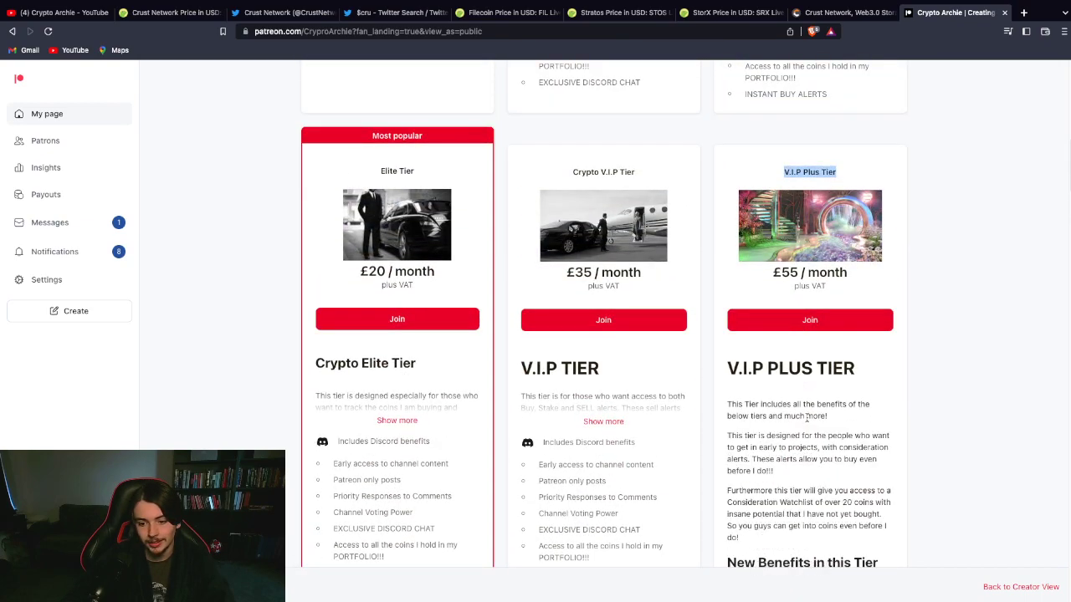
{"action": "scroll", "scroll_direction": "down", "scroll_amount": 3}
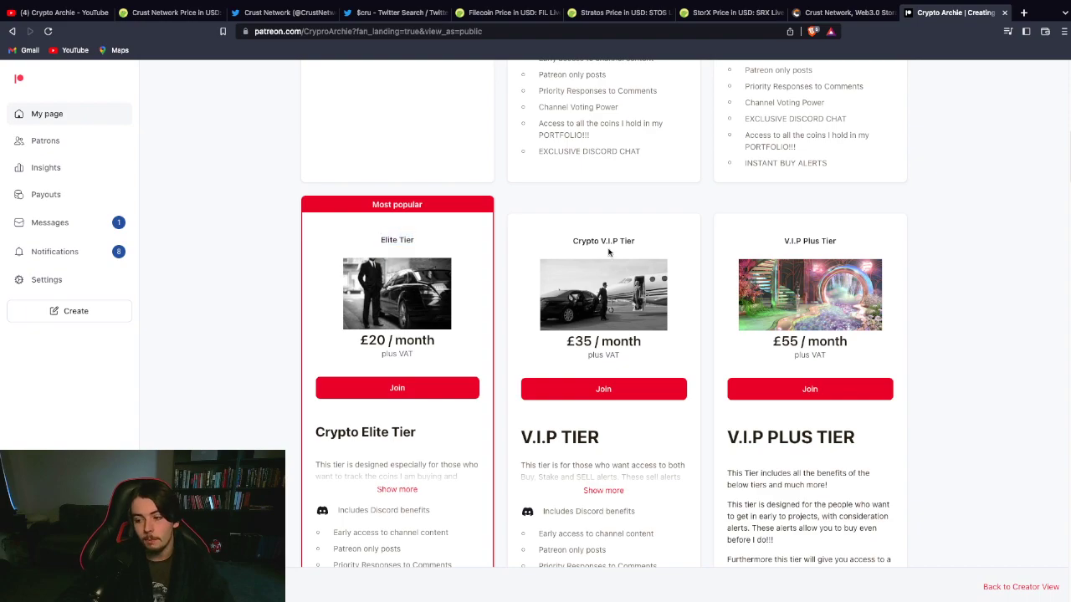
{"action": "double_click", "coordinate": [602, 241]}
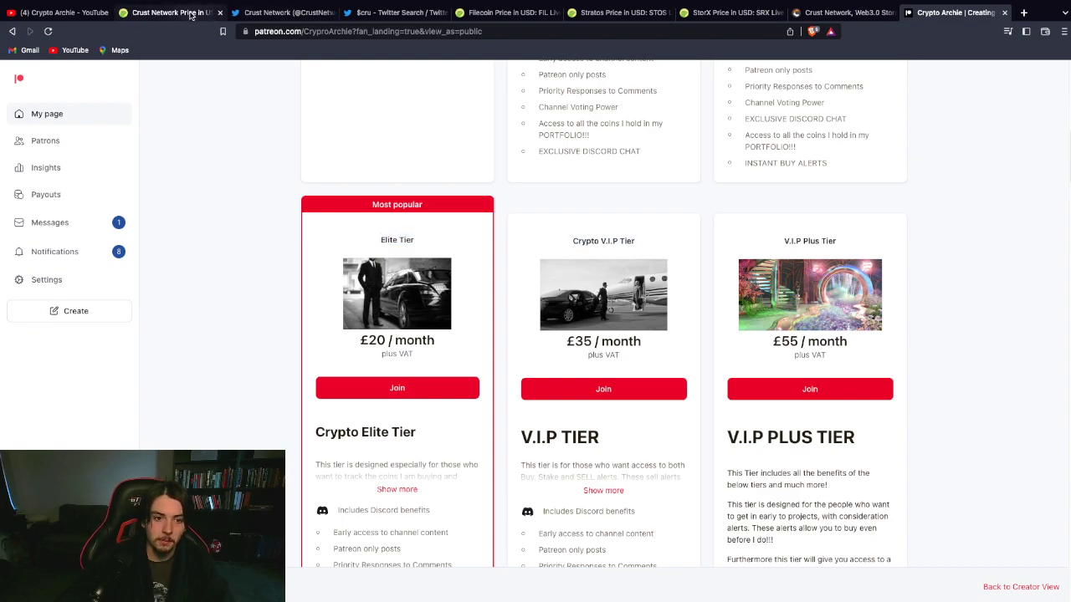
{"action": "left_click", "coordinate": [171, 11]}
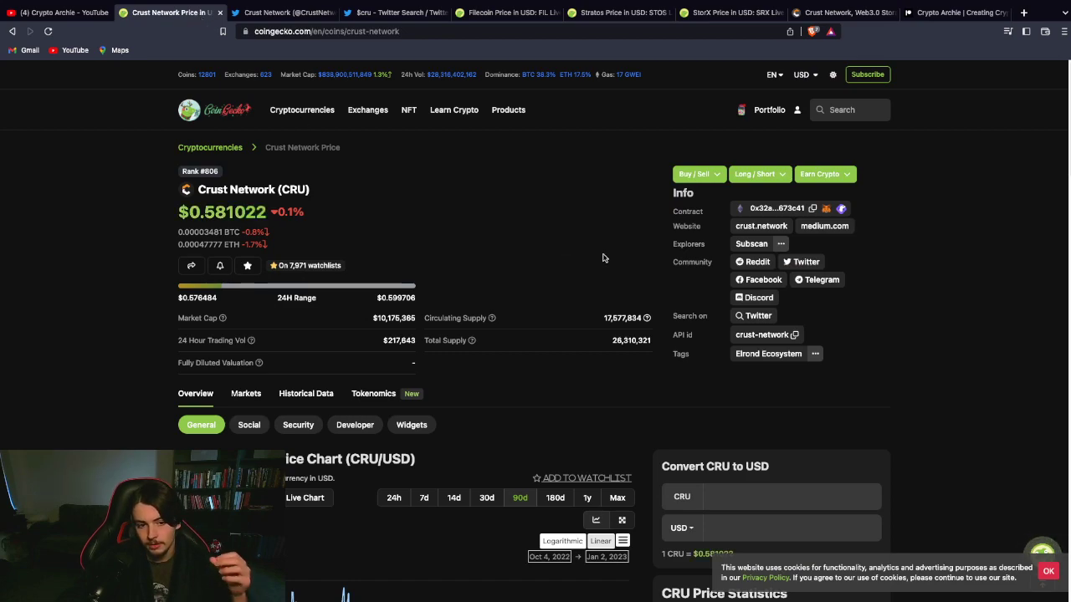